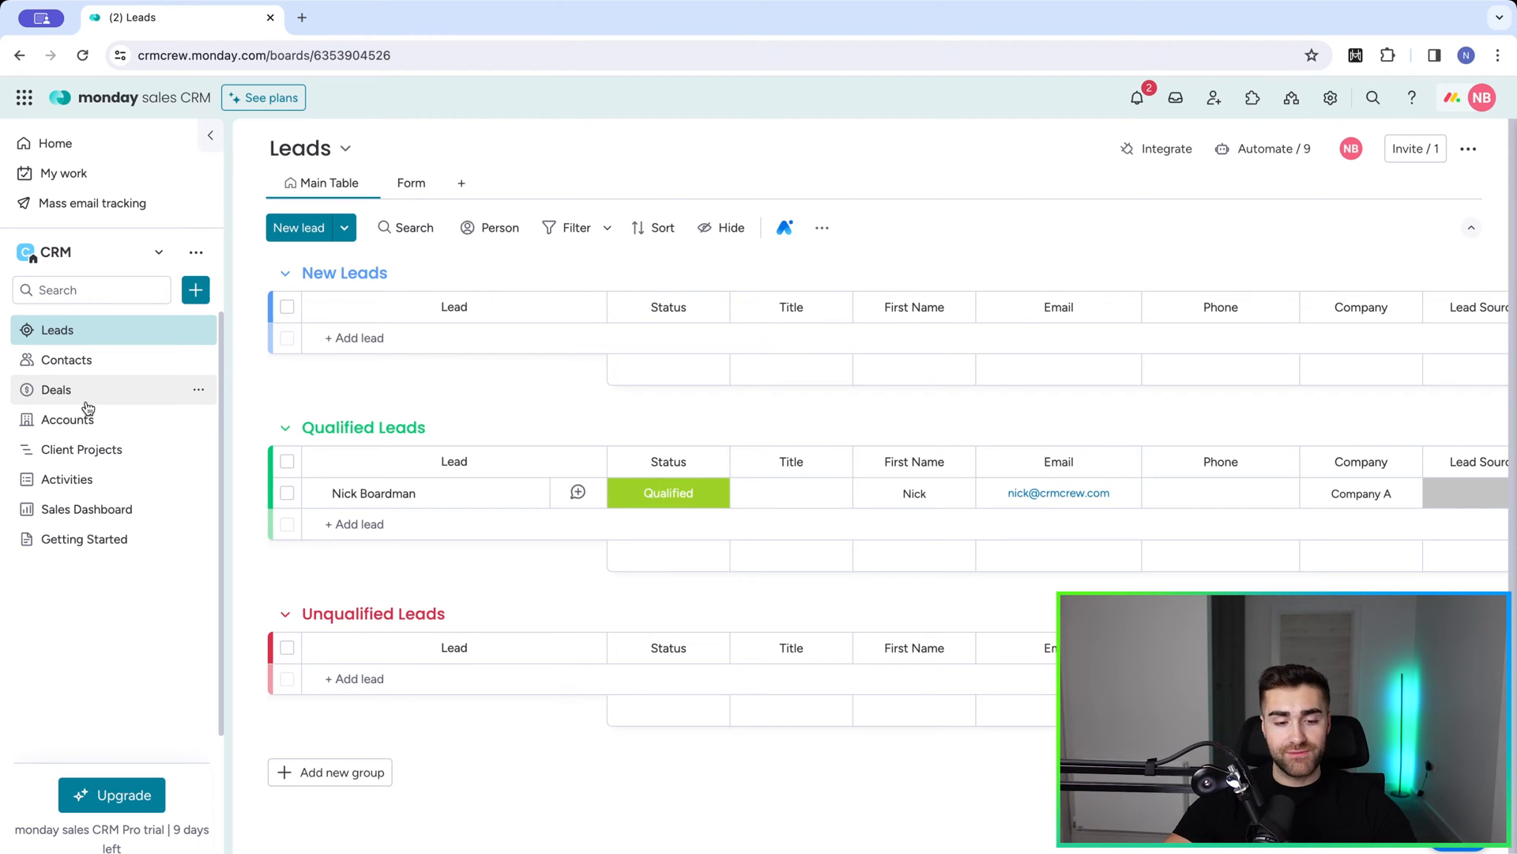
mouse_move(76, 396)
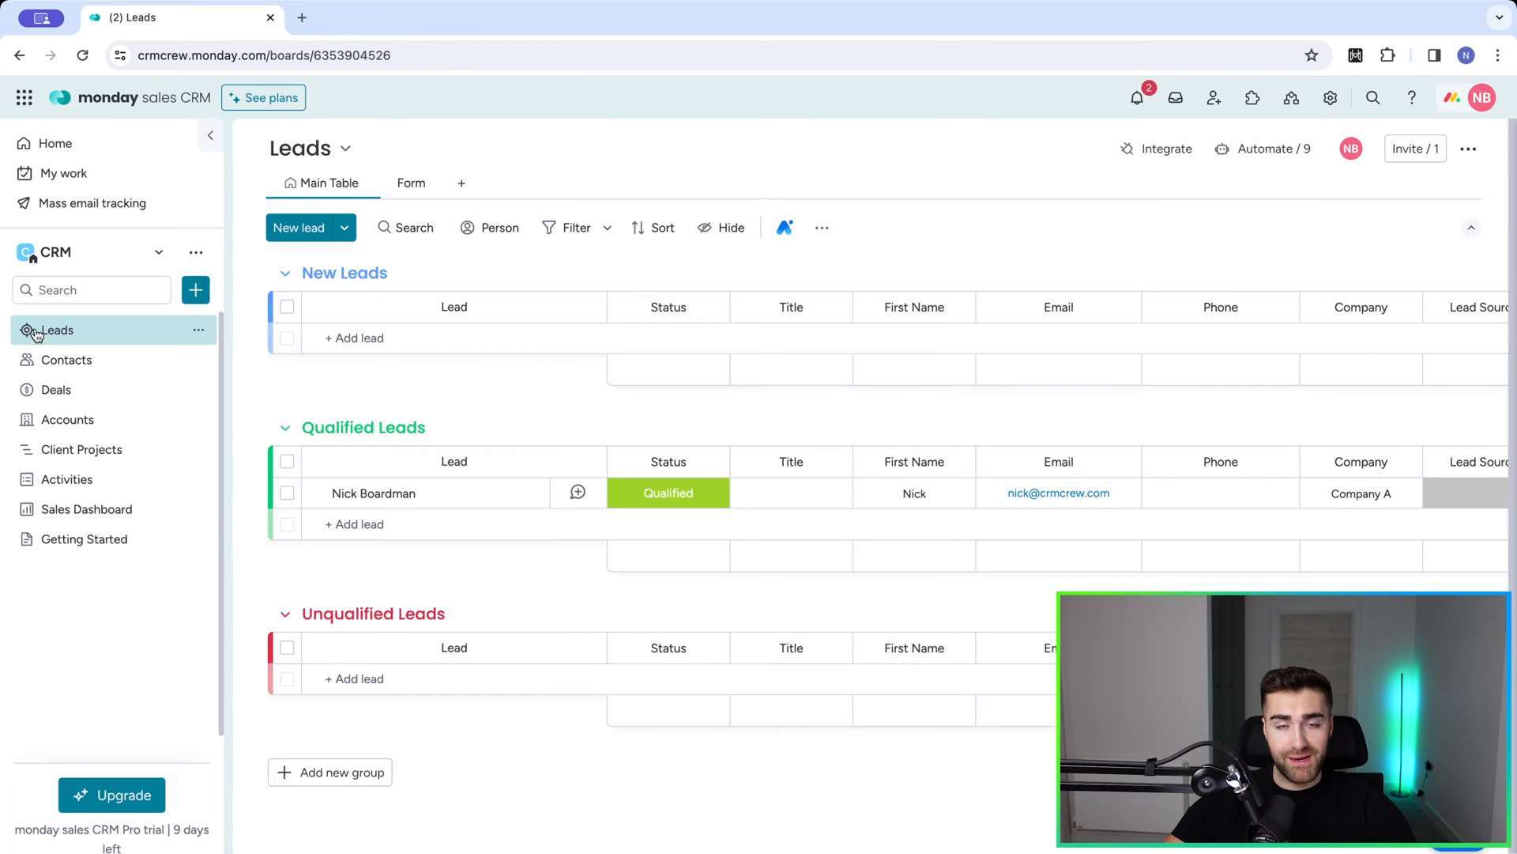
mouse_move(373, 409)
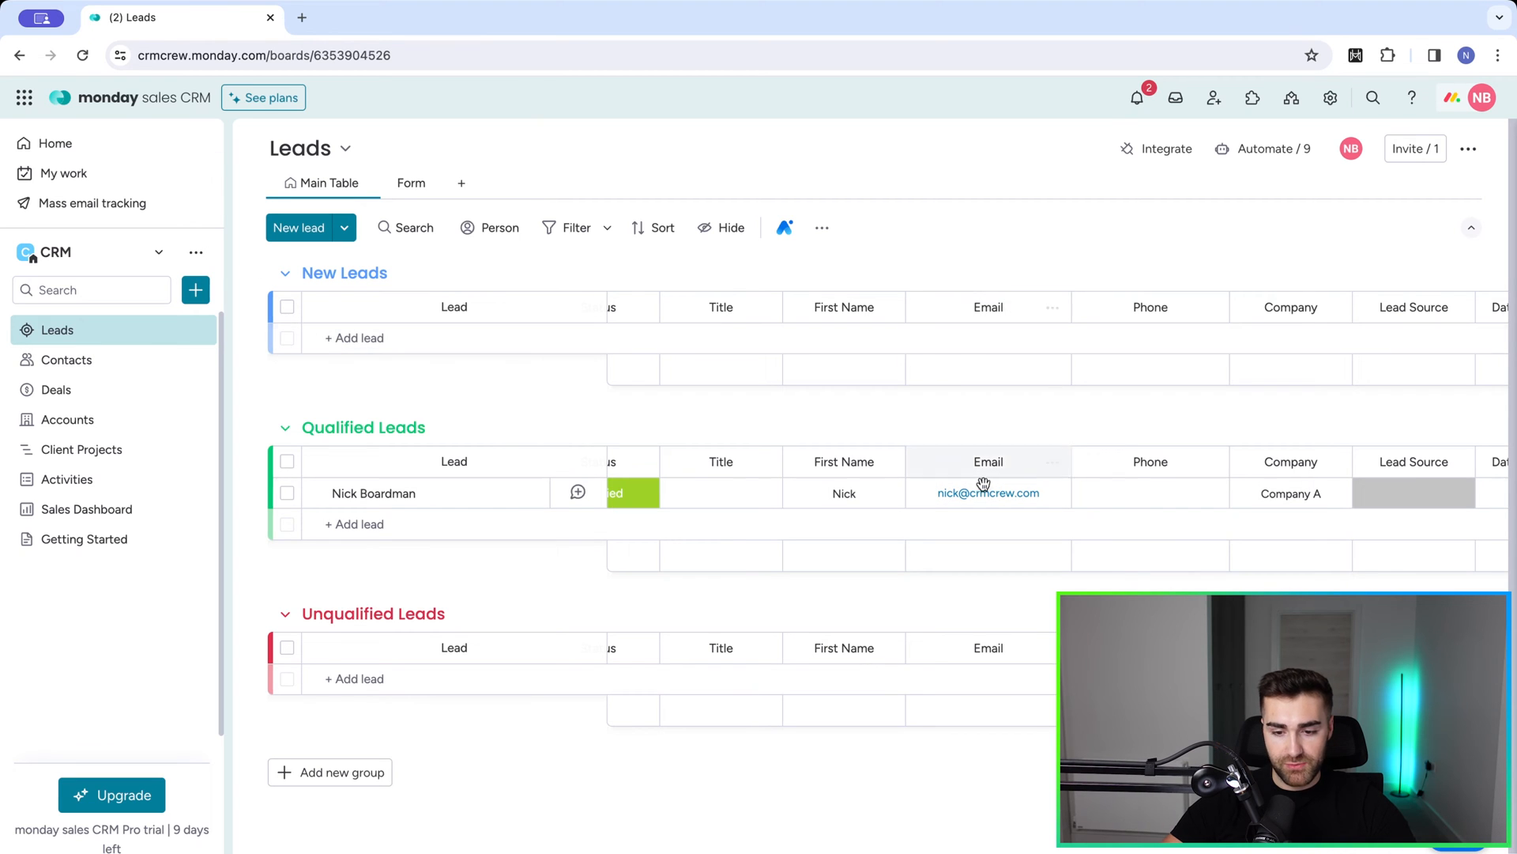
- Move from the Leads board to Contacts and then to the Accounts board of companies
click(66, 359)
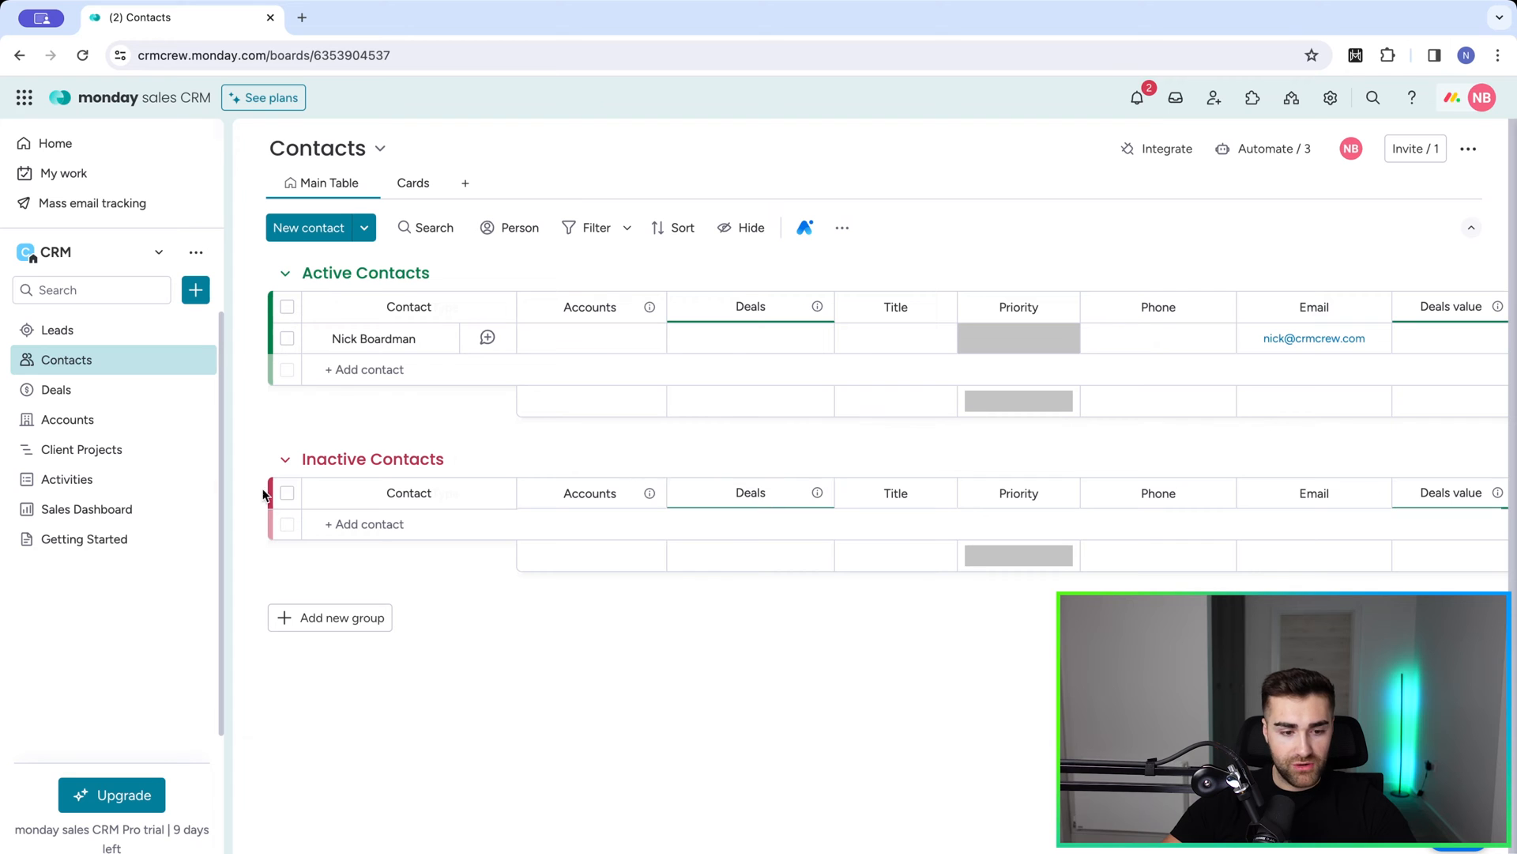
click(68, 419)
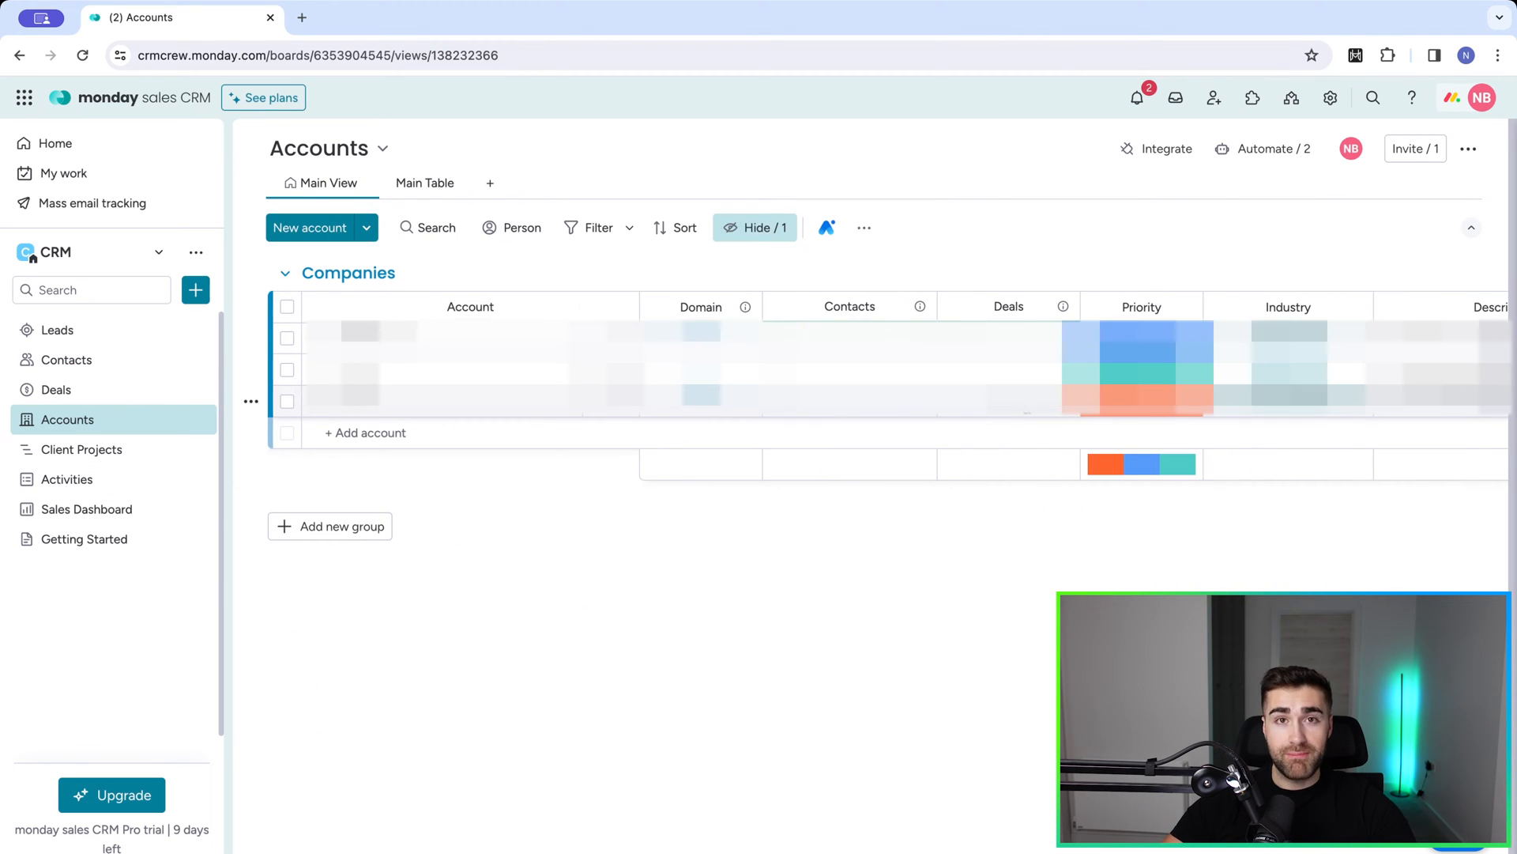
click(365, 433)
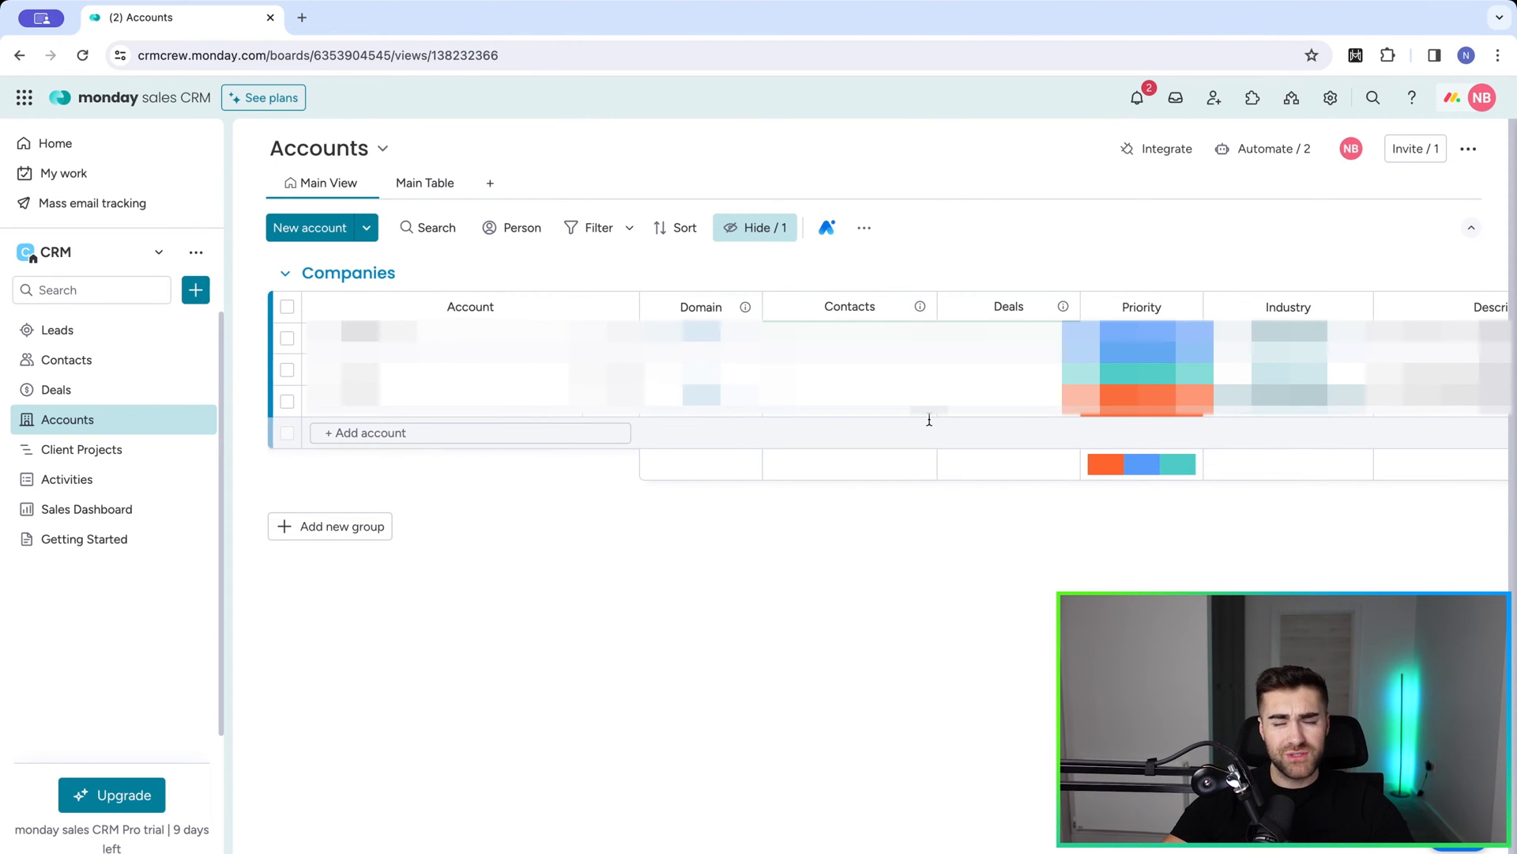
scroll(right, 3)
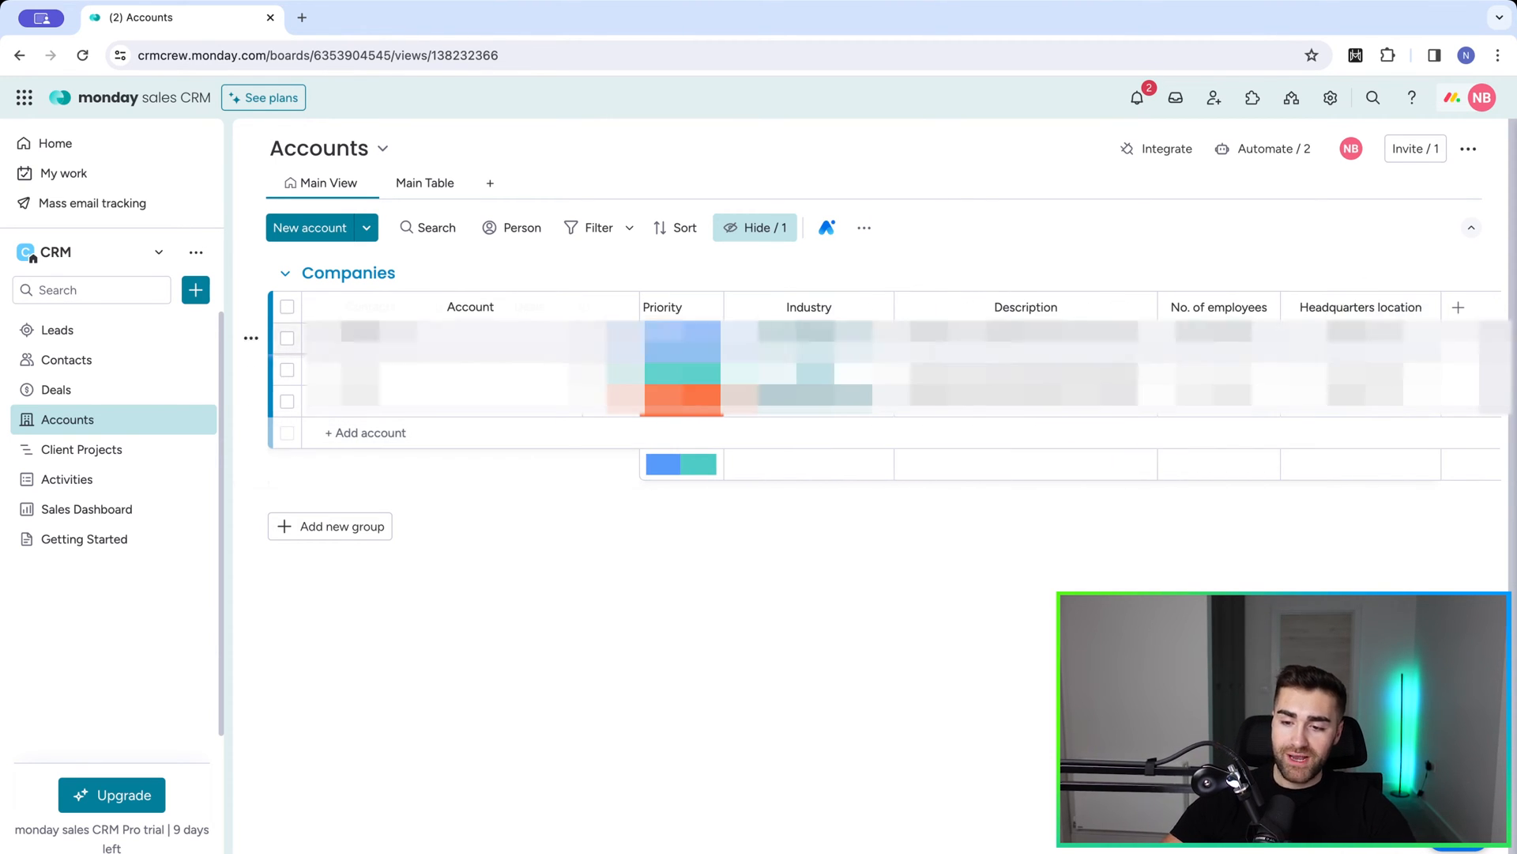
click(1459, 306)
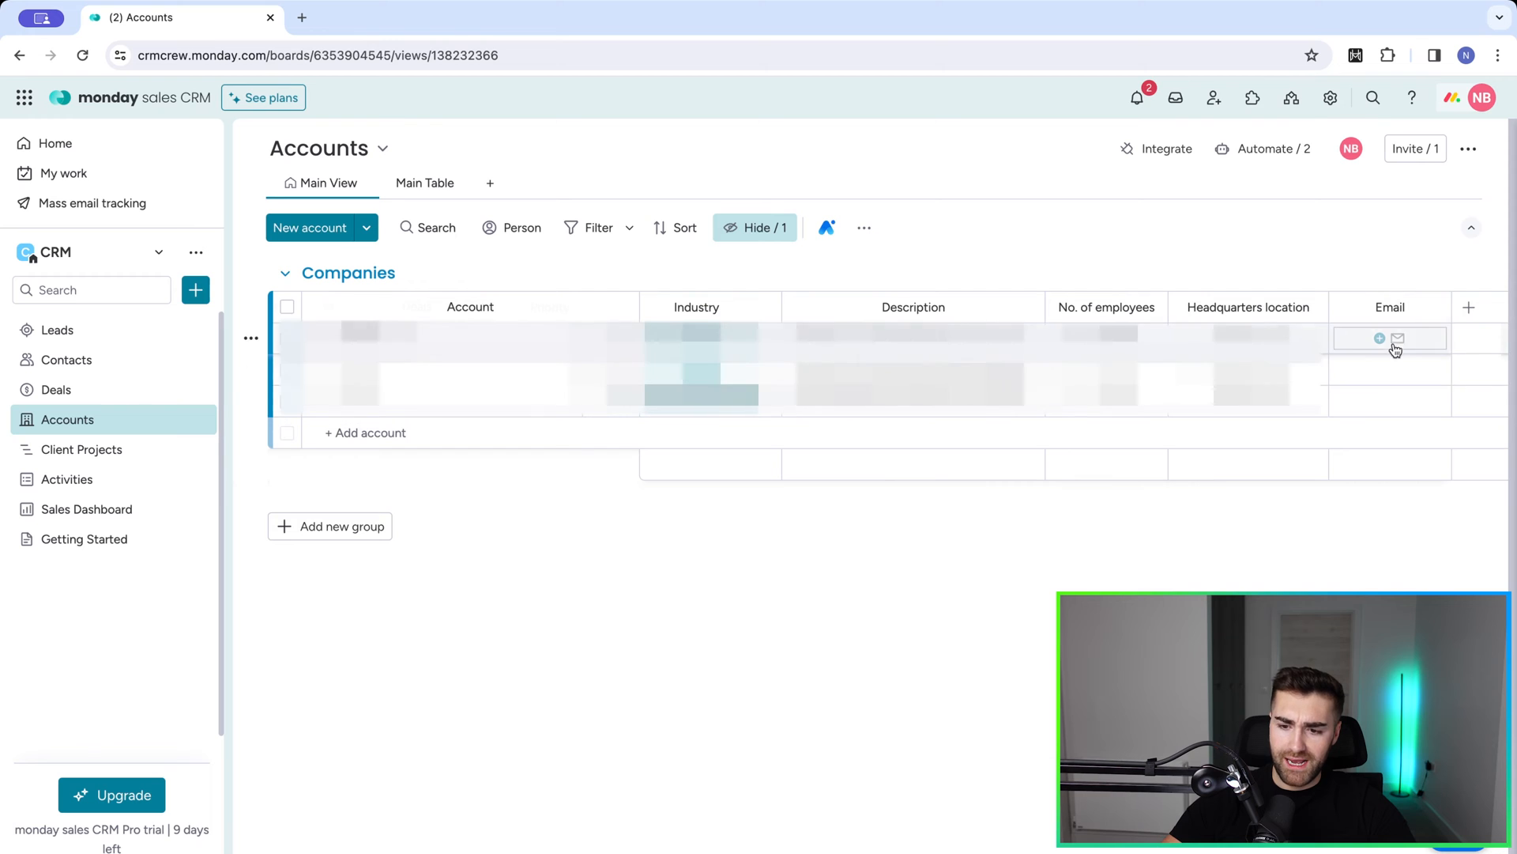
click(1395, 339)
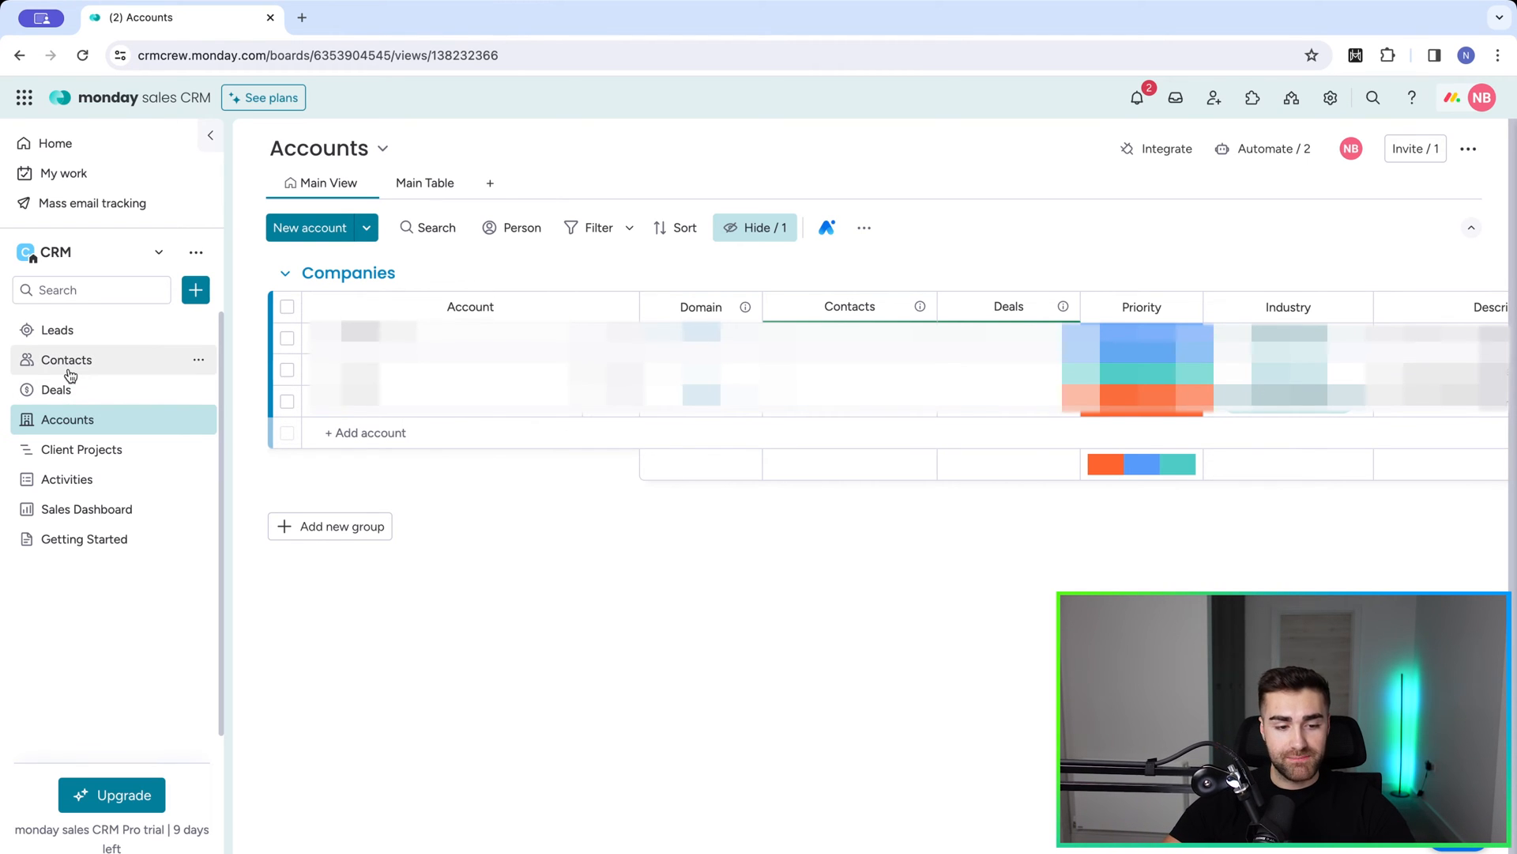
- Return to Contacts, glance at the active contact's email cell, then select that contact's row
click(66, 359)
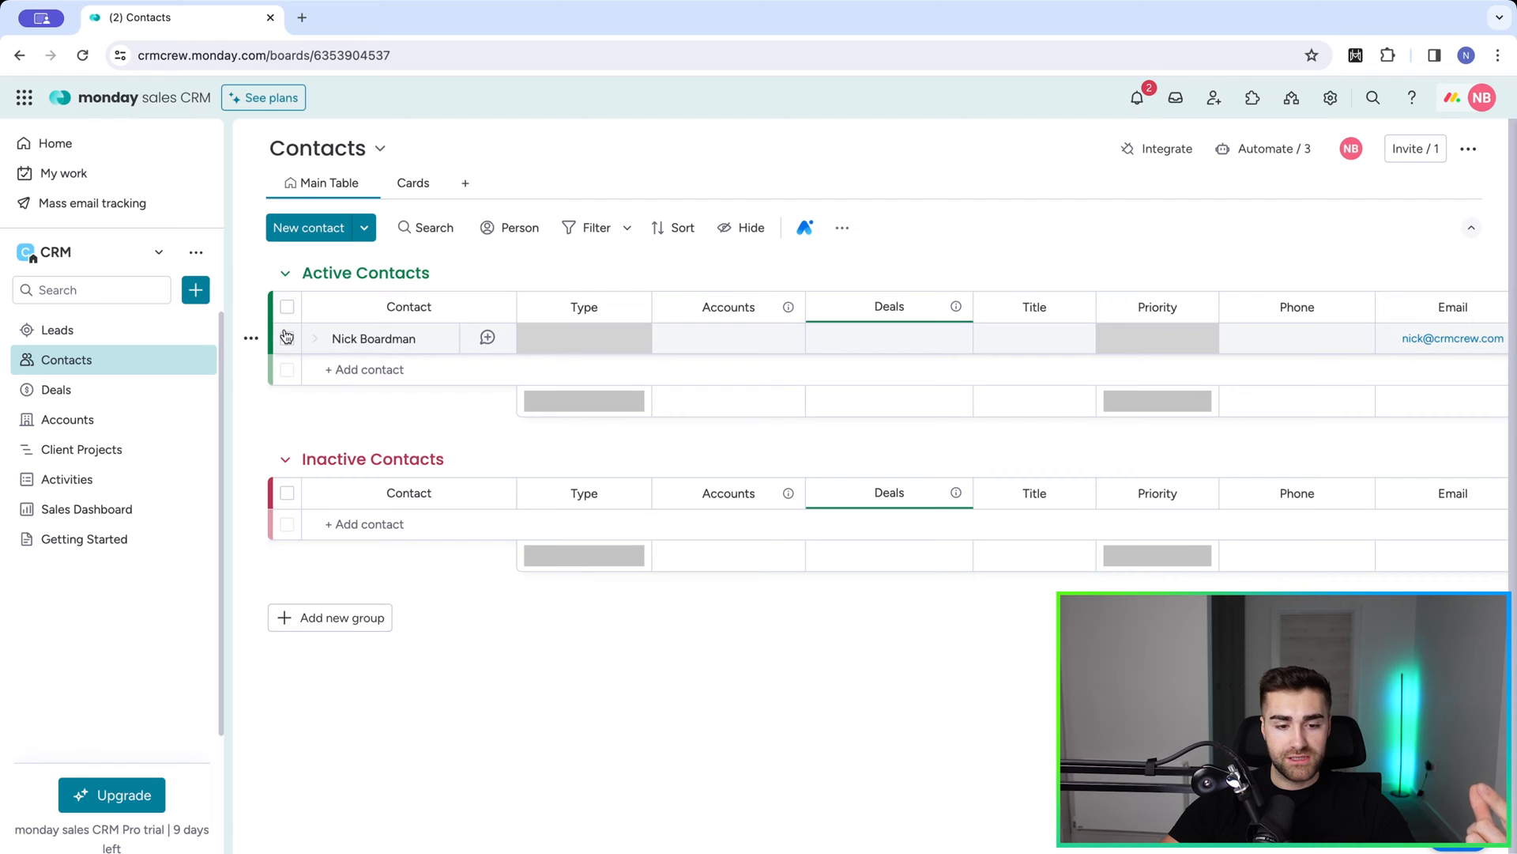
click(286, 338)
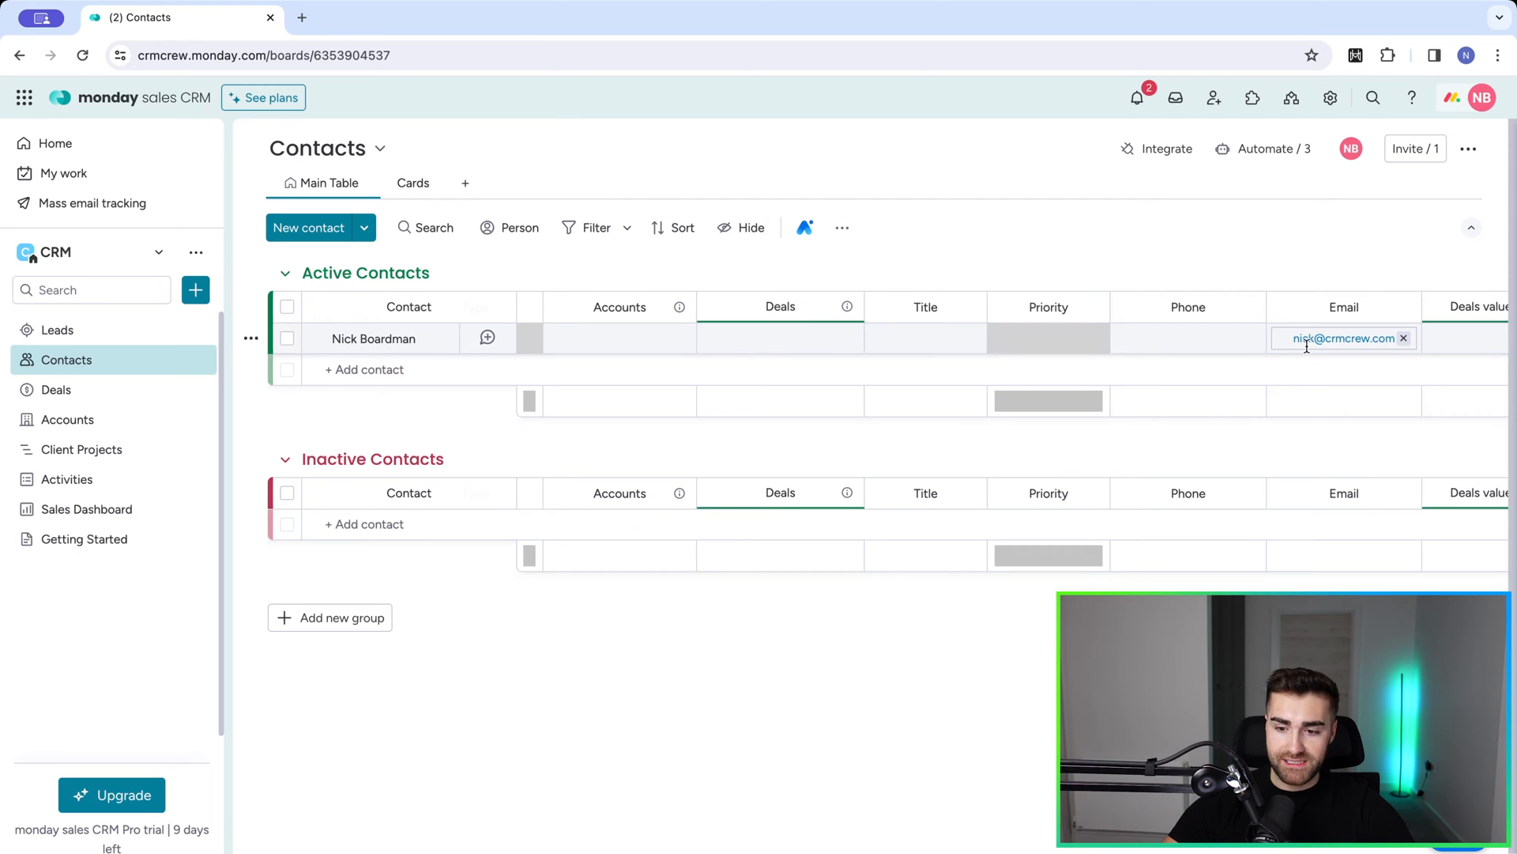
click(1301, 283)
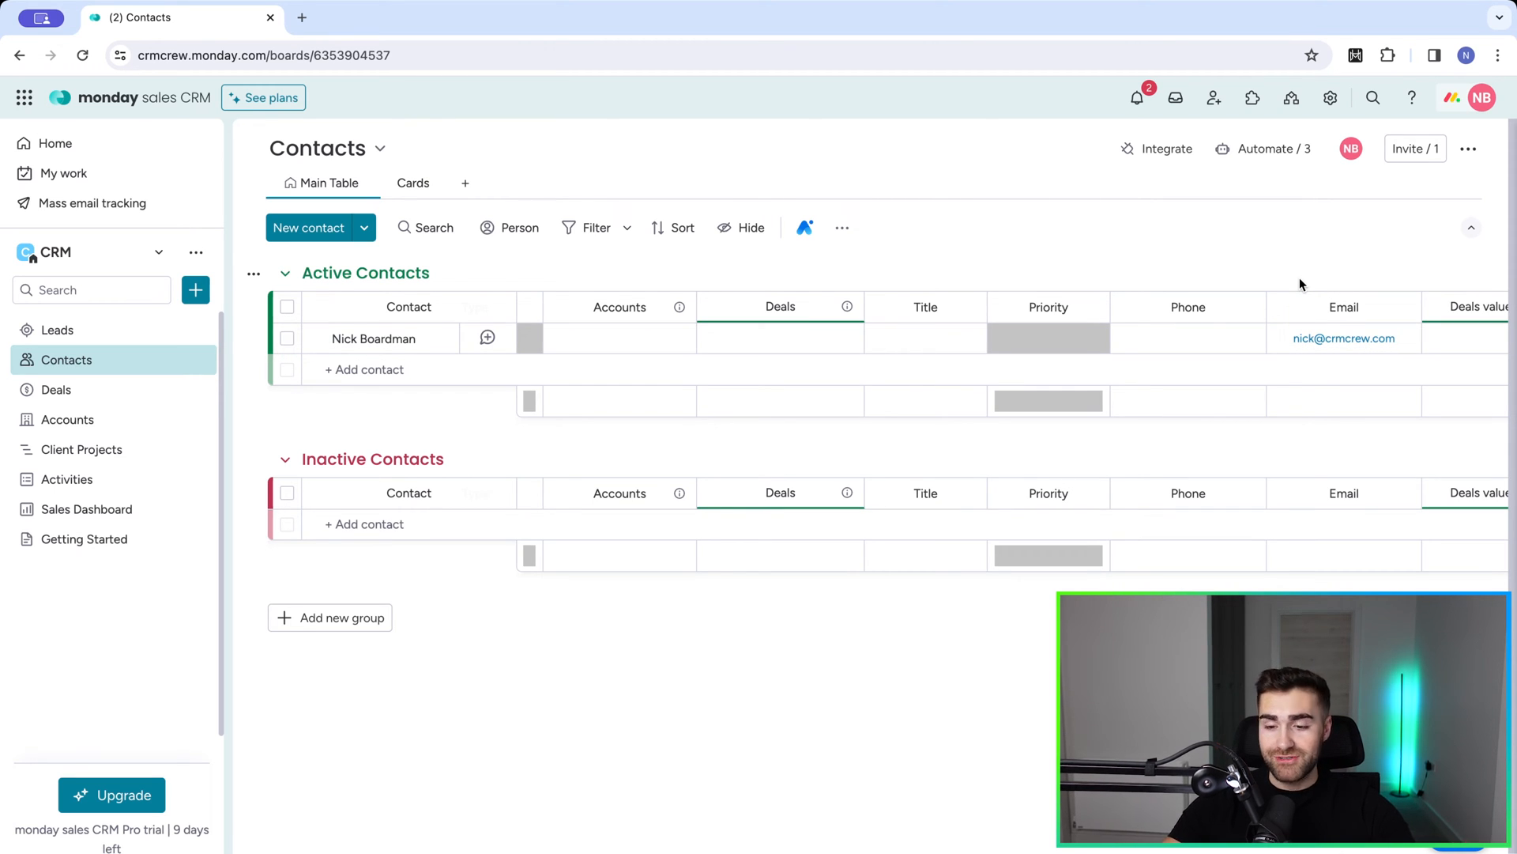
click(286, 339)
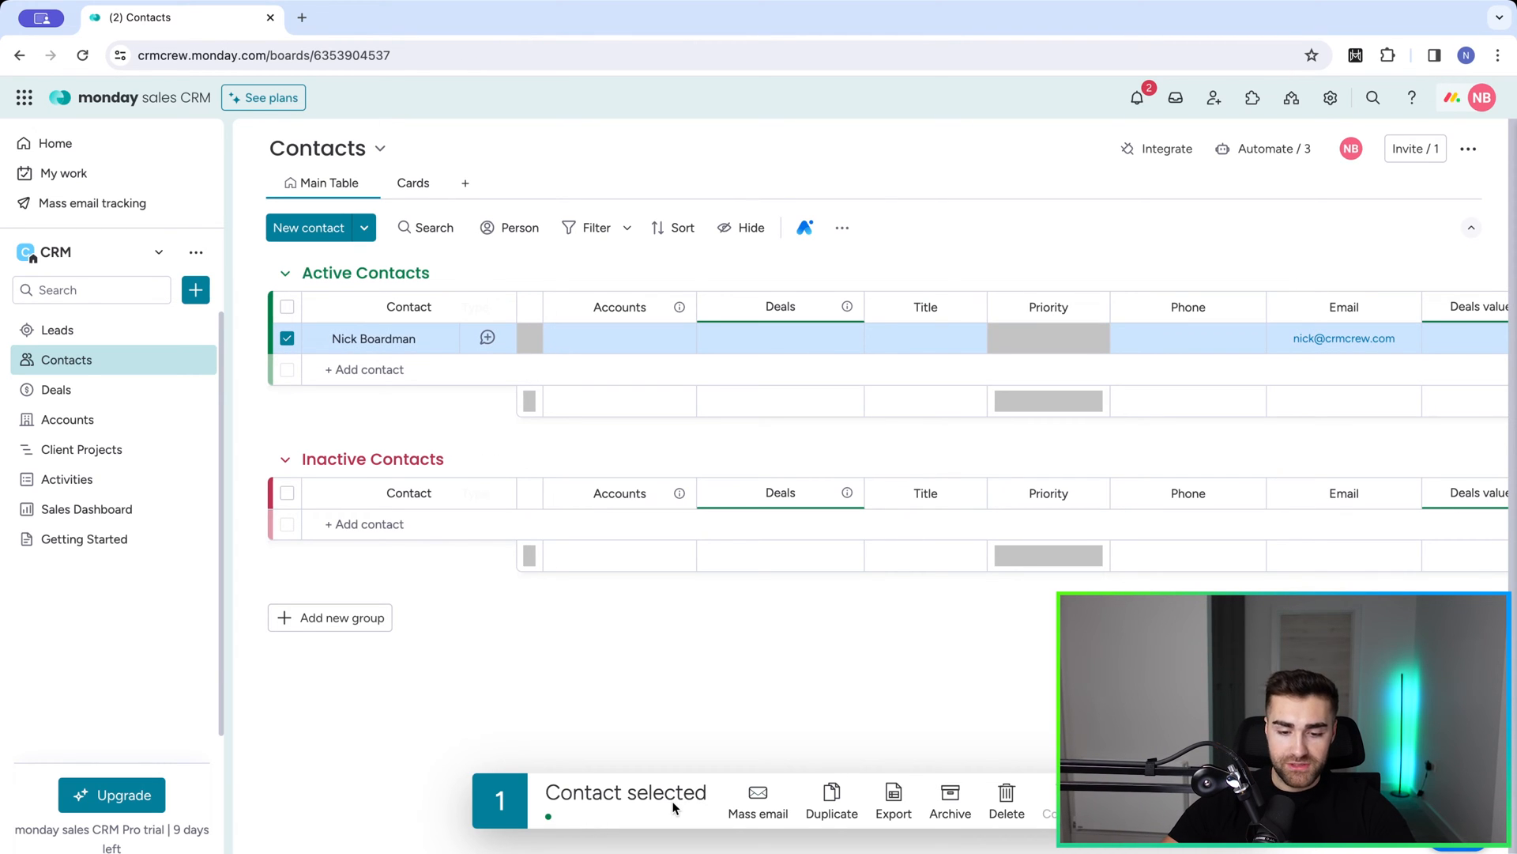
mouse_move(757, 793)
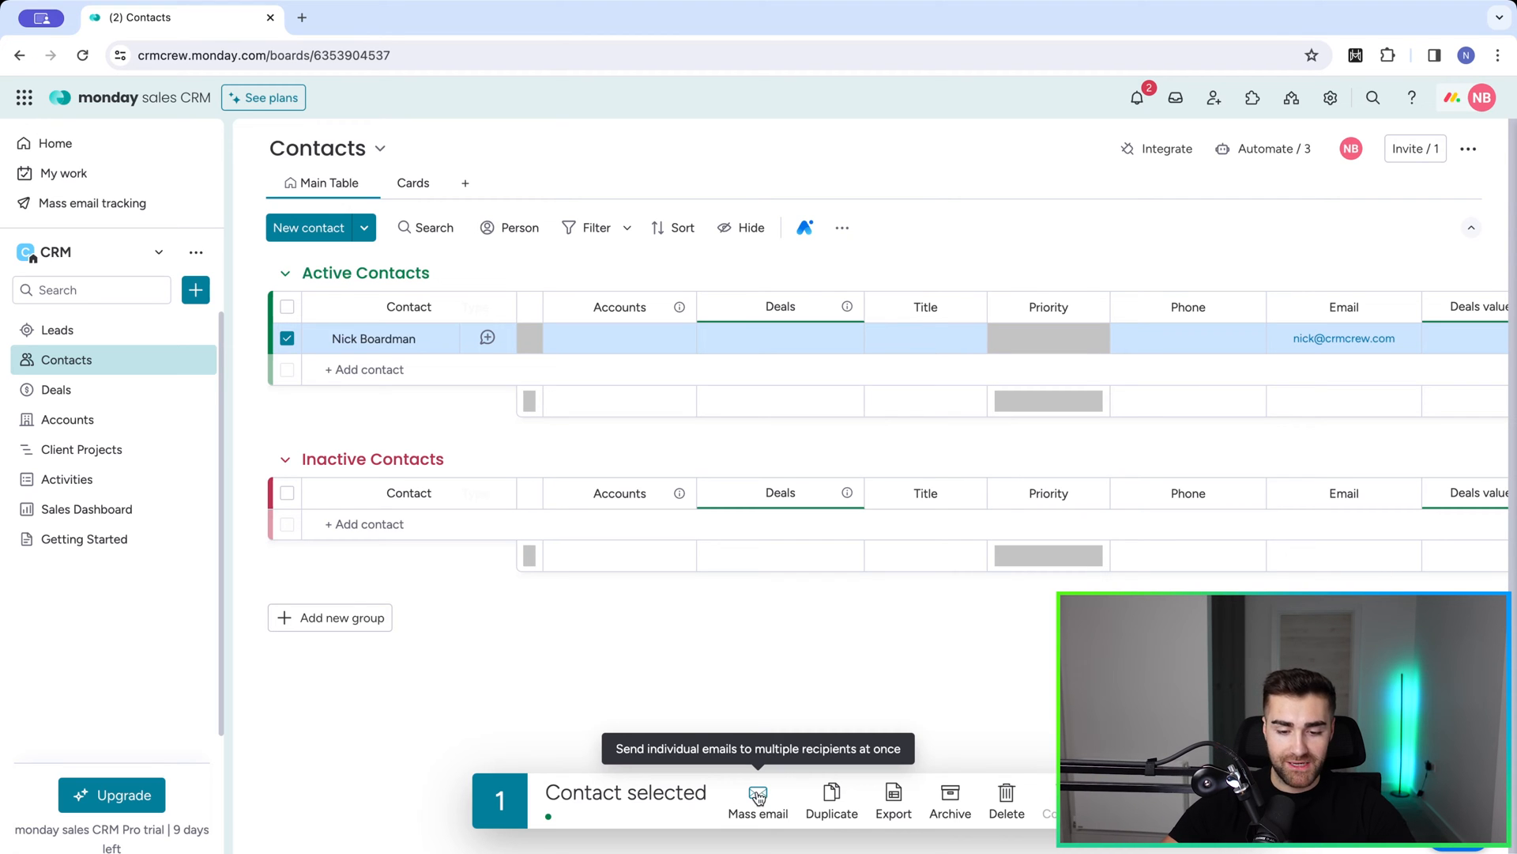
- Start a Mass email to the selected contact and keep the current sending account
click(757, 798)
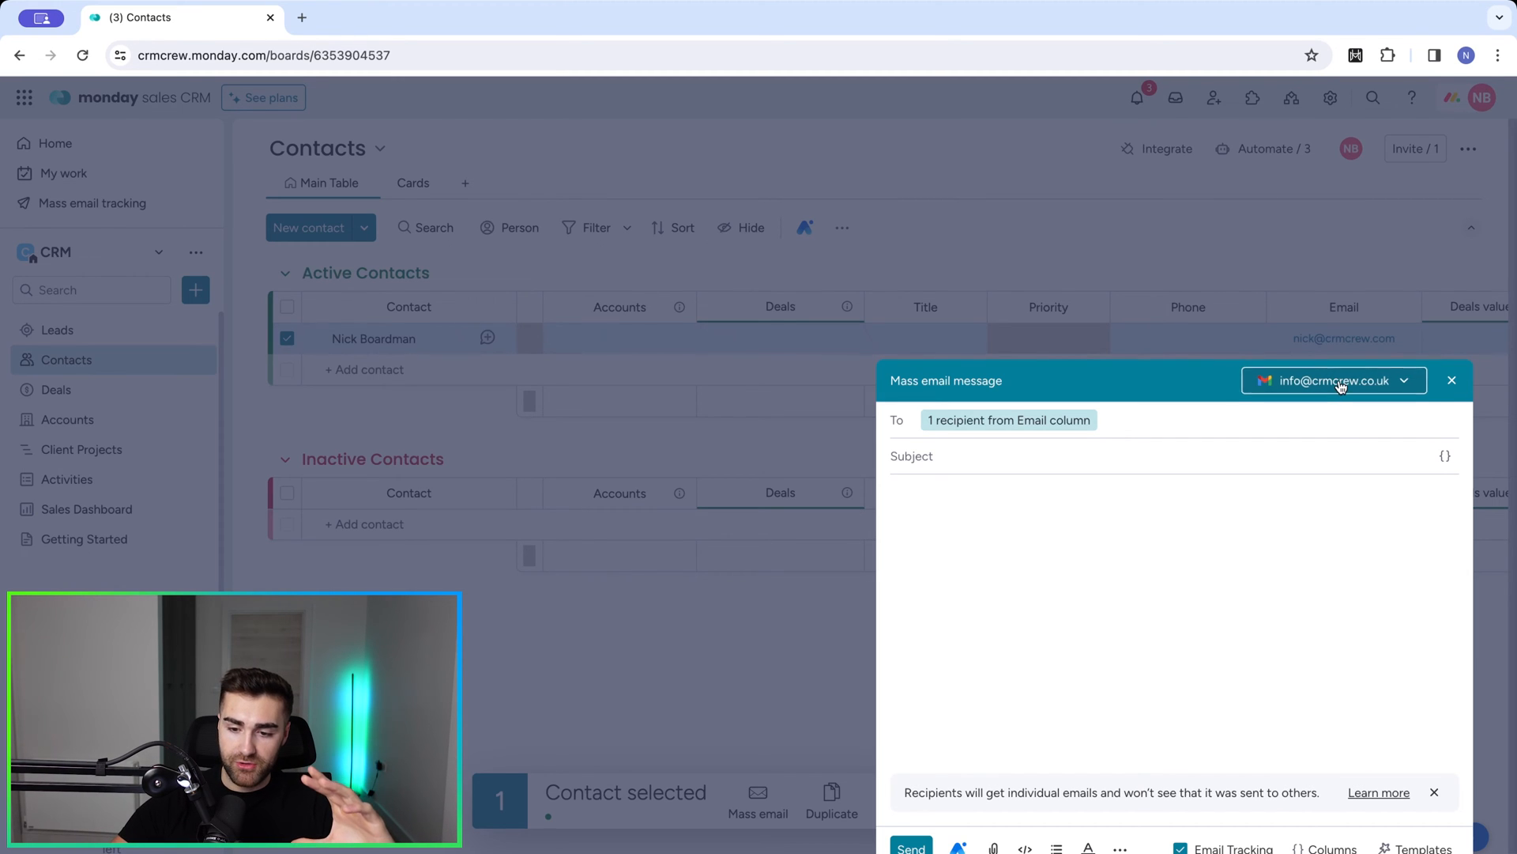
click(1334, 380)
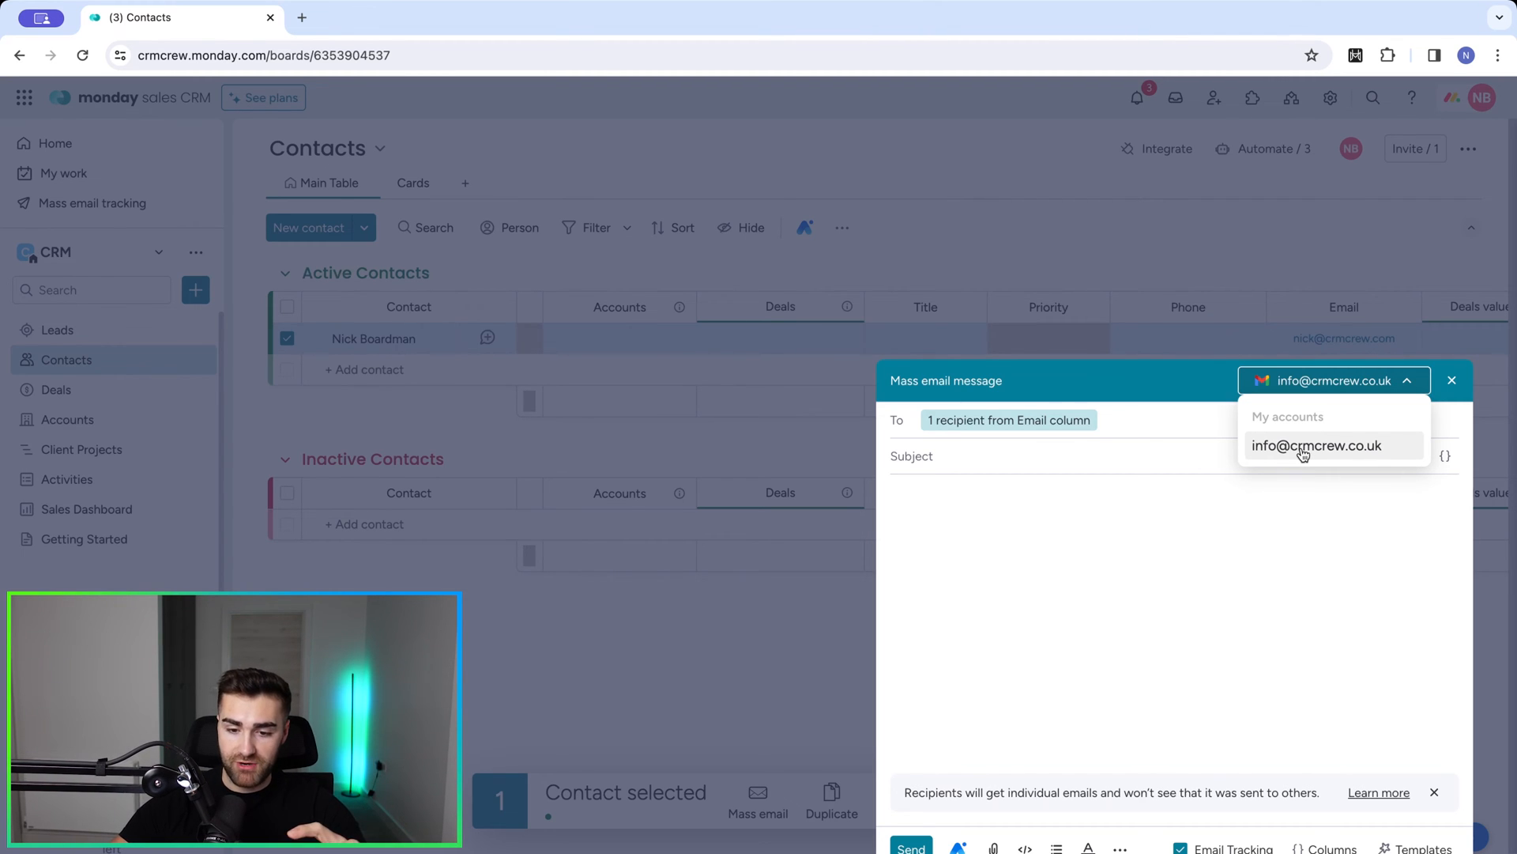
click(1316, 445)
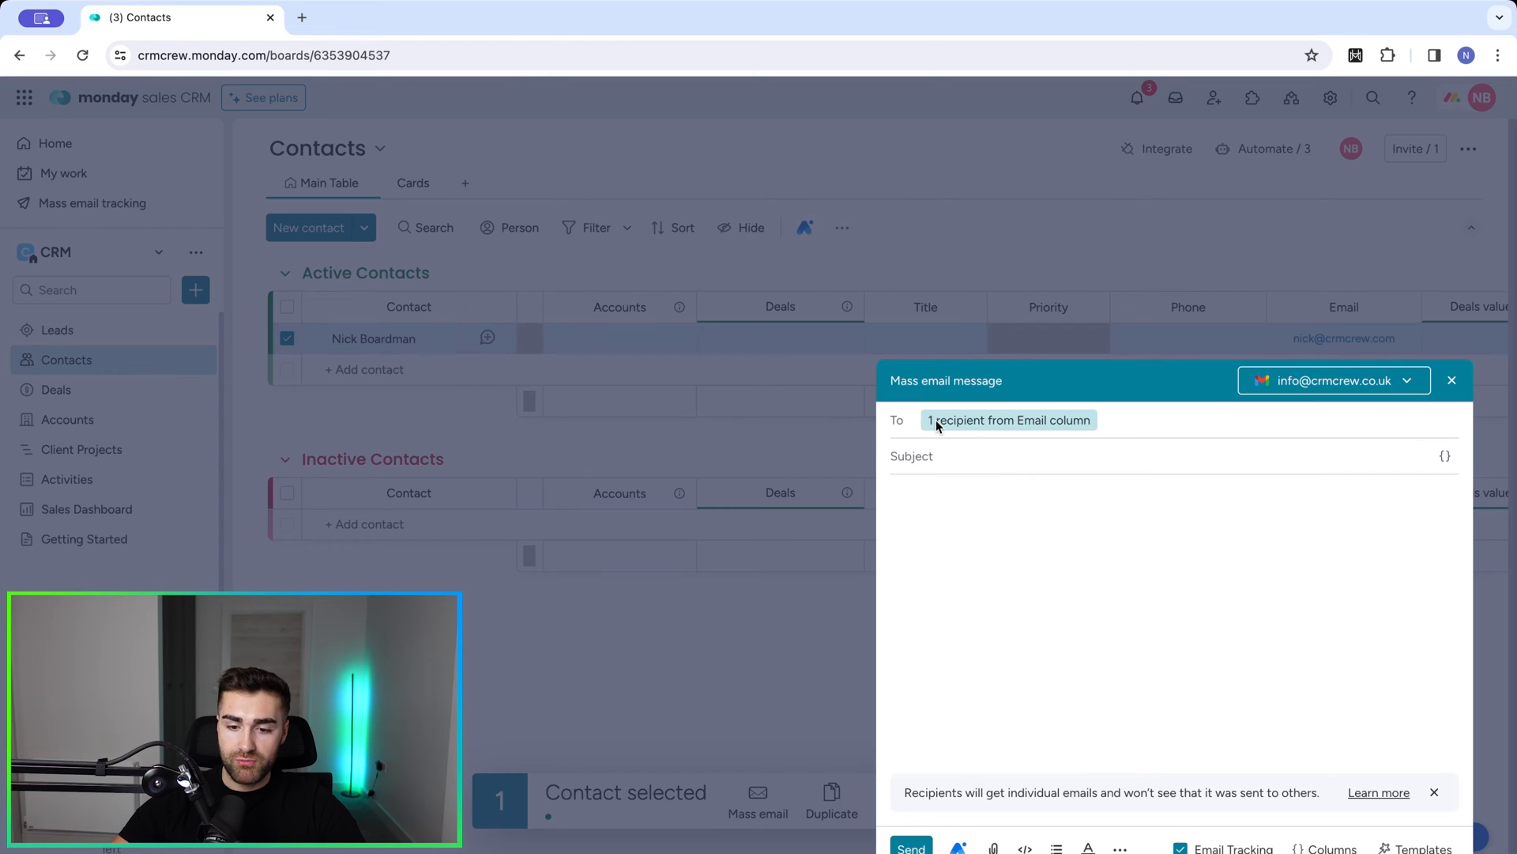
mouse_move(1034, 426)
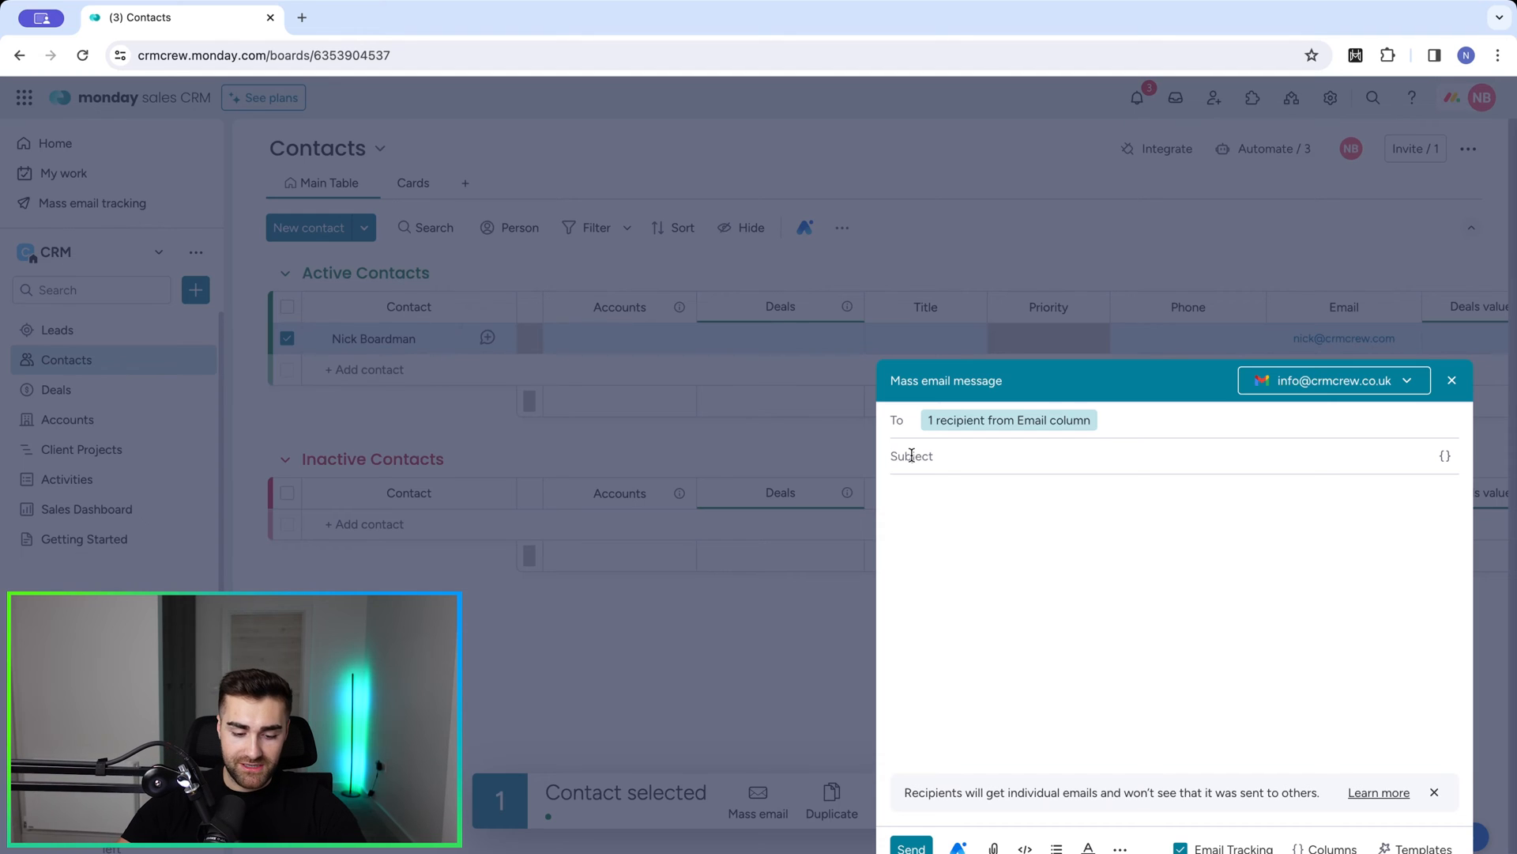
- Enter 'Example Subject' as the subject and begin the body 'Example Email Body'
text(Example Subj)
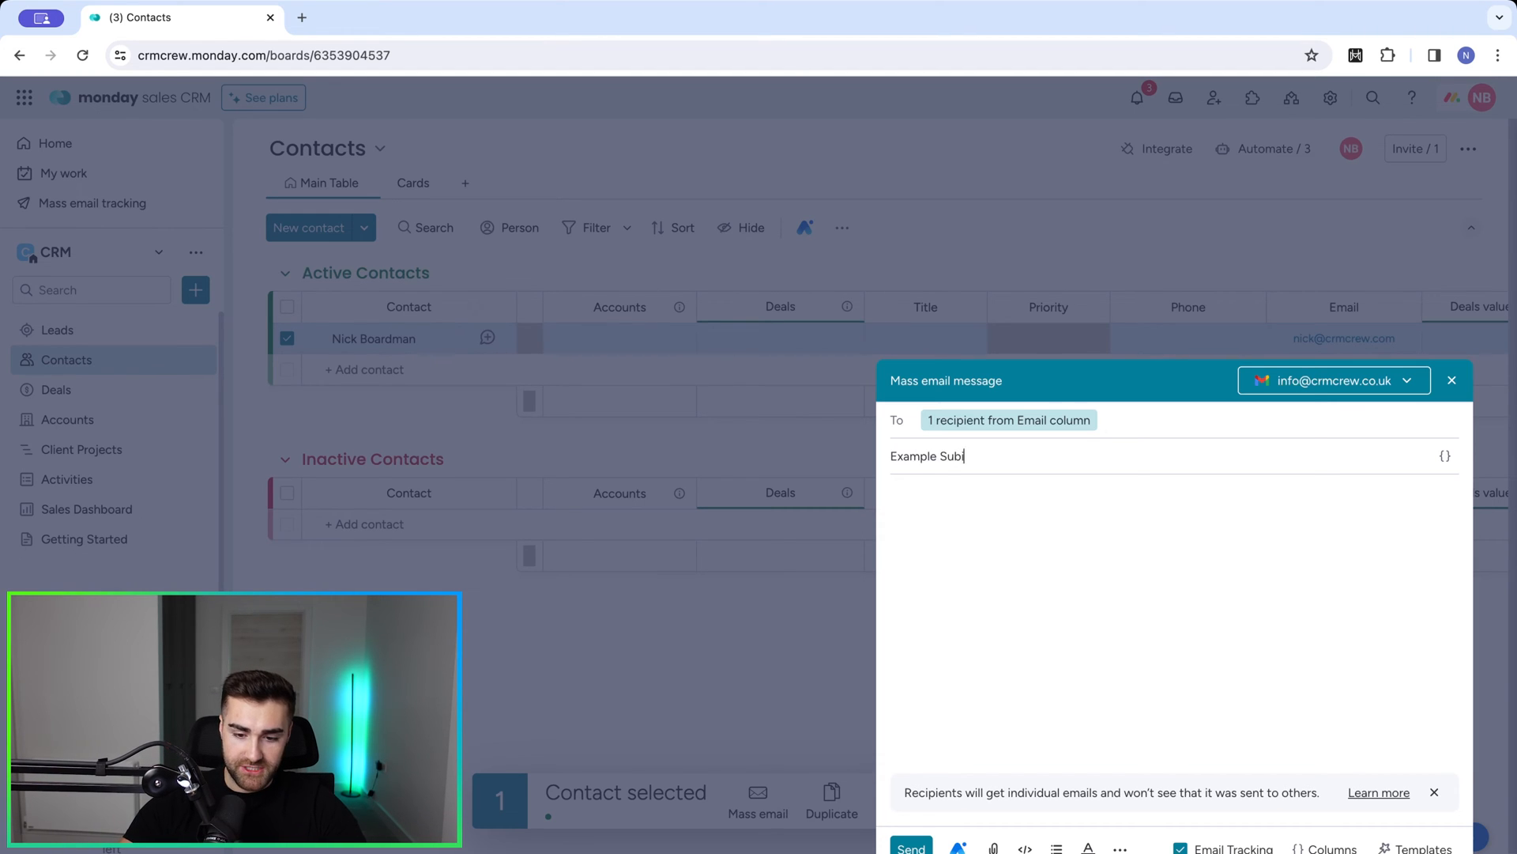
text(ect)
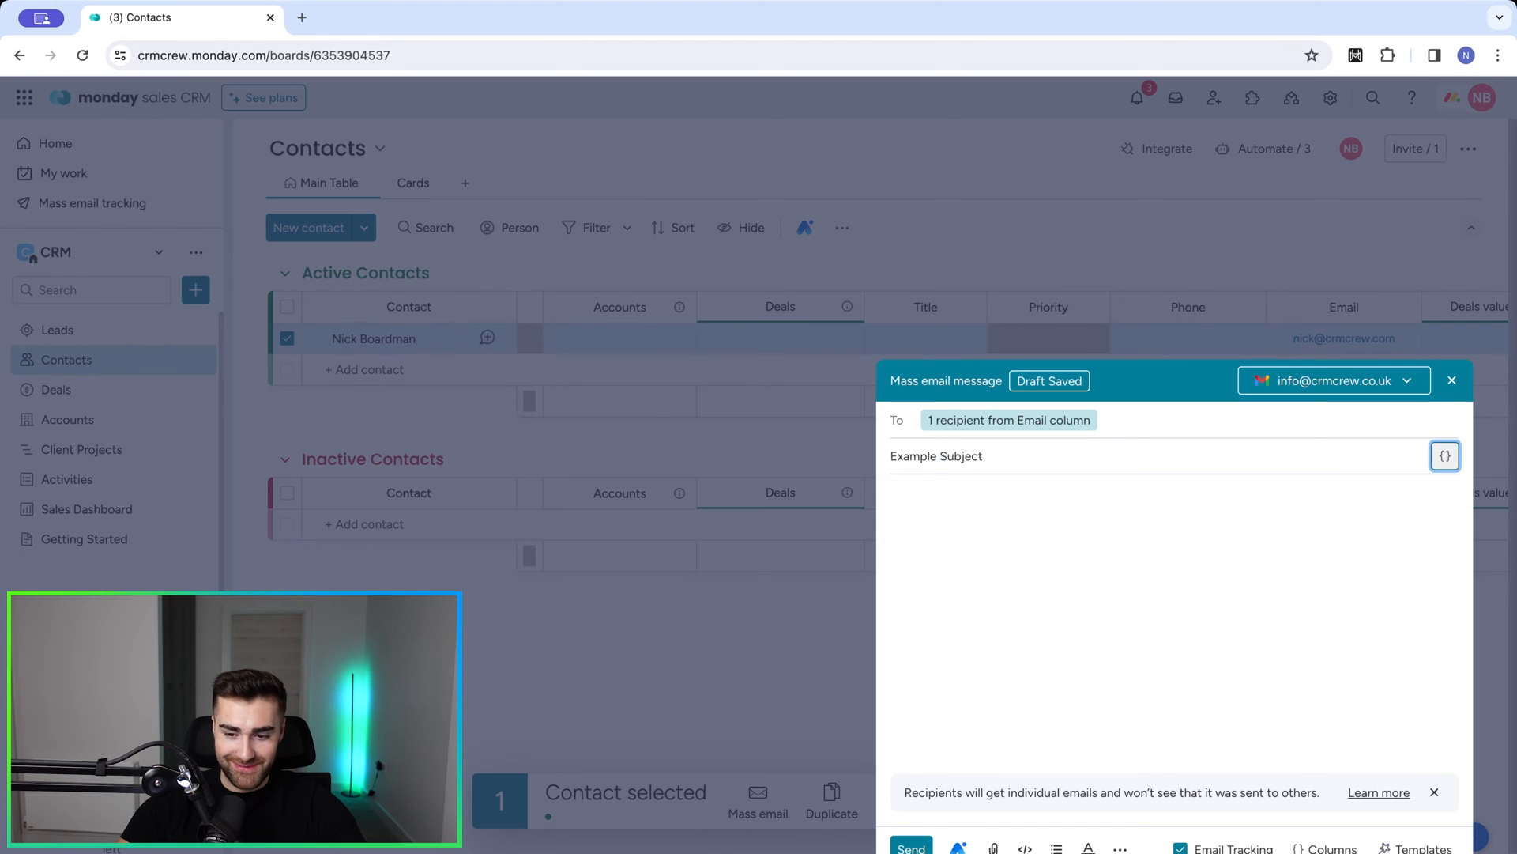
text(Example Email Body)
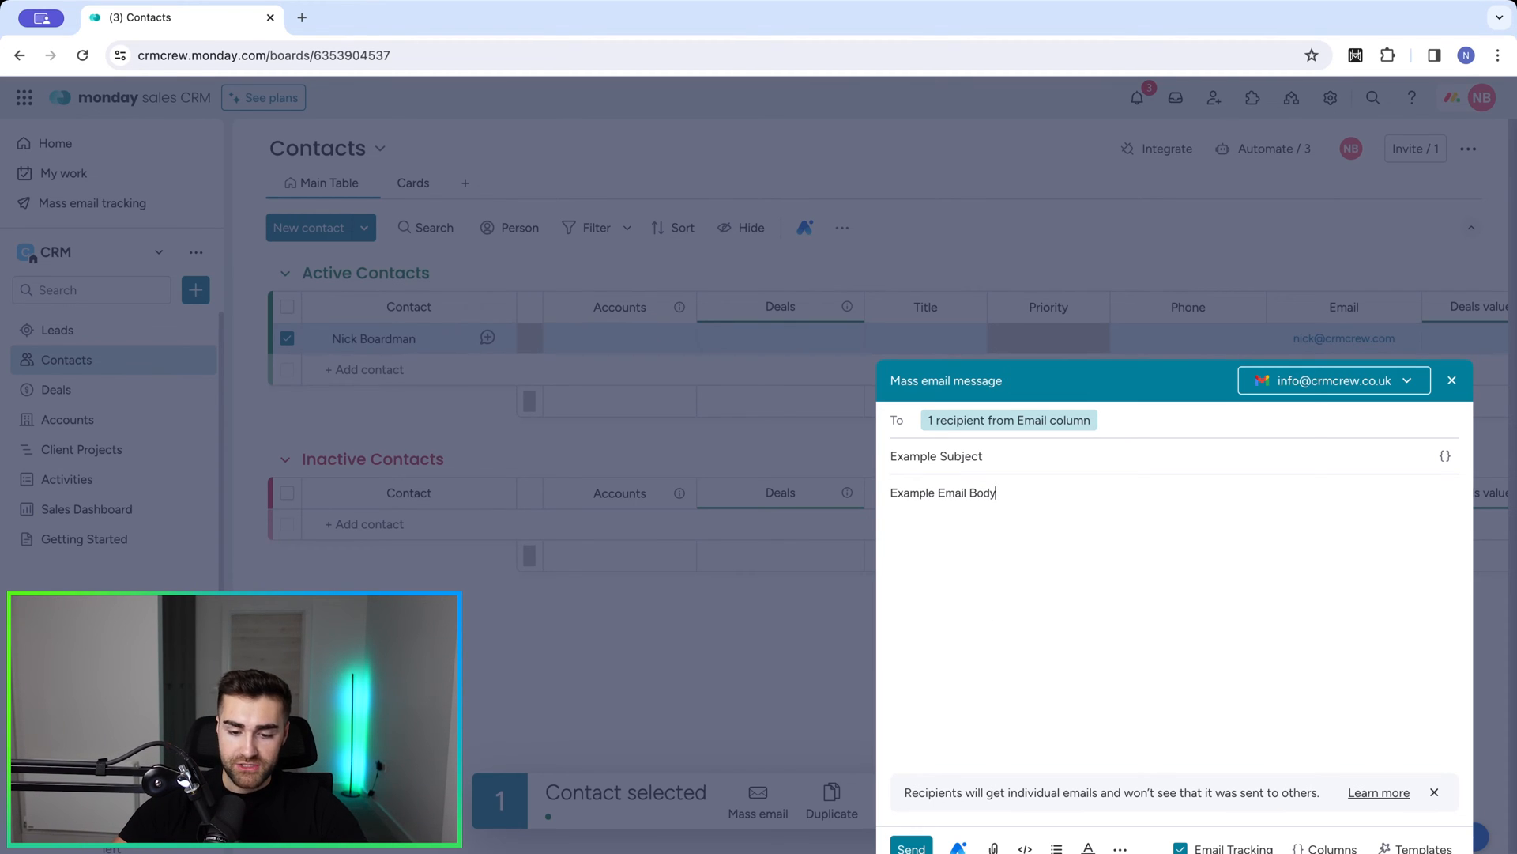
mouse_move(958, 849)
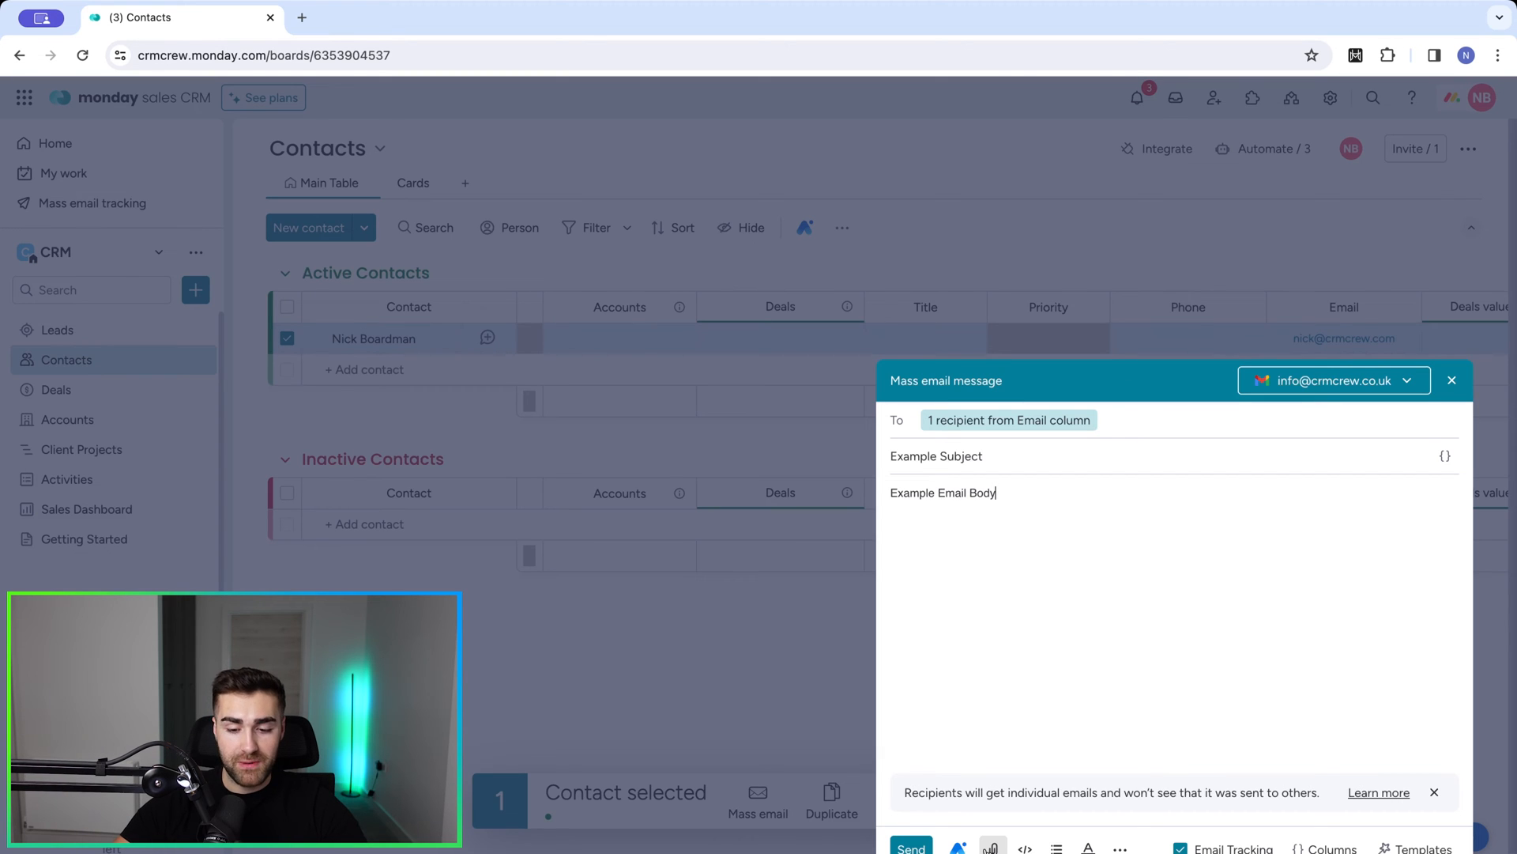
mouse_move(1024, 849)
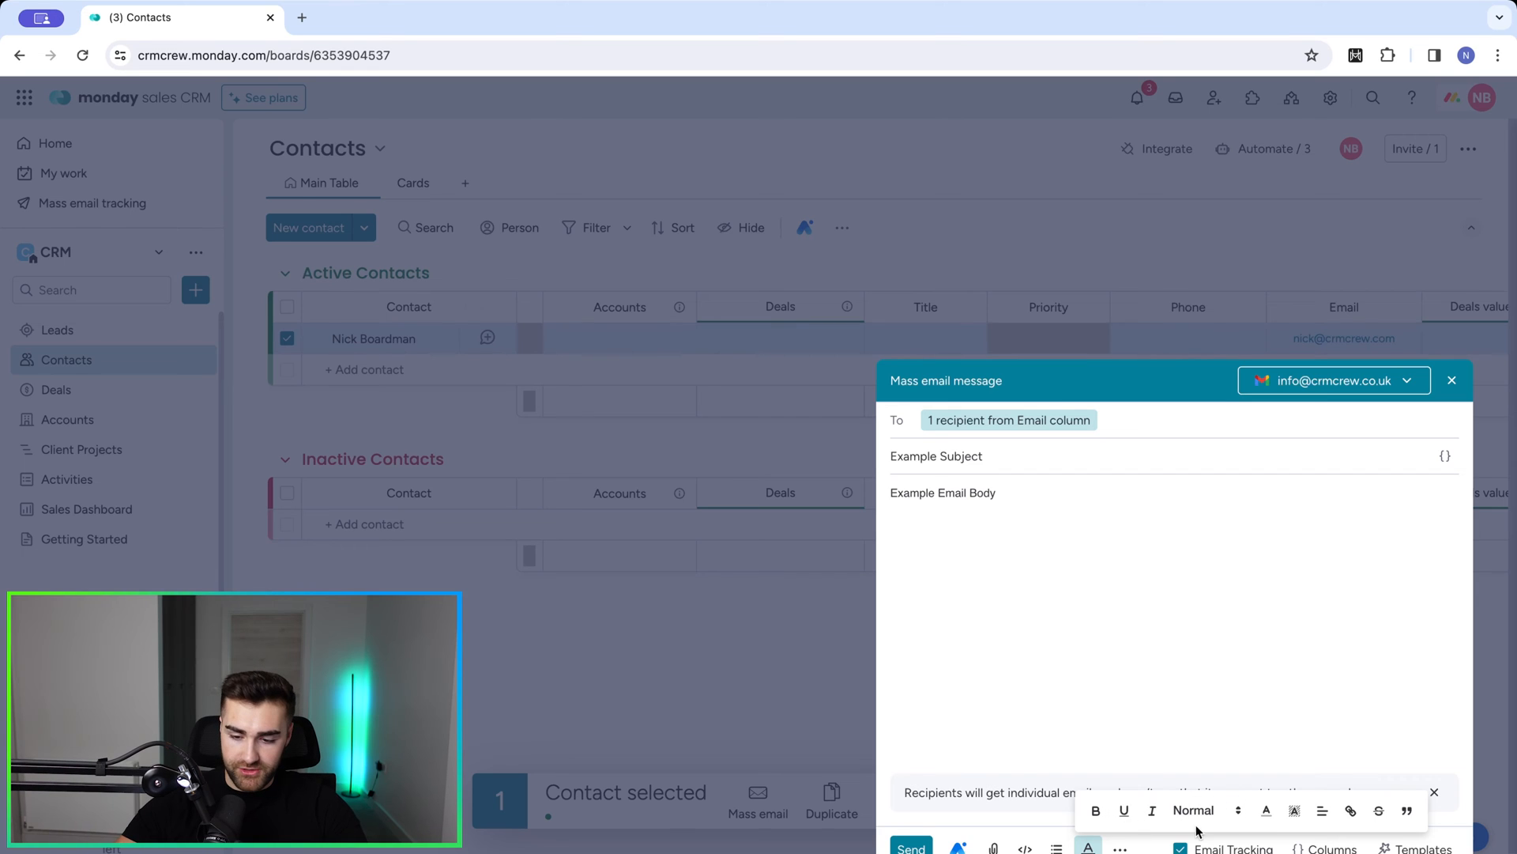
mouse_move(1138, 732)
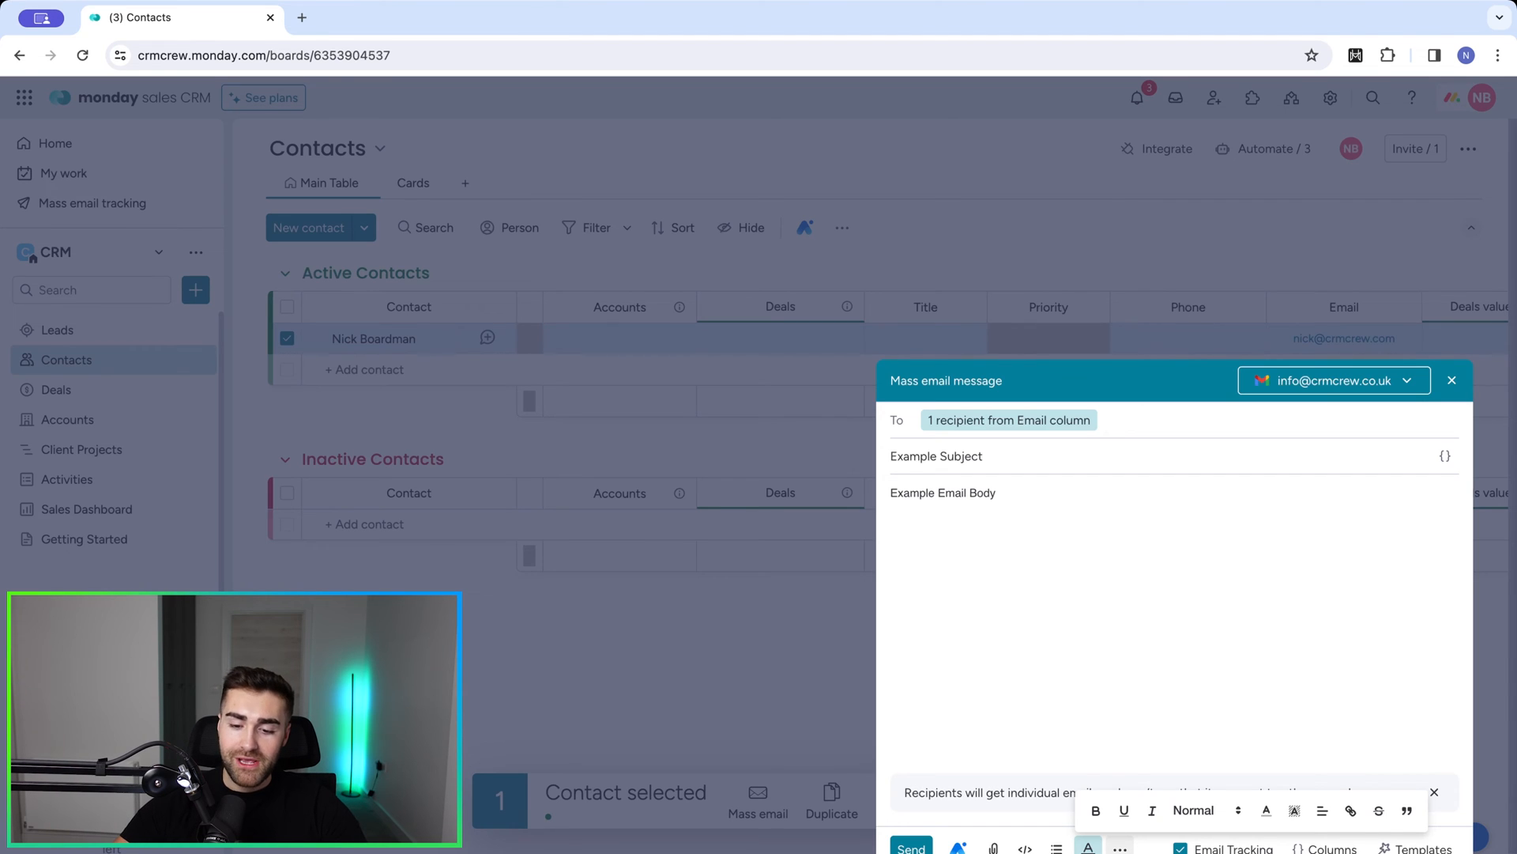
click(1119, 849)
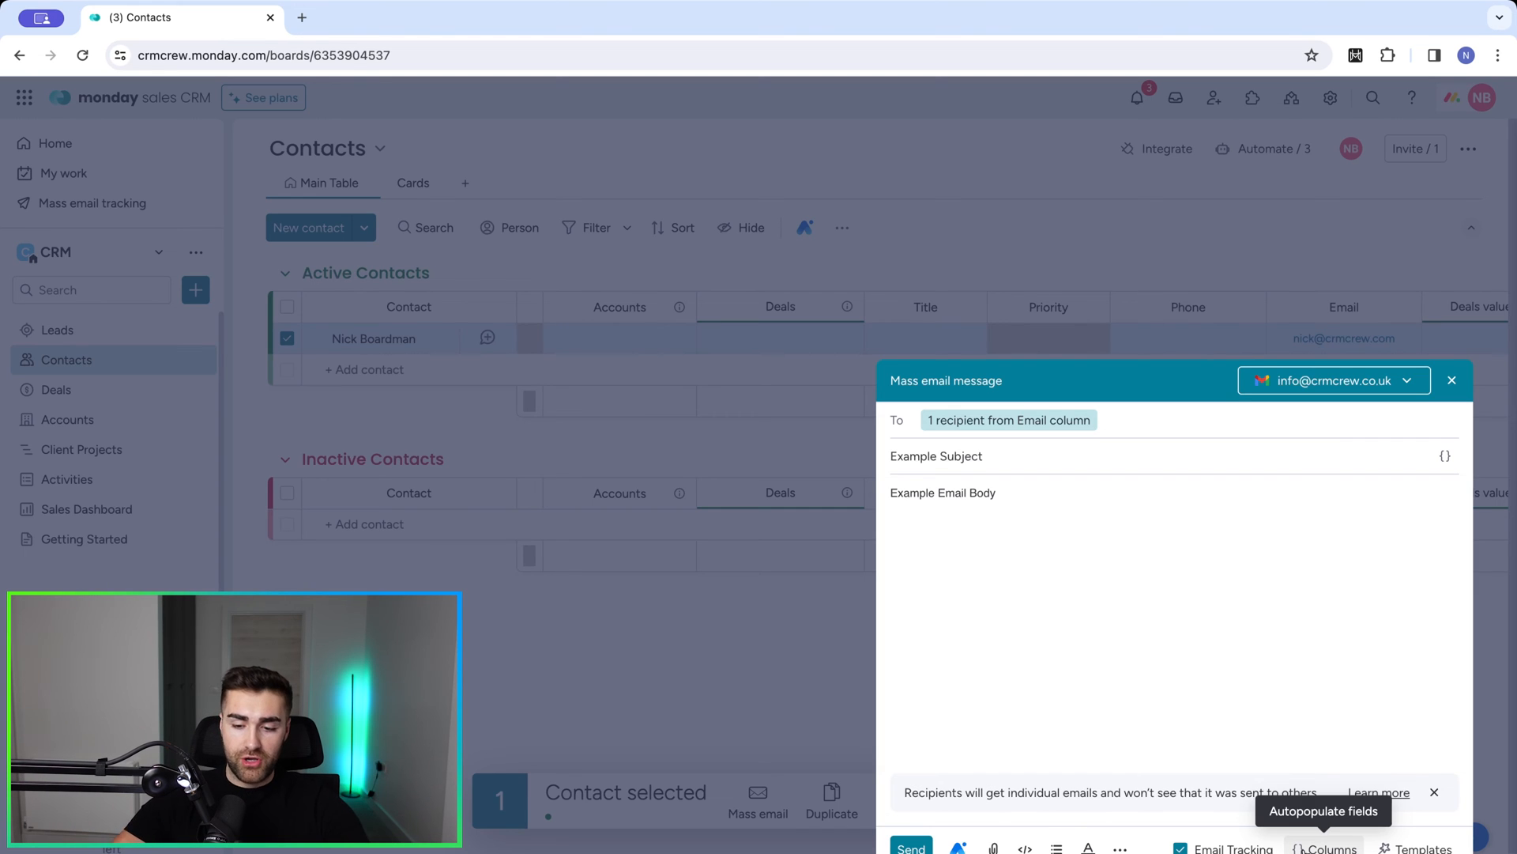
- Add a greeting line 'Hey' with the contact's name column above the body text
click(1329, 847)
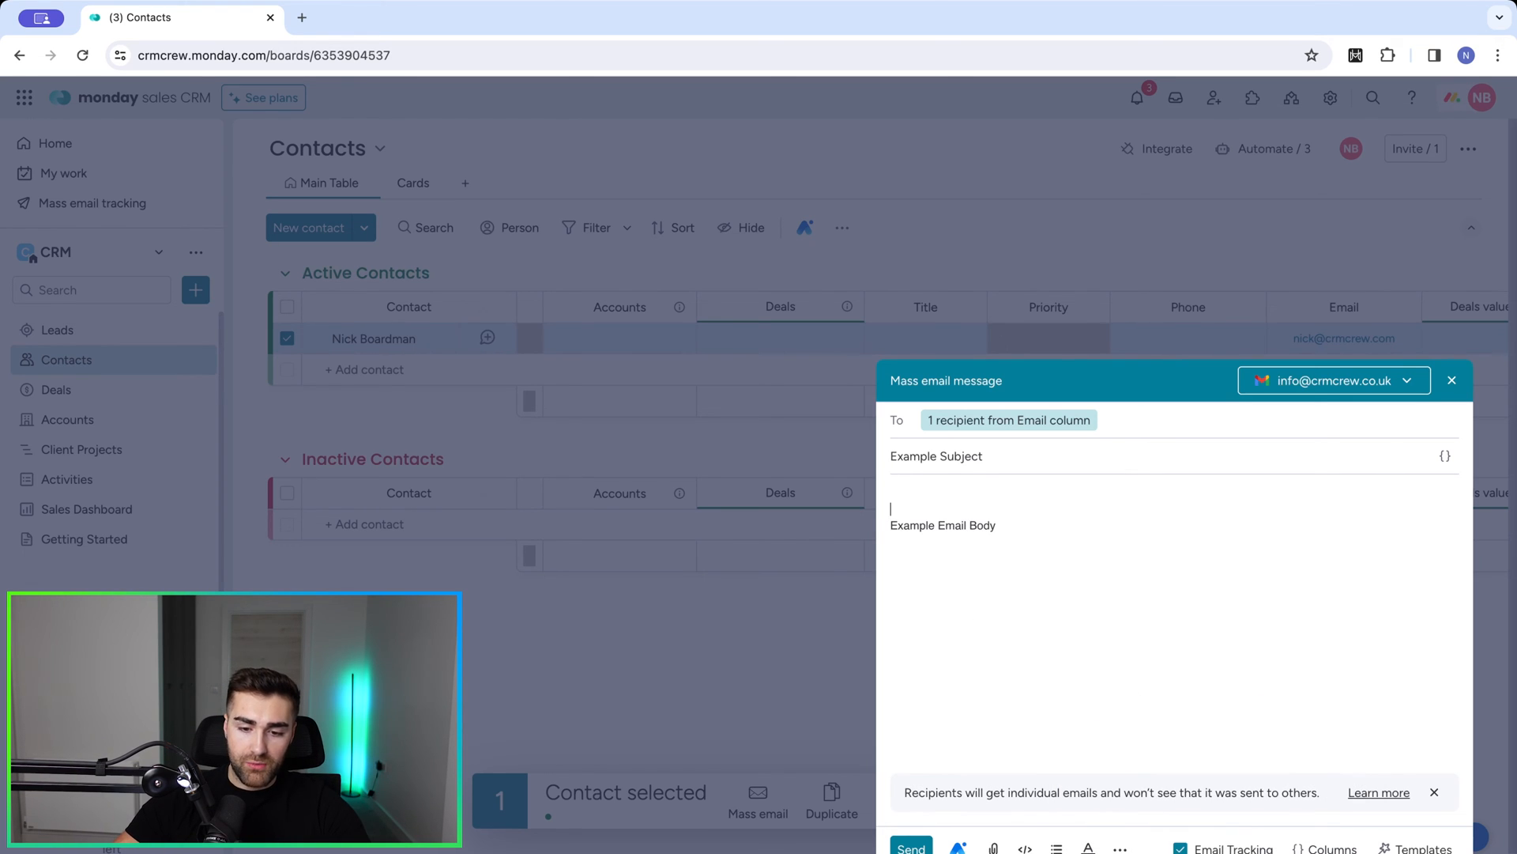
text(Hey)
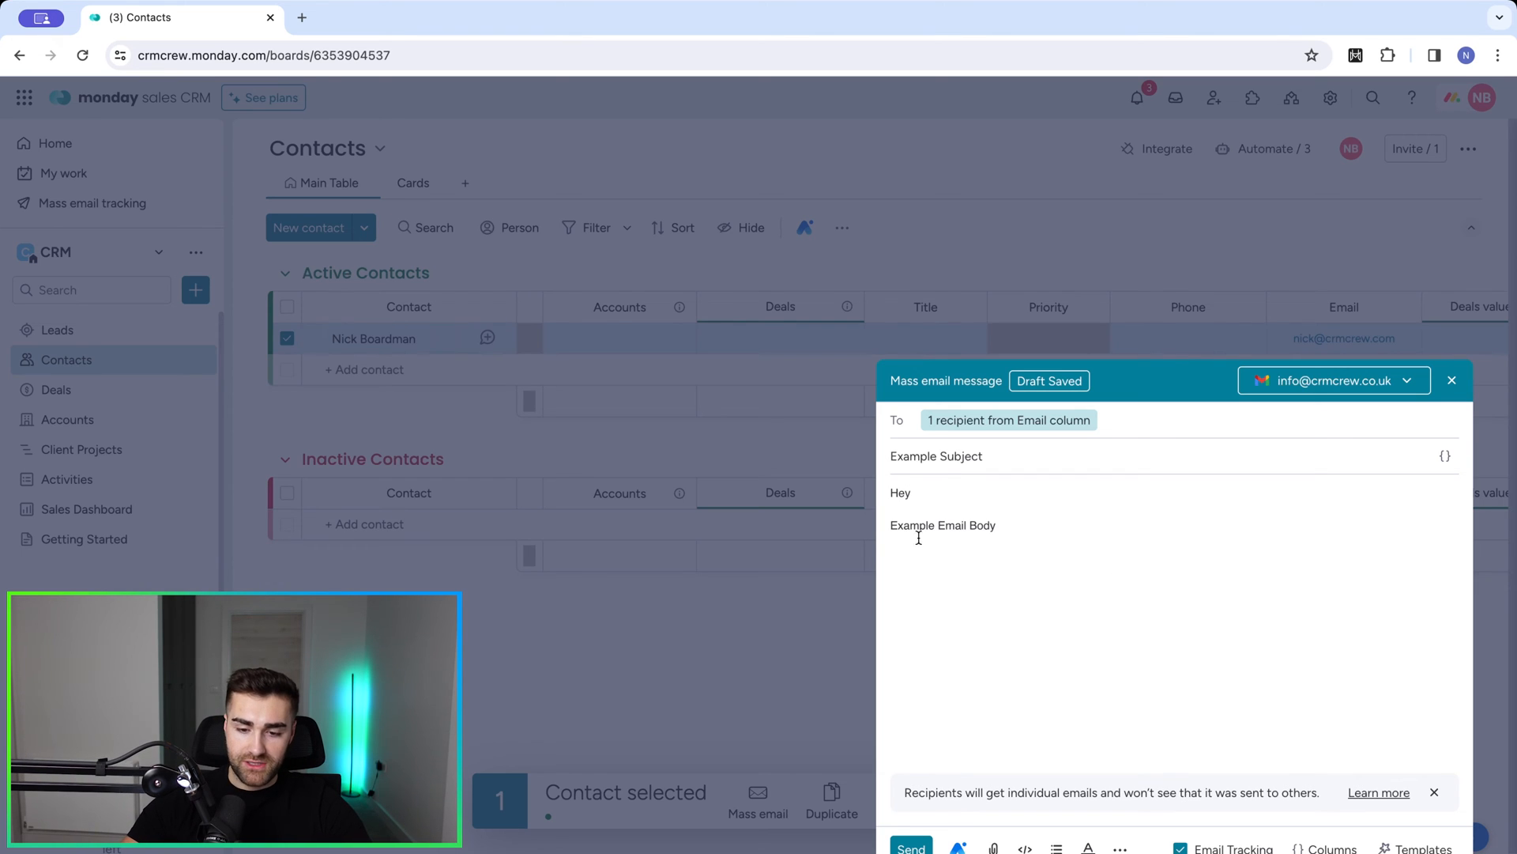
click(1112, 738)
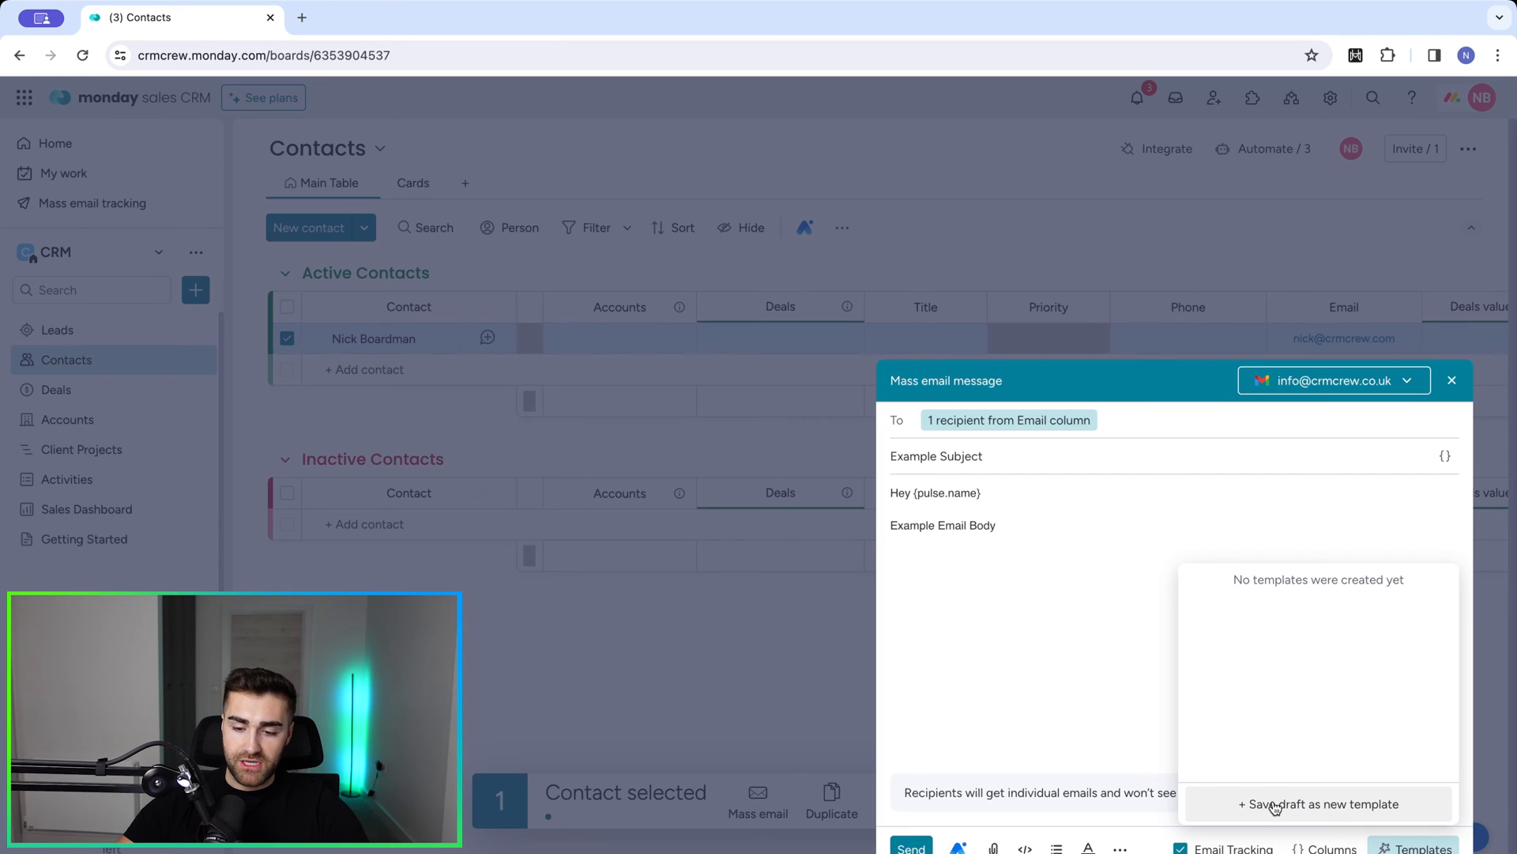
- Save the draft as a new template named 'Example Te…' shared with Only Me
click(1318, 803)
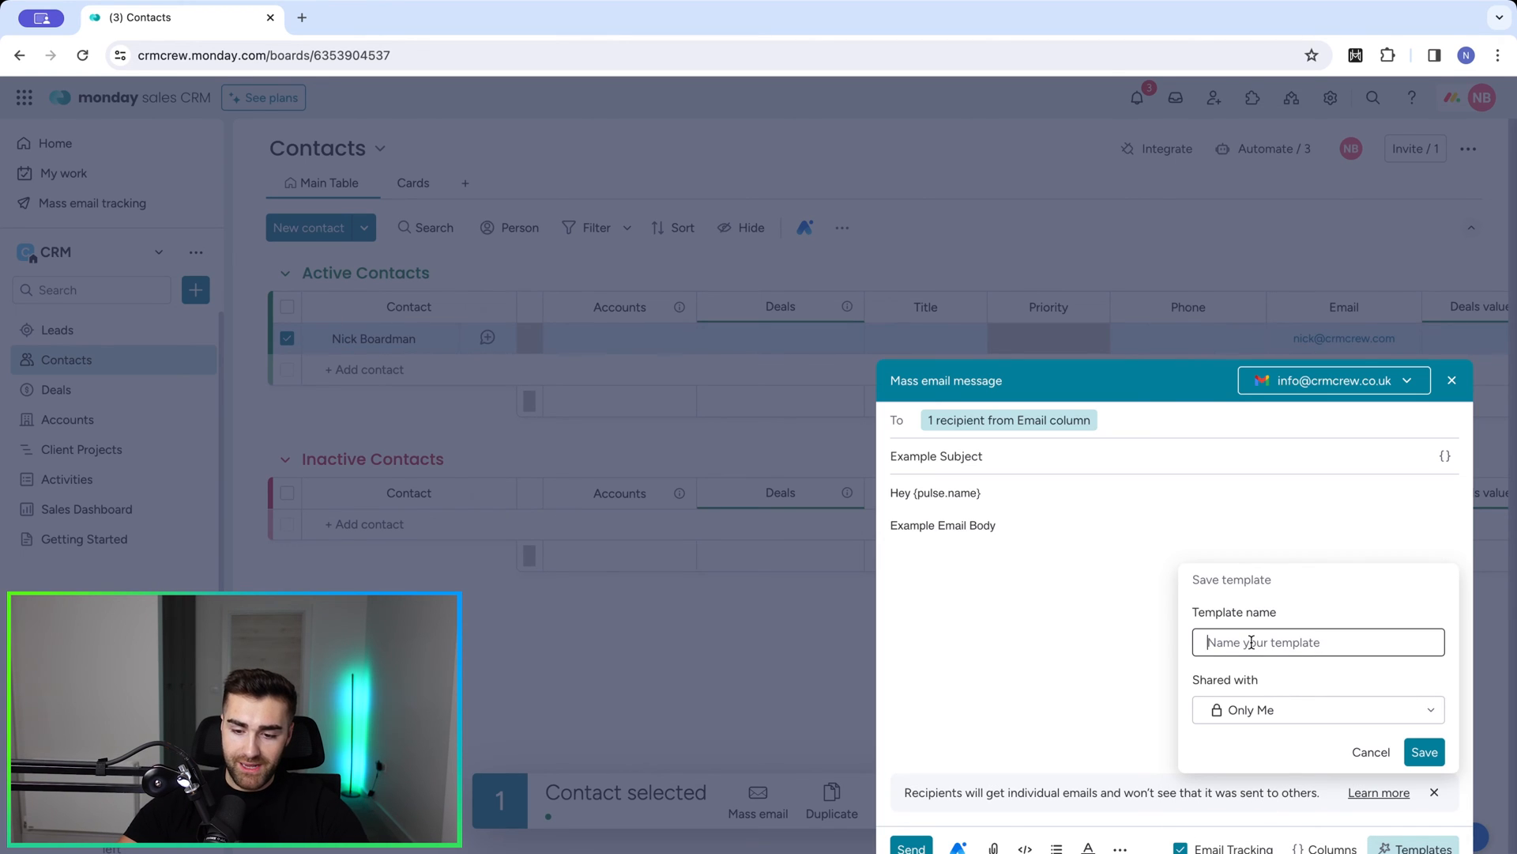
text(Example Te)
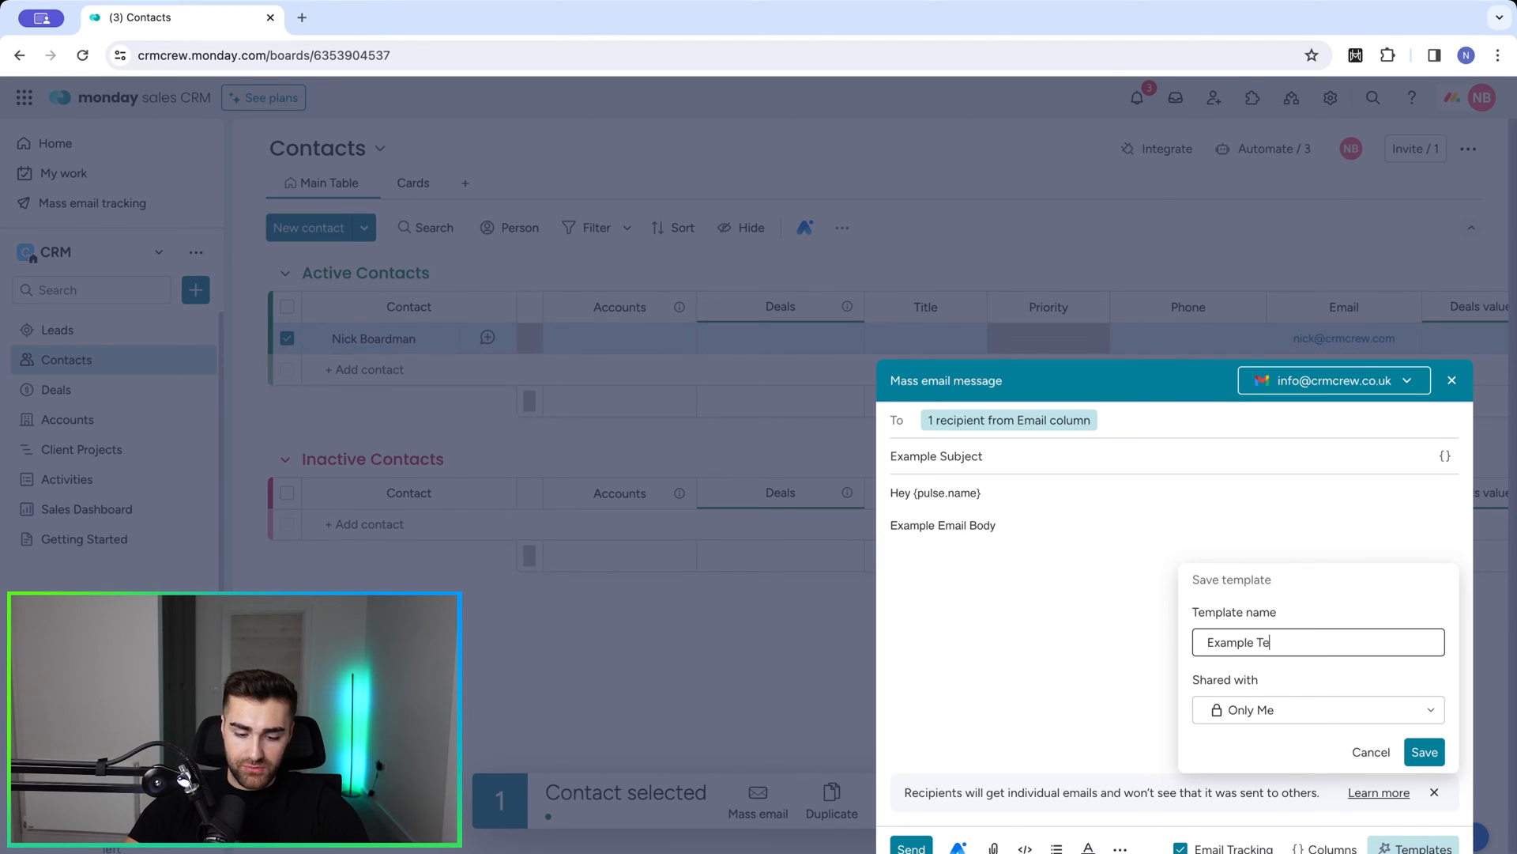
click(1317, 710)
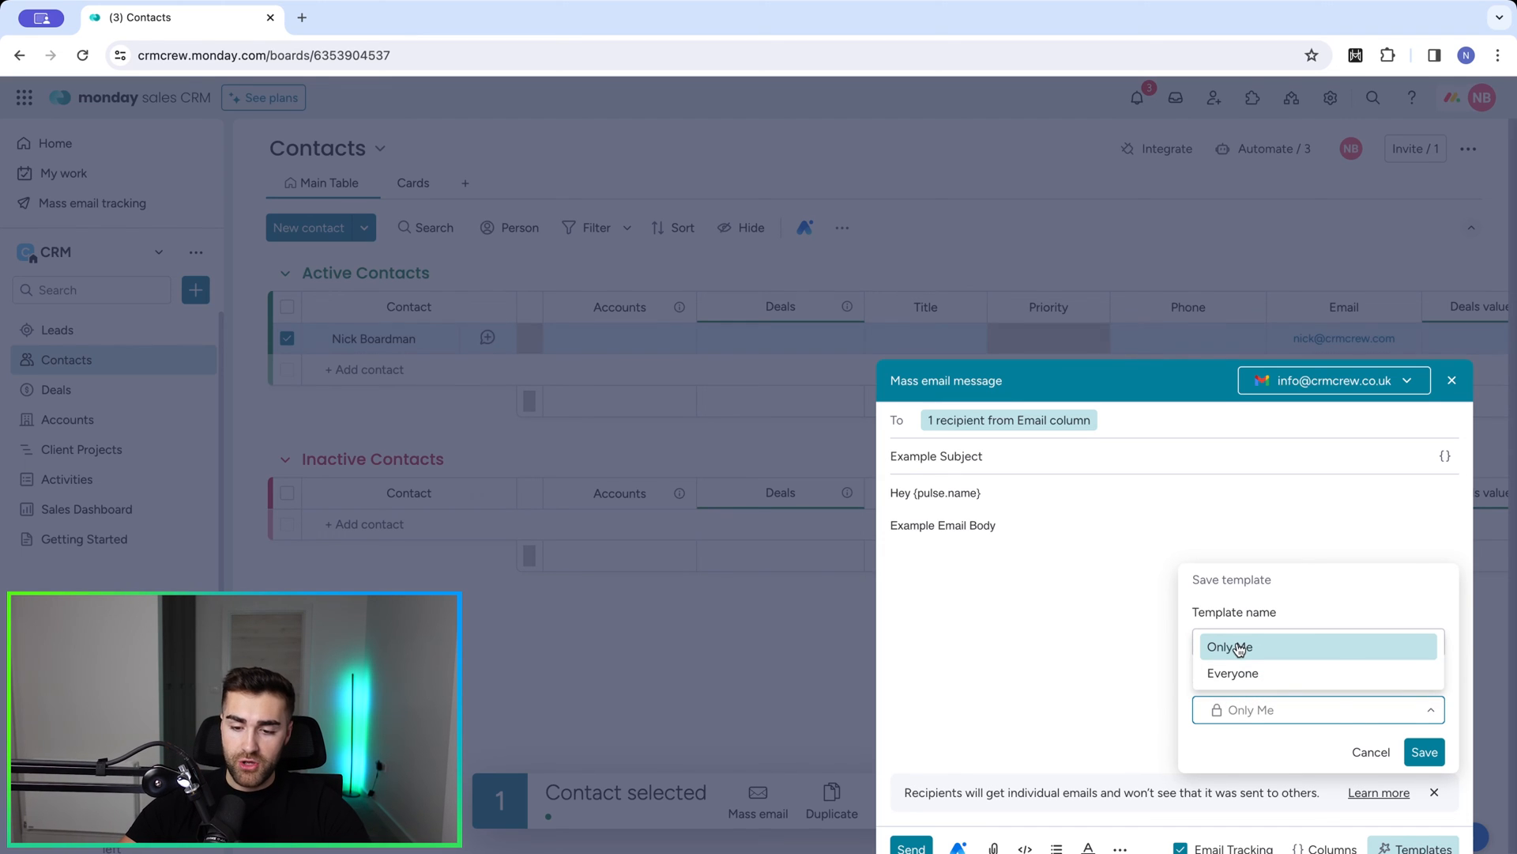
click(1424, 753)
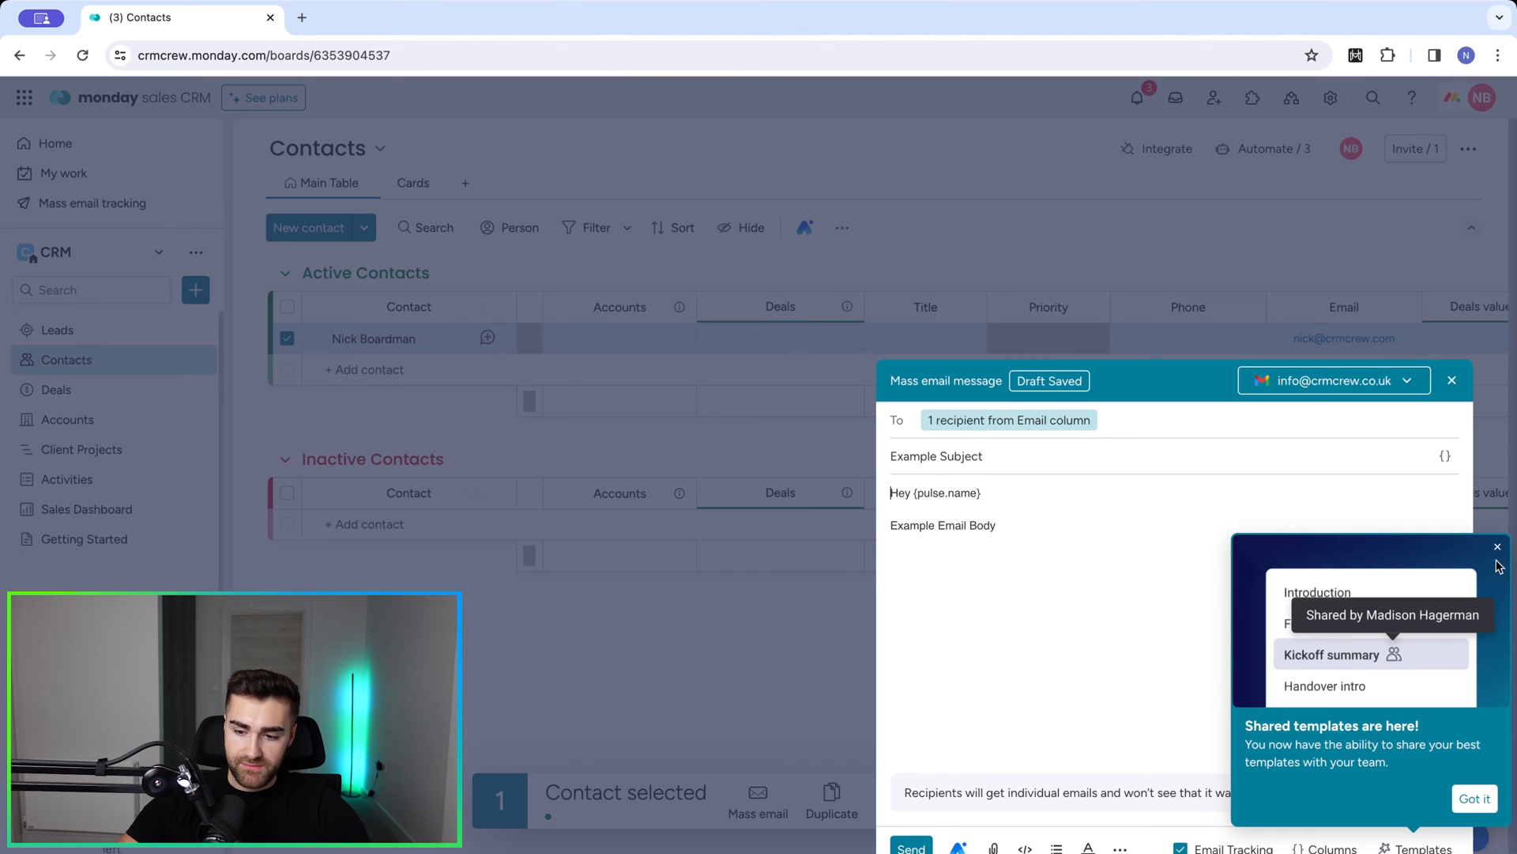
- Dismiss the shared-templates tip and close the mass email window
click(1497, 547)
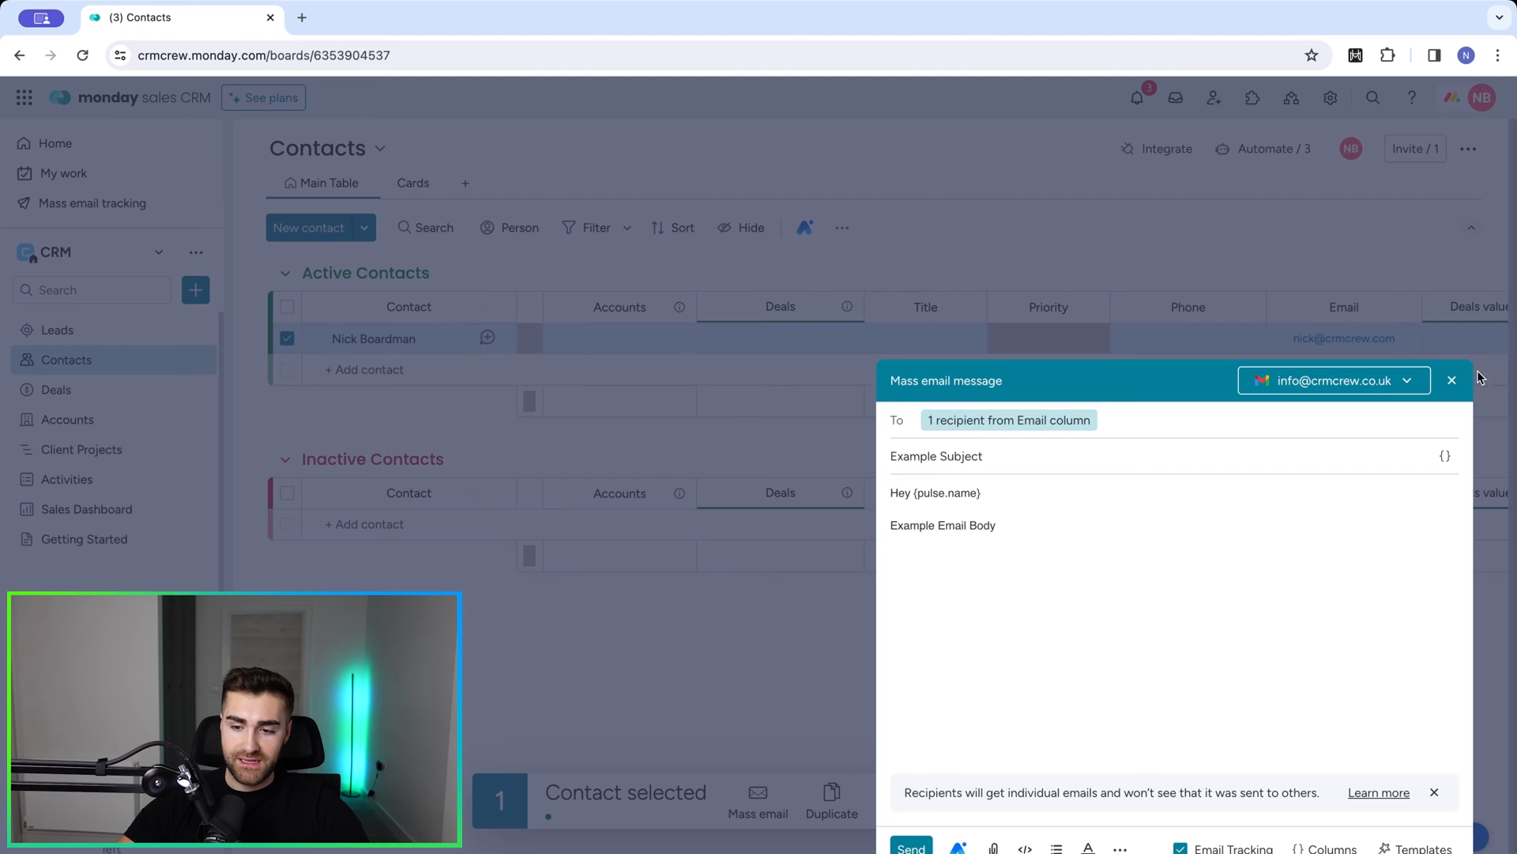
click(1451, 379)
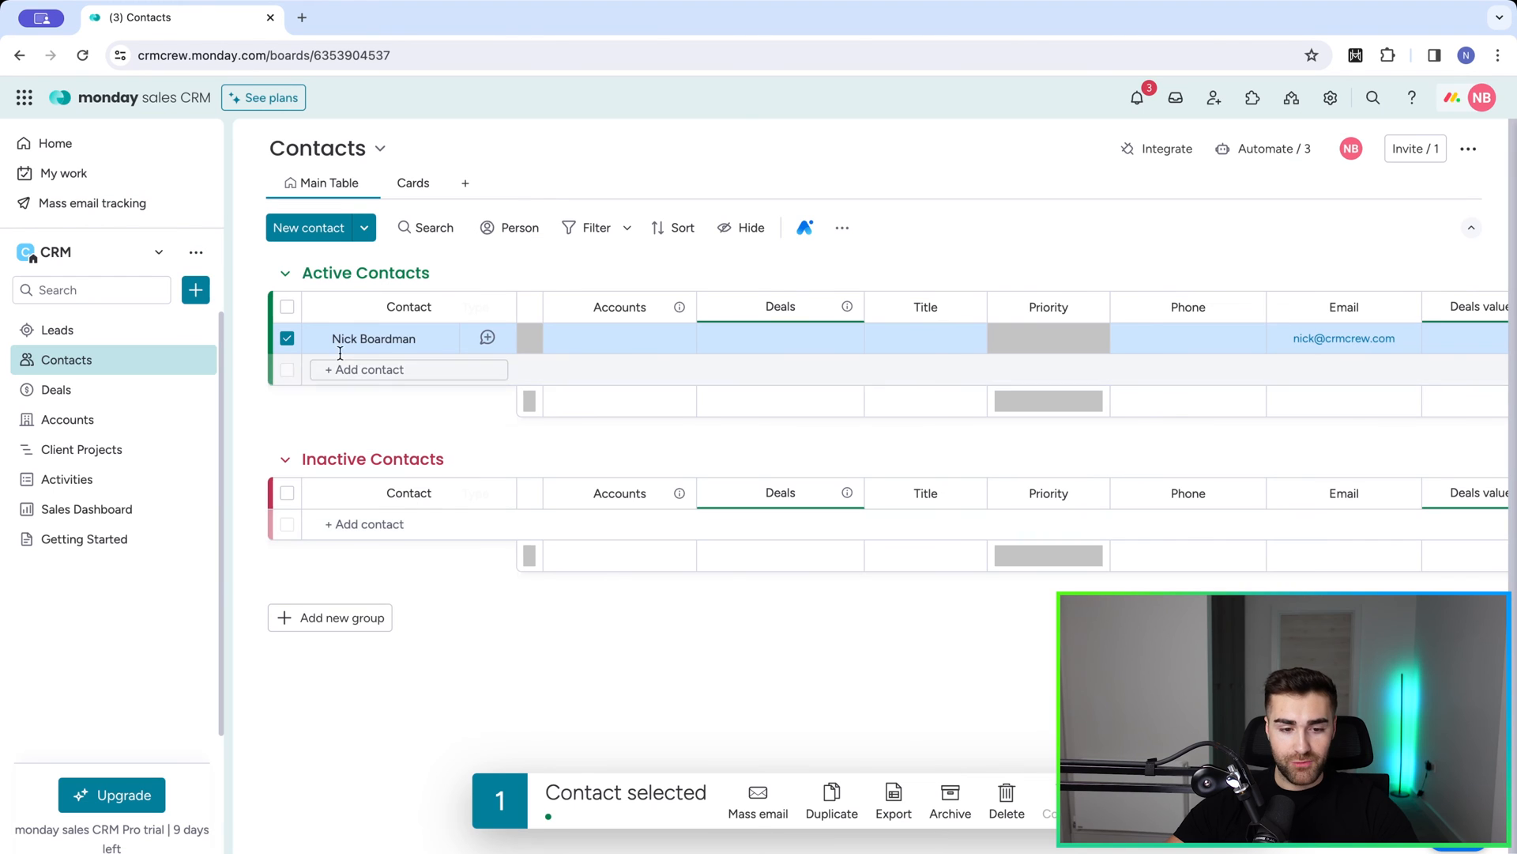
- Deselect the contact and go to the Mass email tracking page with the sent Test Email
click(286, 338)
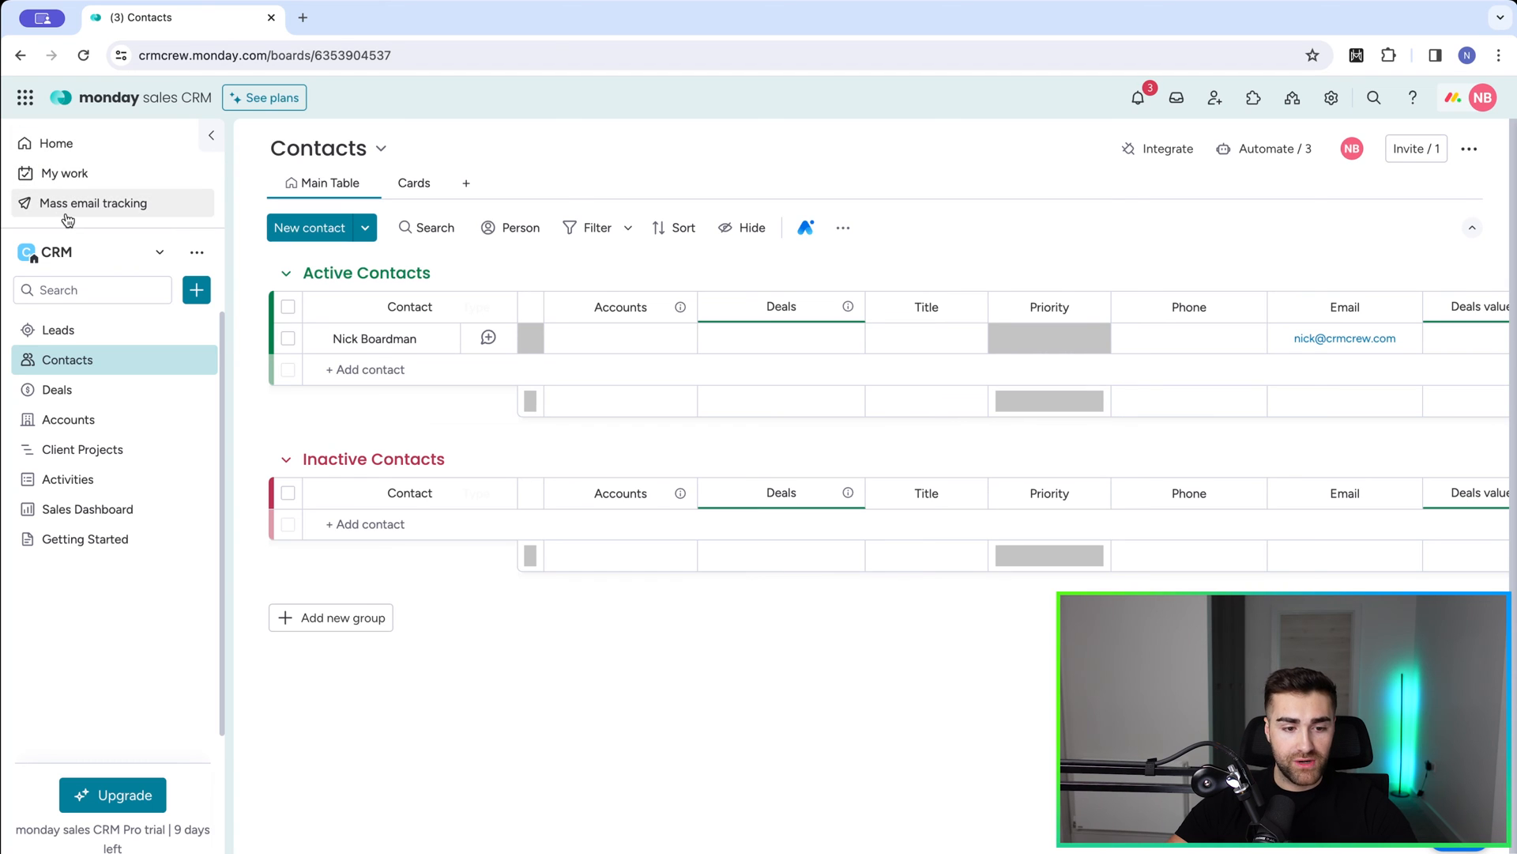
click(93, 204)
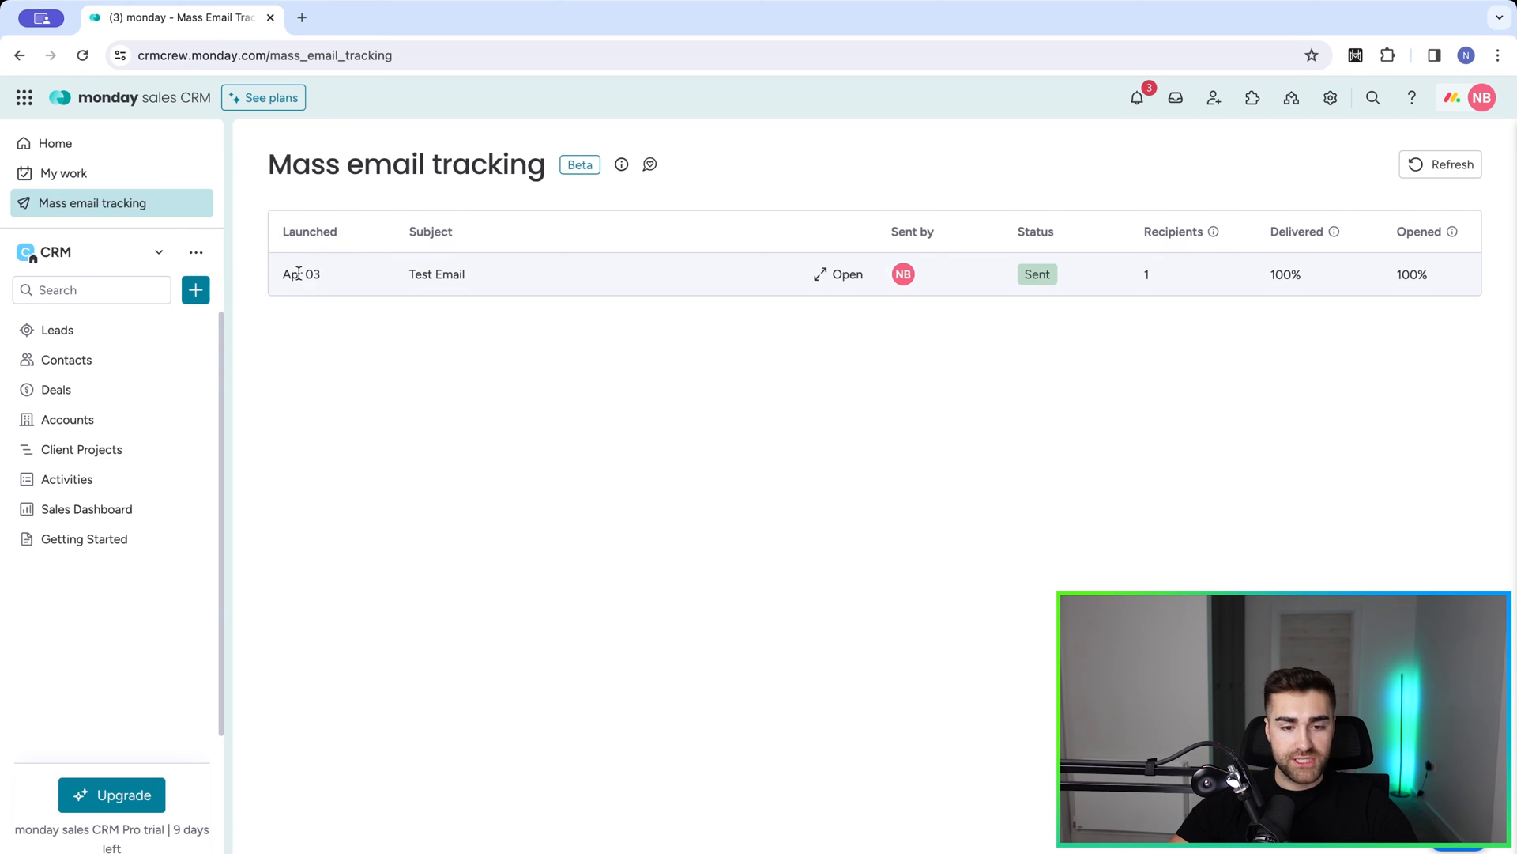
mouse_move(495, 281)
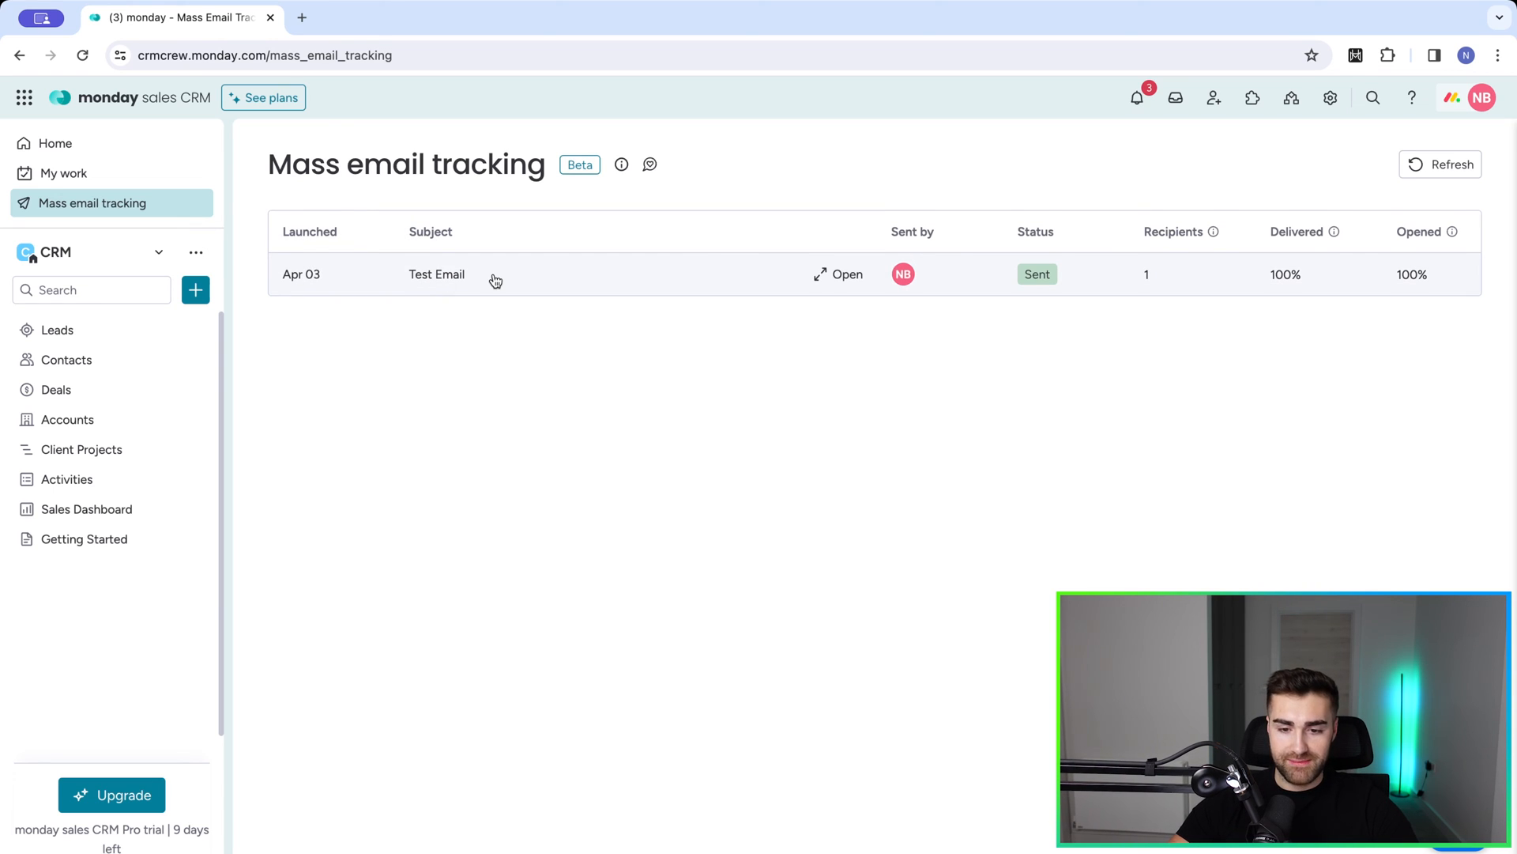
mouse_move(899, 294)
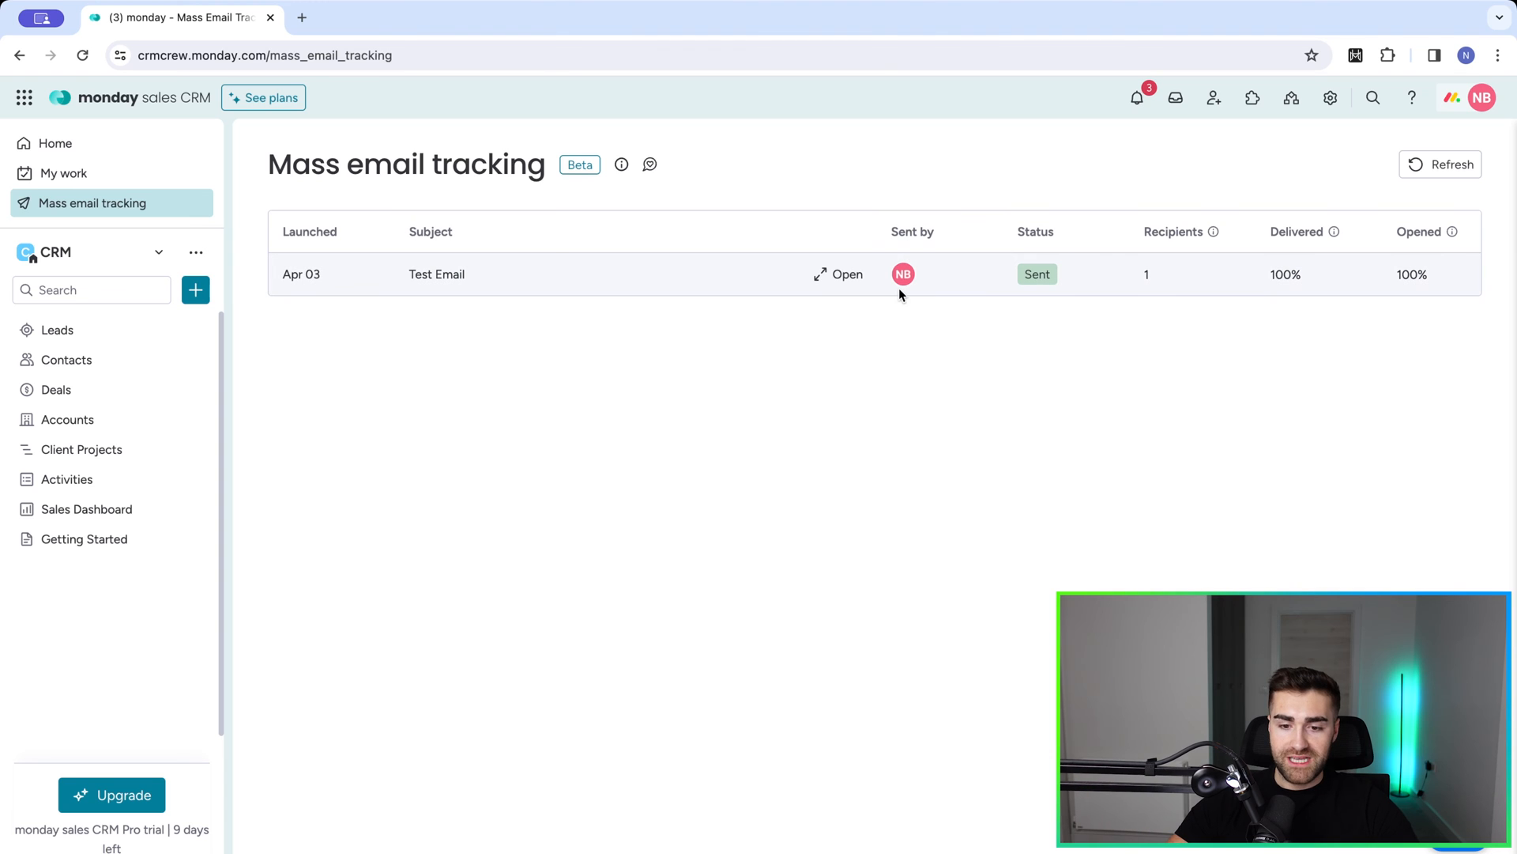
mouse_move(903, 273)
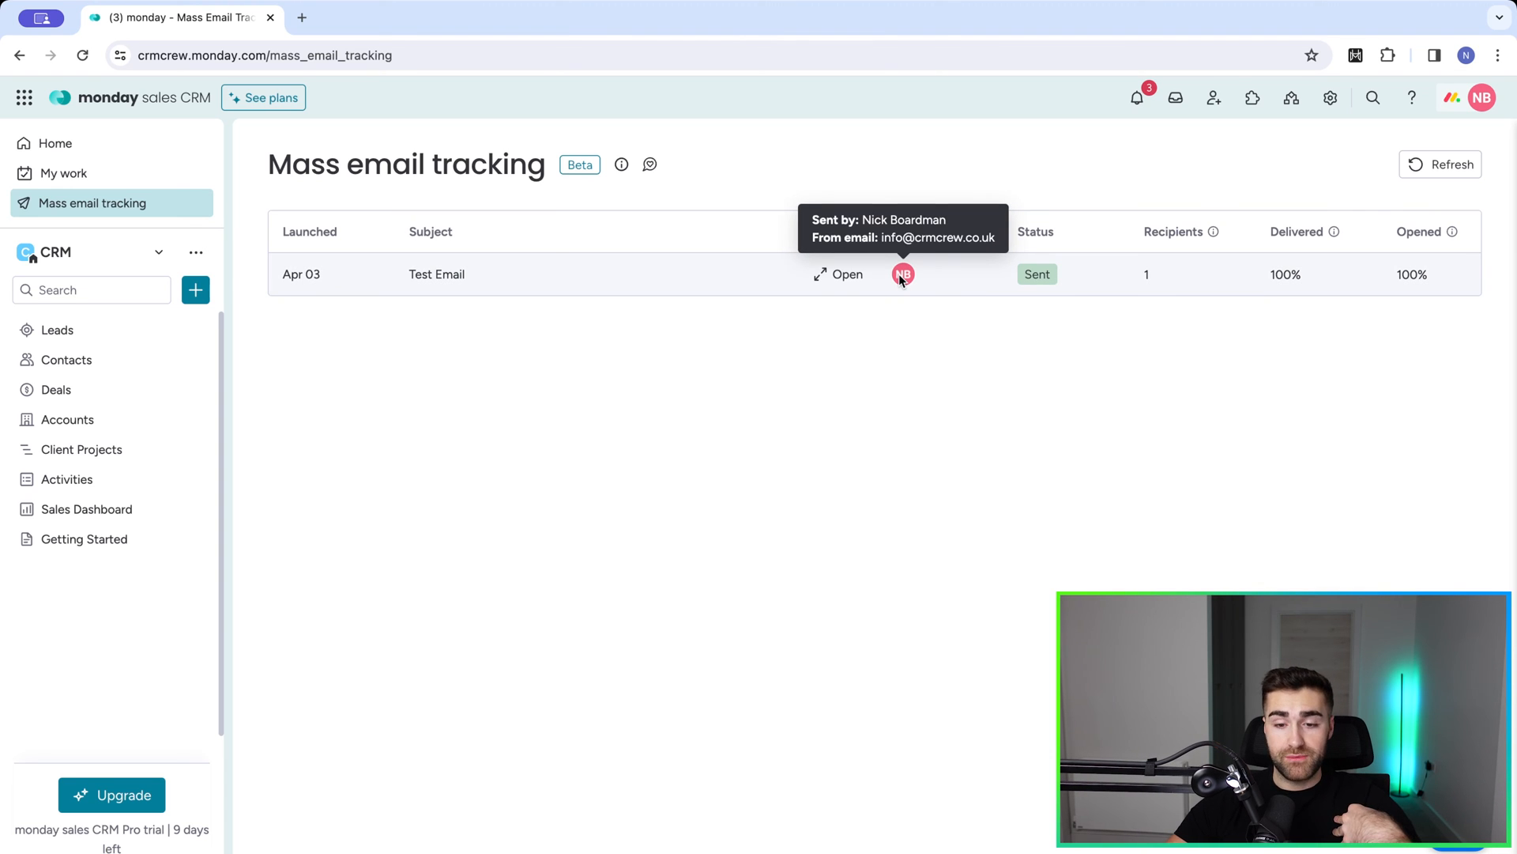
mouse_move(1080, 266)
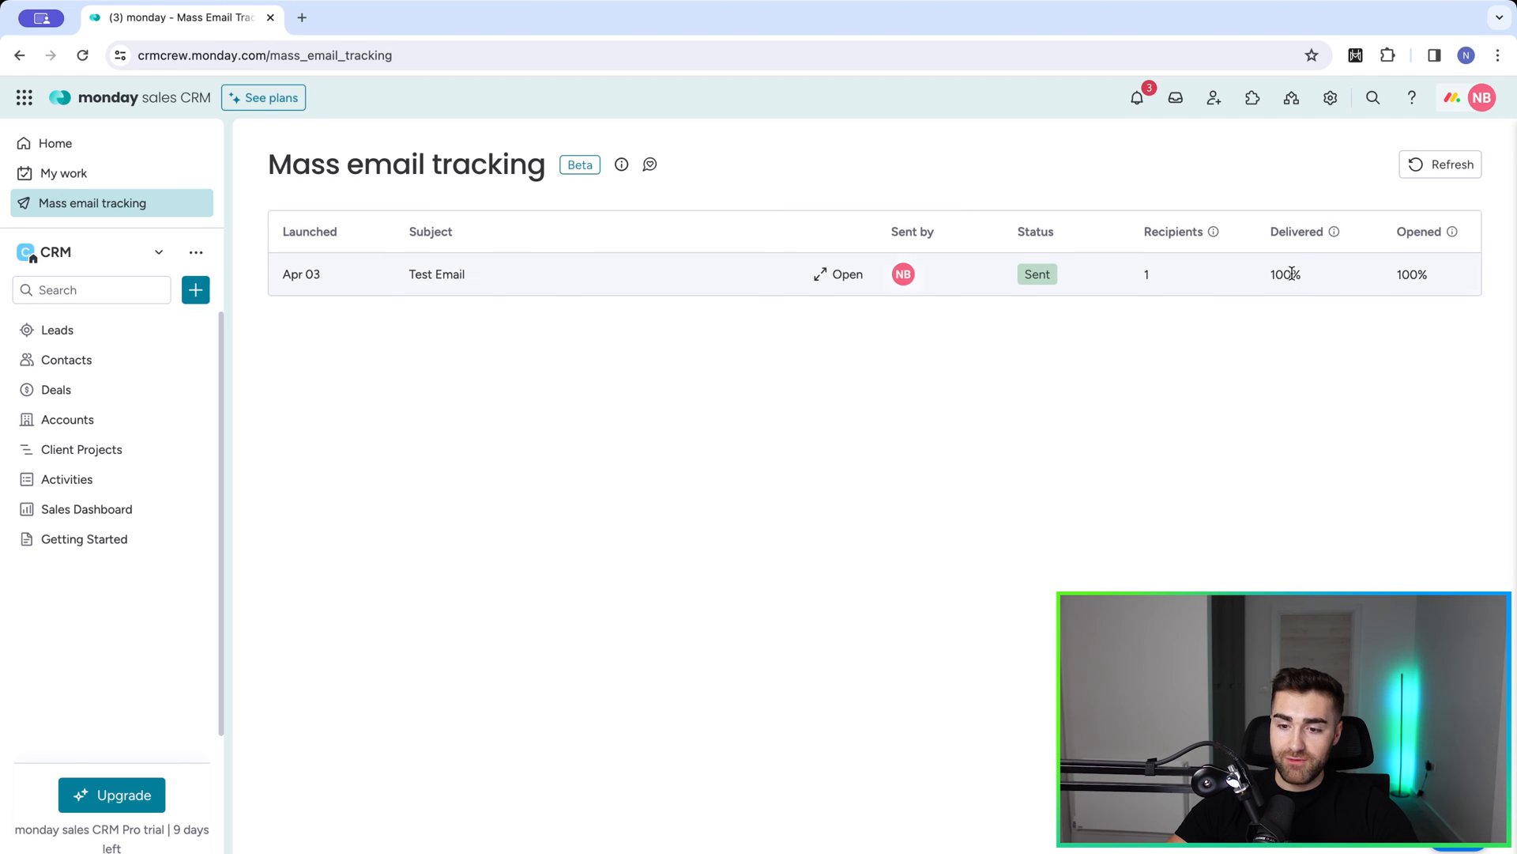
mouse_move(1411, 273)
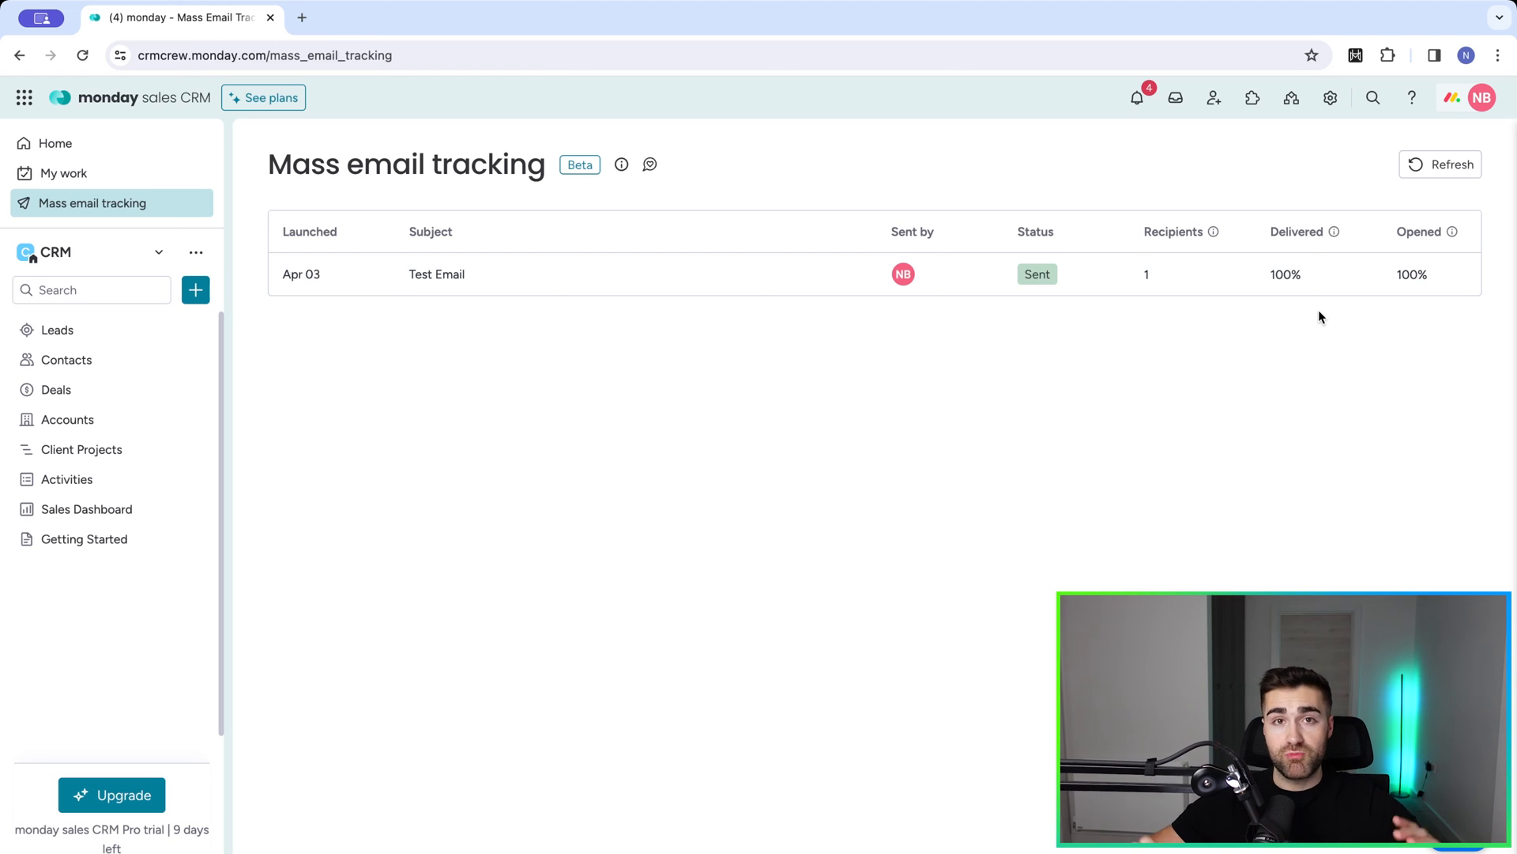
mouse_move(1229, 310)
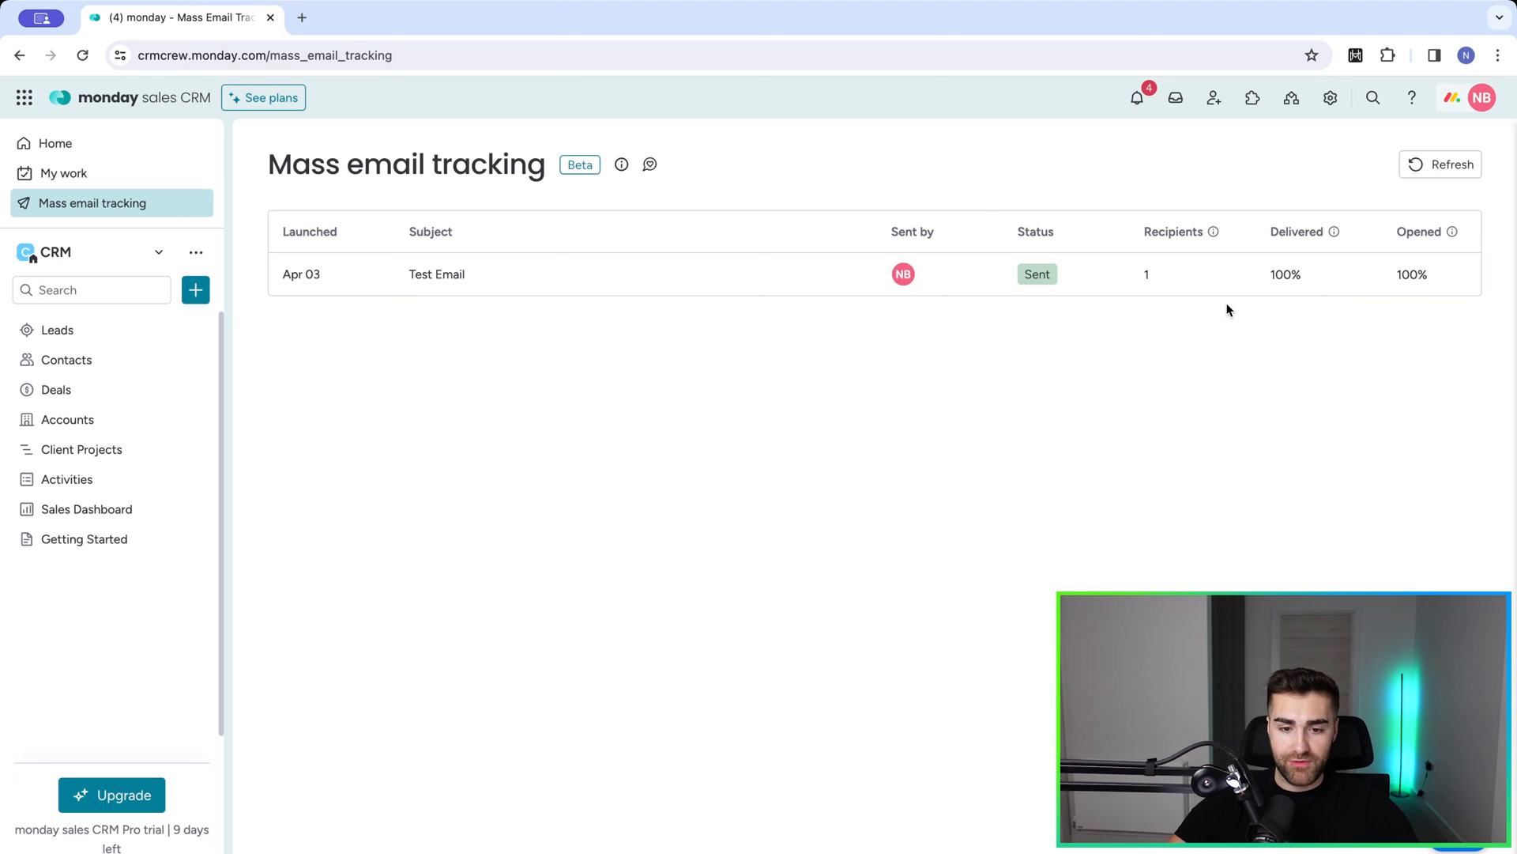
mouse_move(1440, 163)
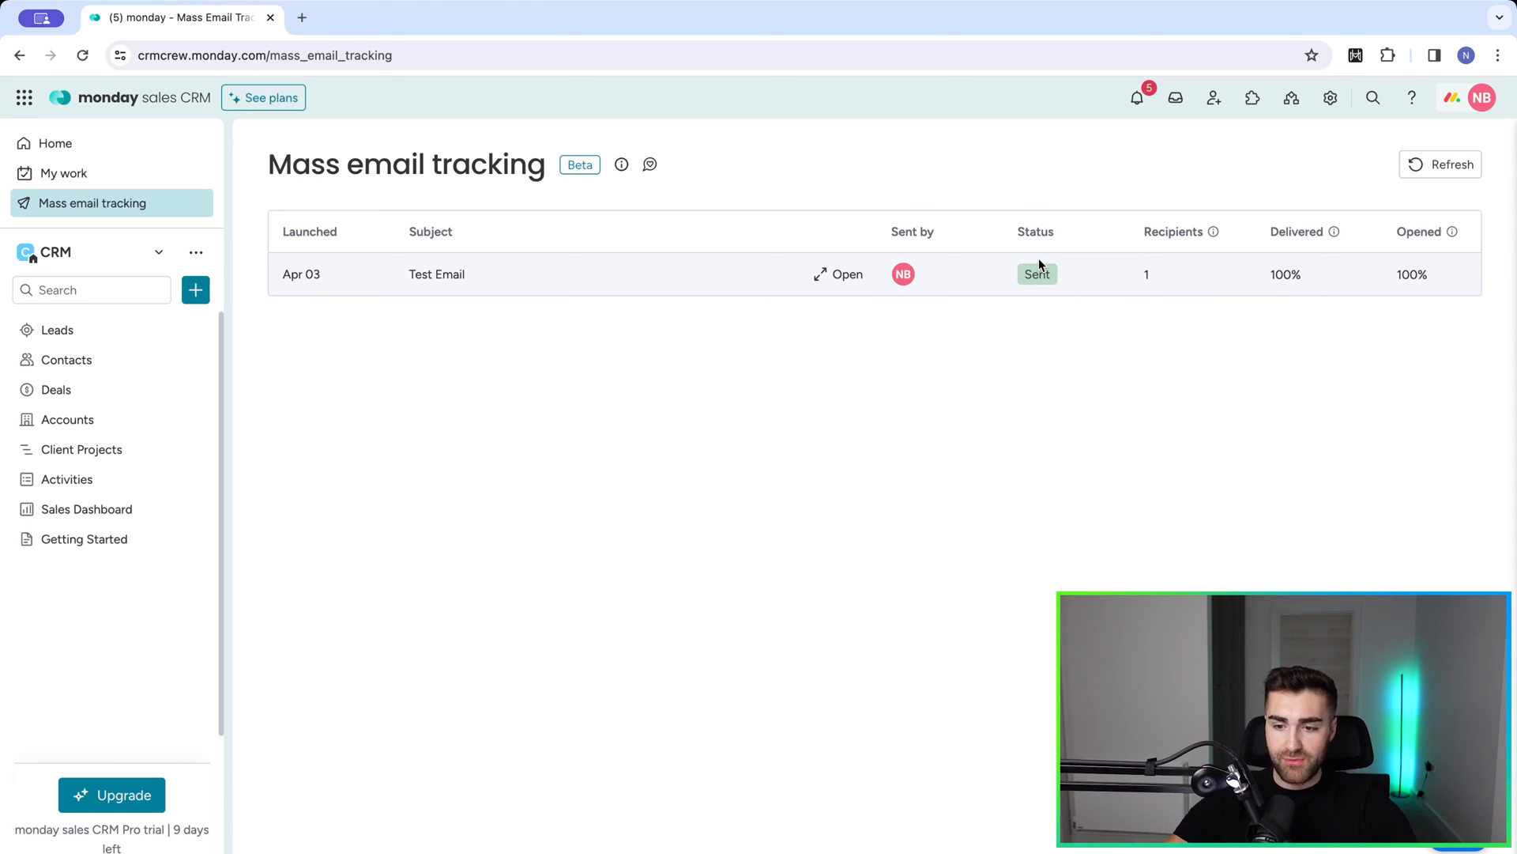
mouse_move(1176, 305)
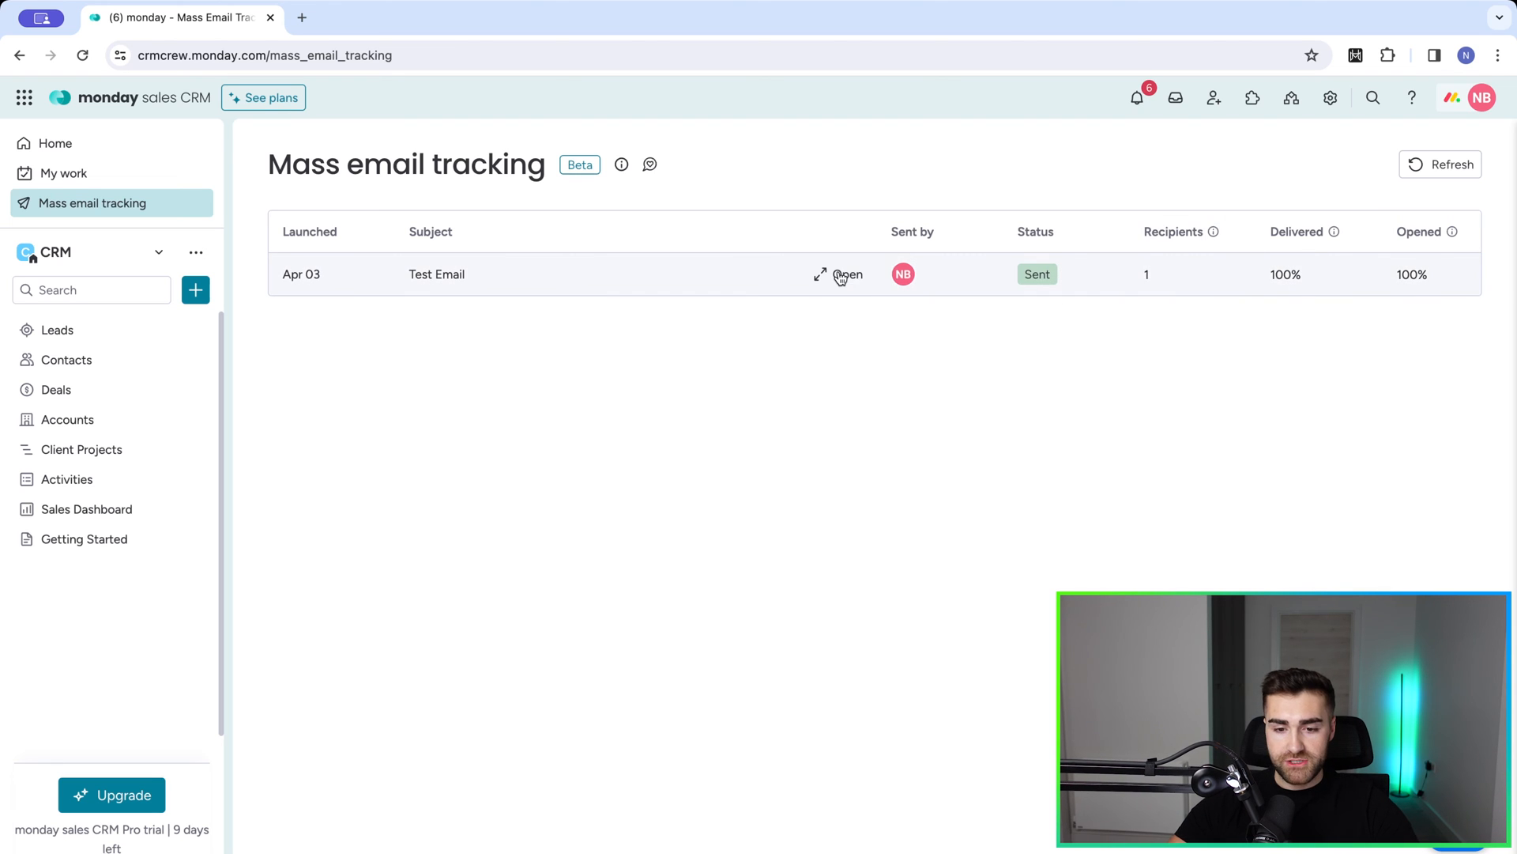
click(844, 273)
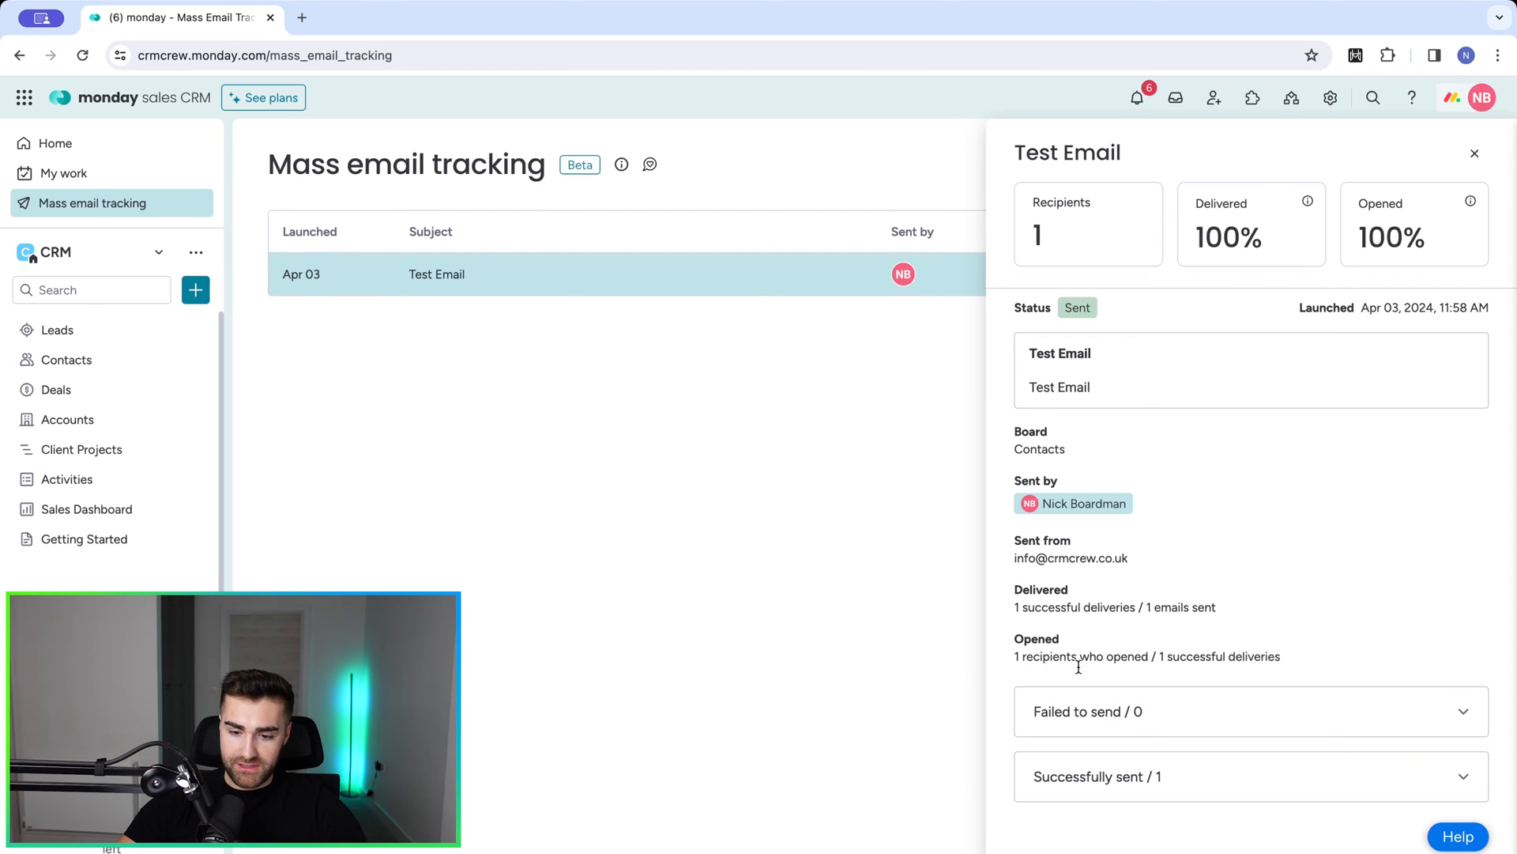
mouse_move(1079, 712)
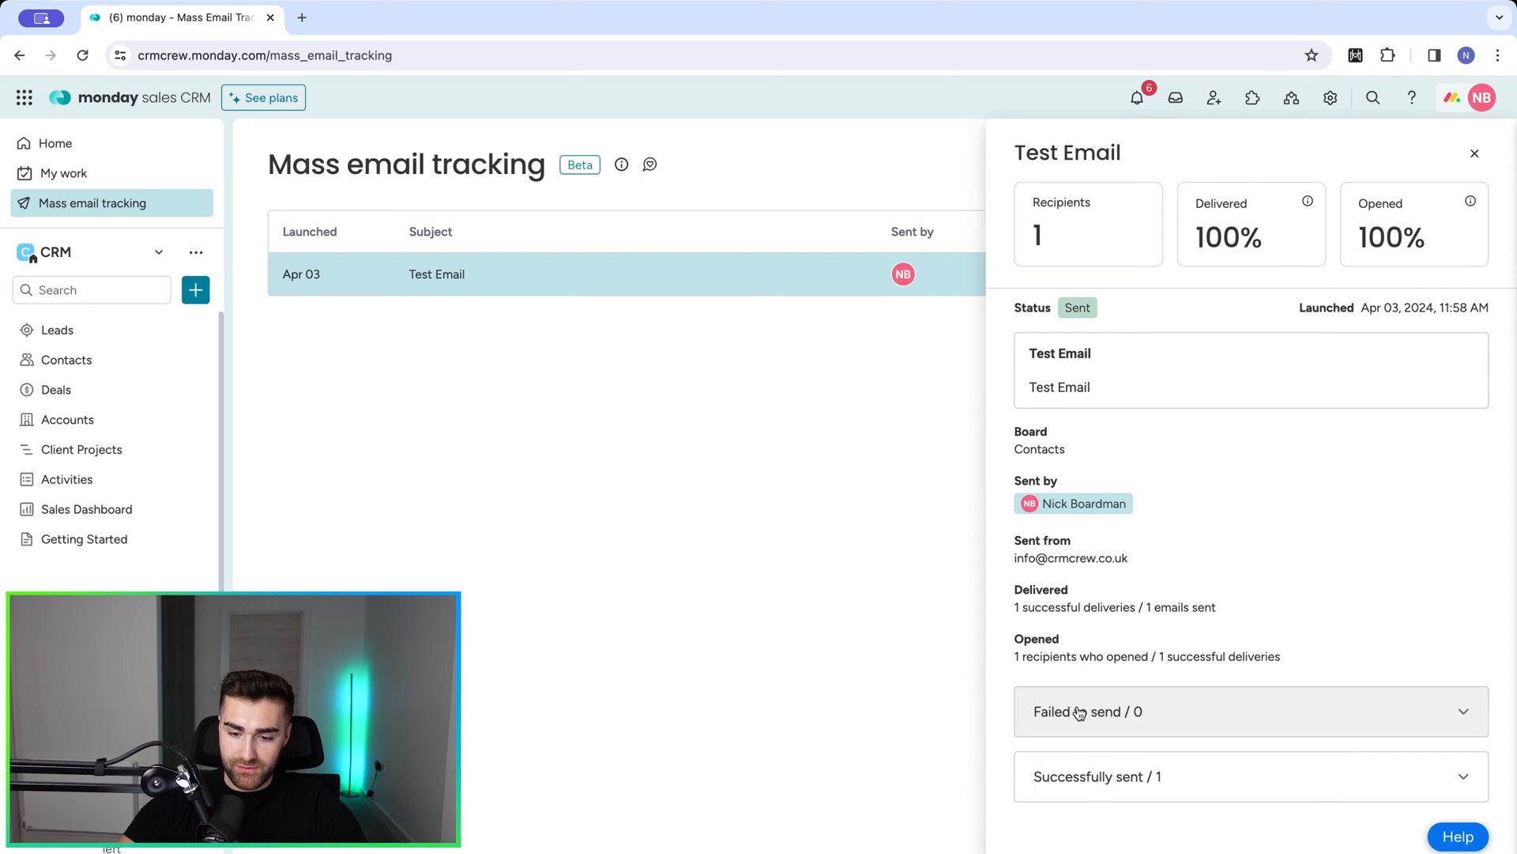
click(1097, 743)
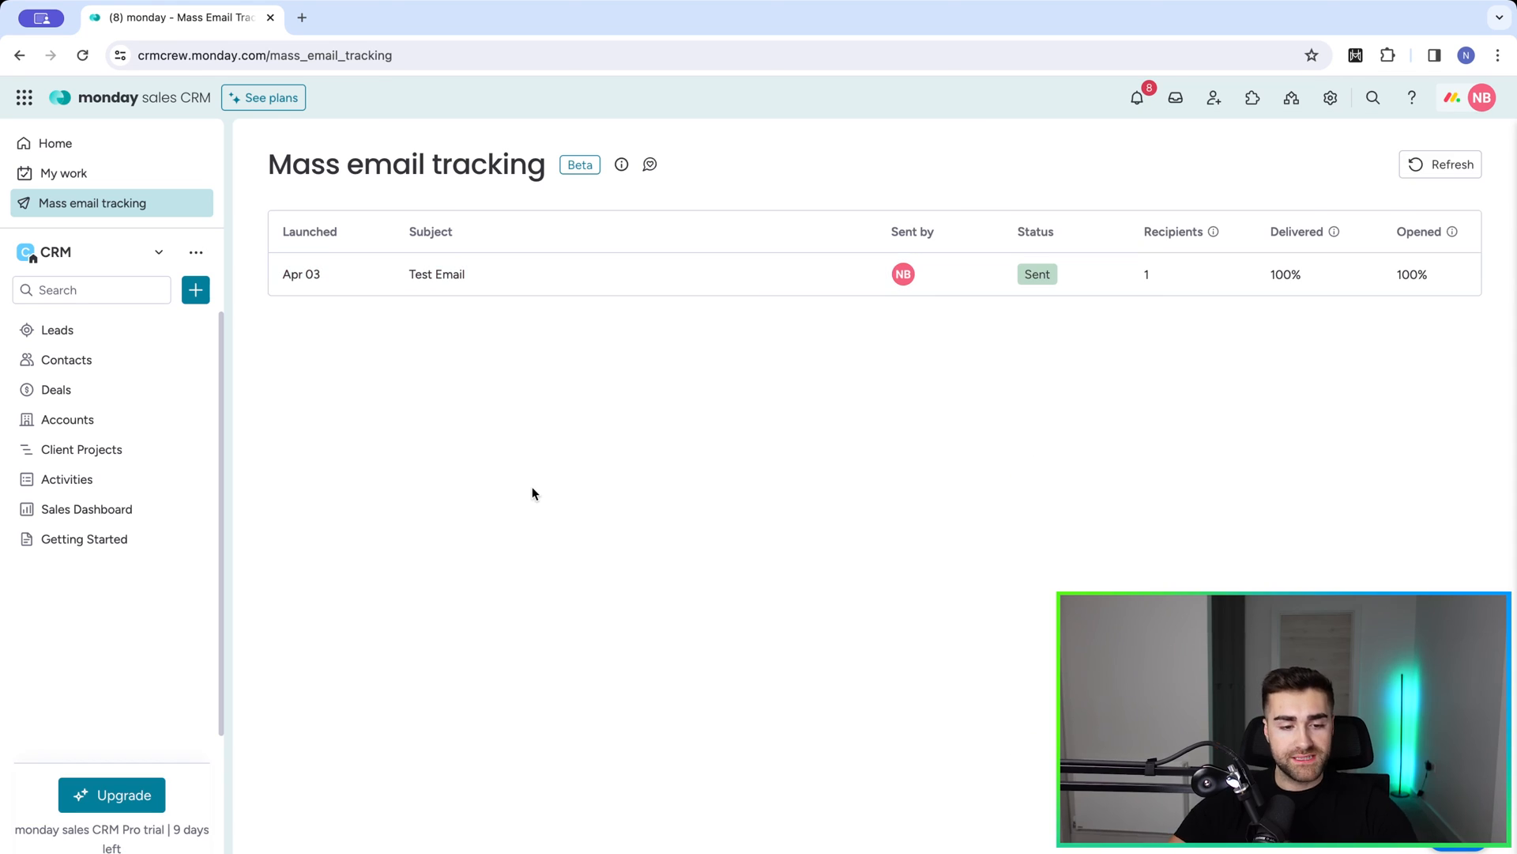
mouse_move(523, 479)
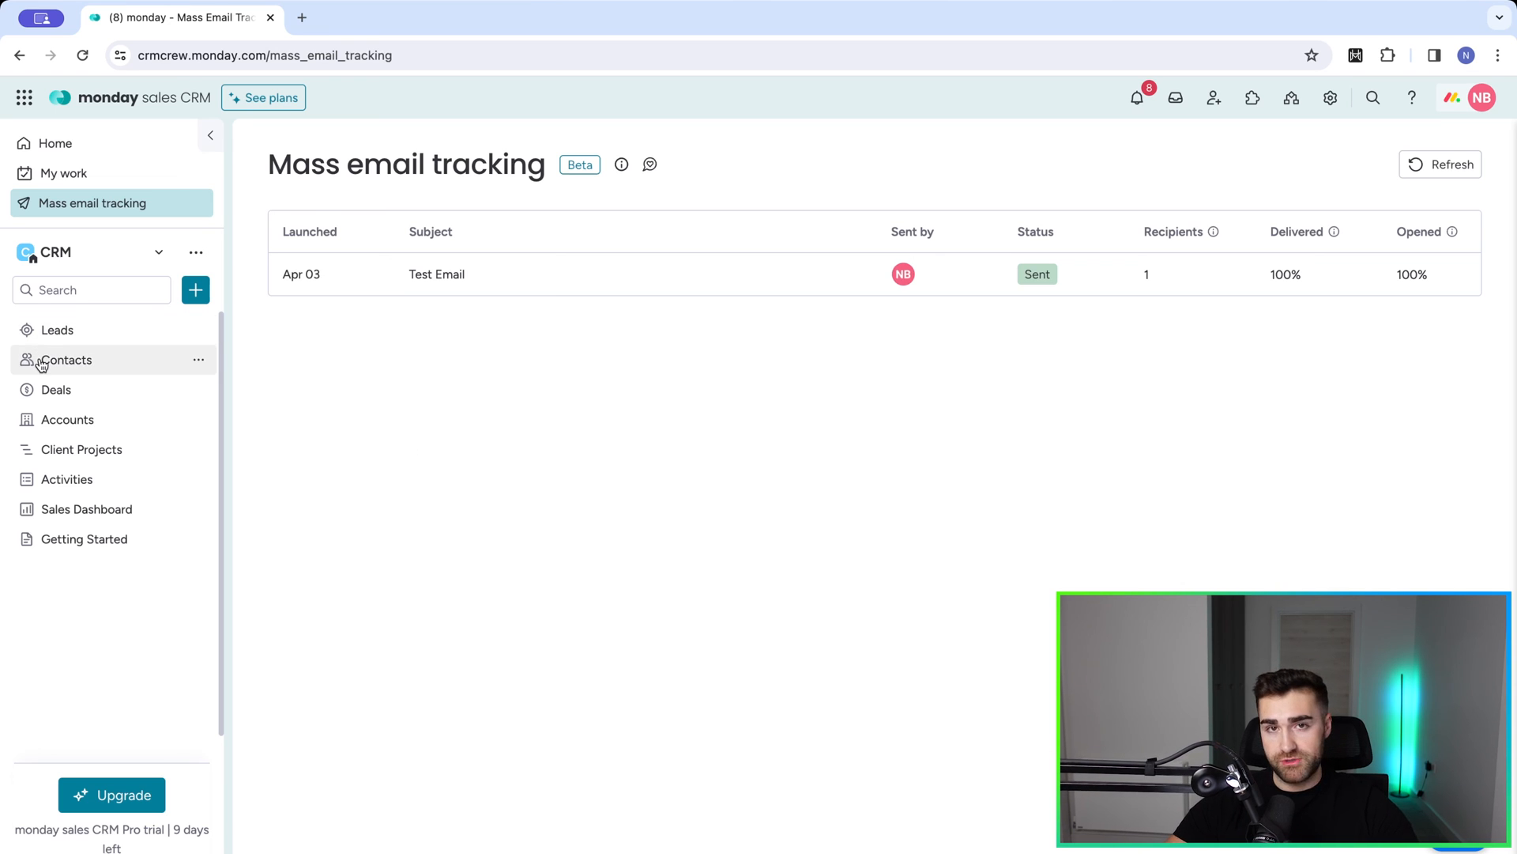
- Back on Contacts, set the active contact's Type label to Partner
click(66, 359)
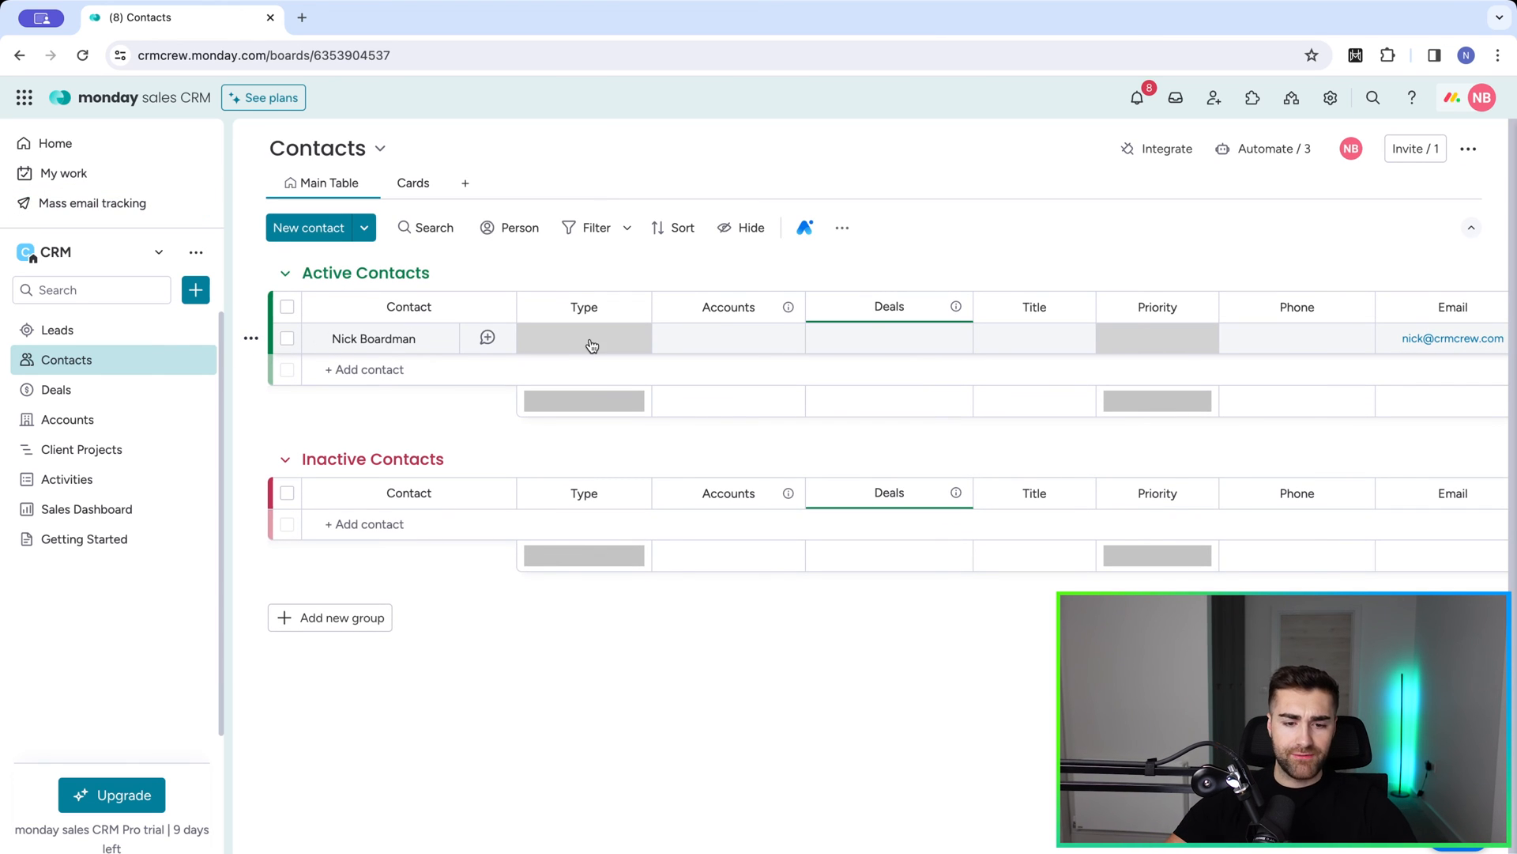
click(584, 338)
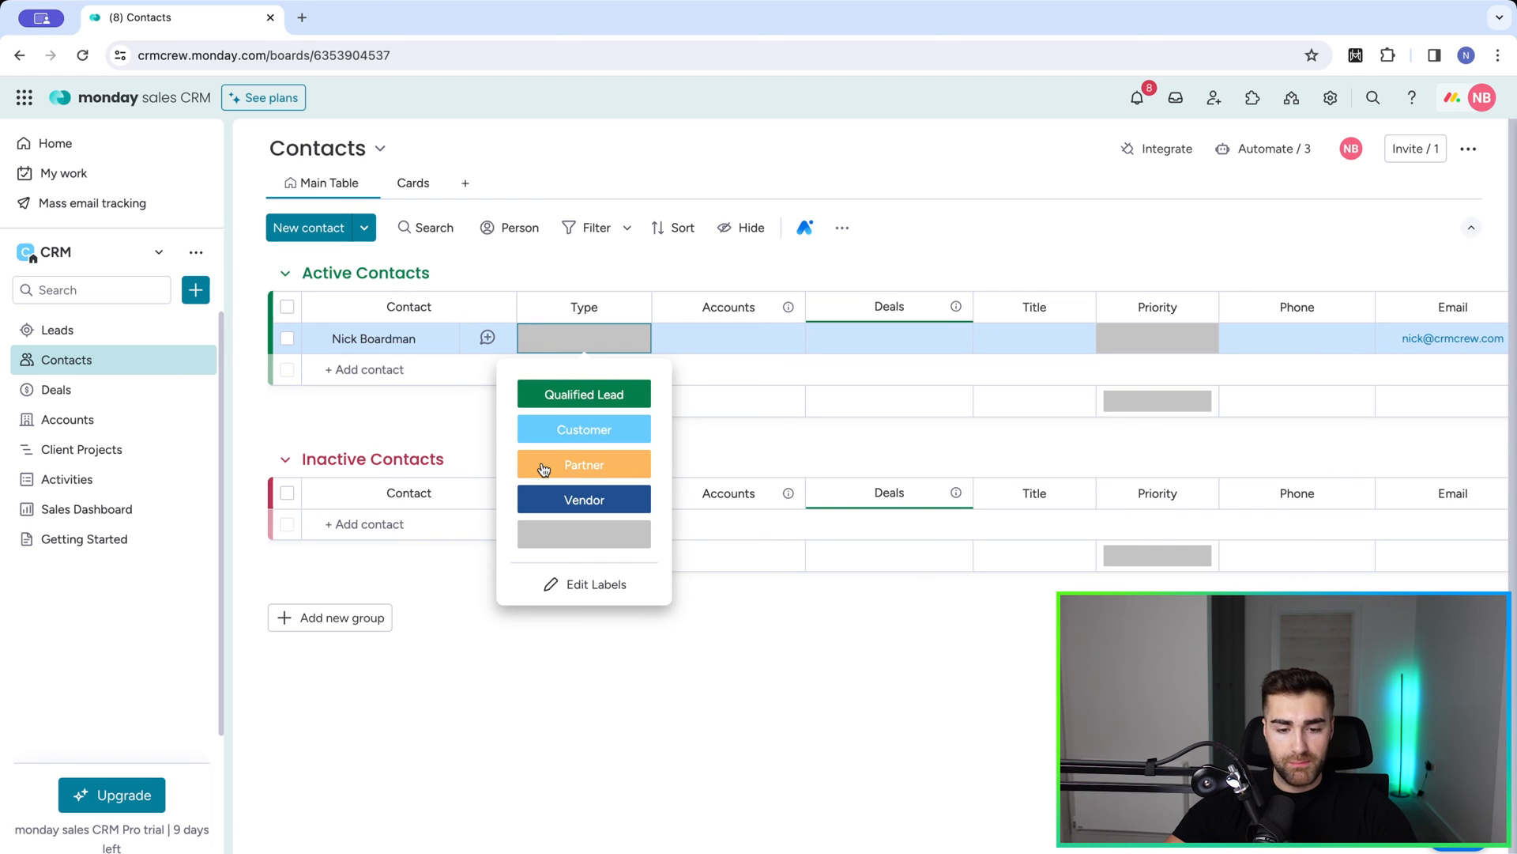
click(584, 465)
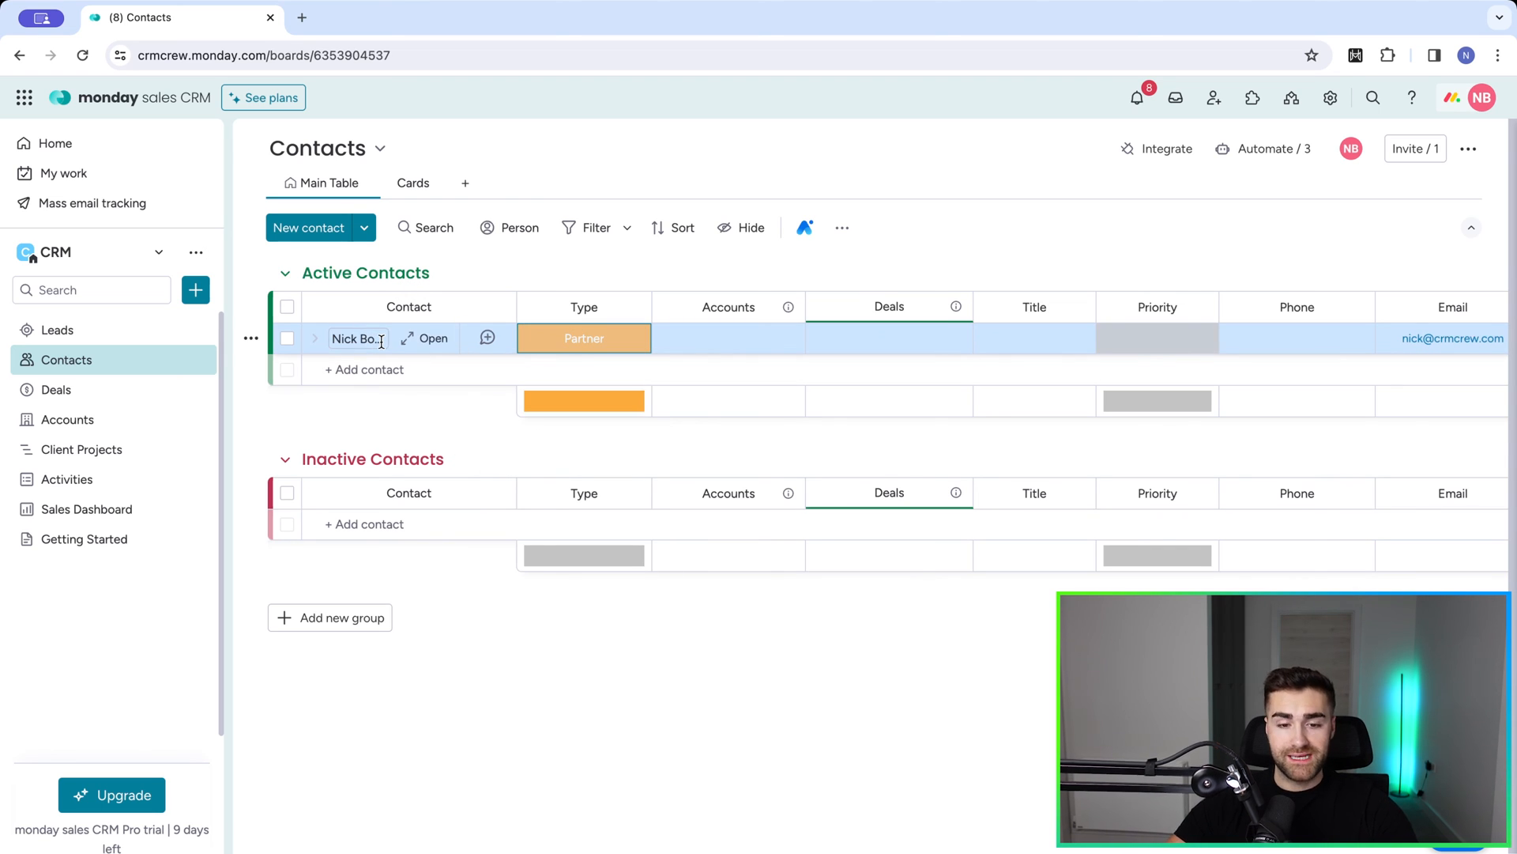
mouse_move(406, 338)
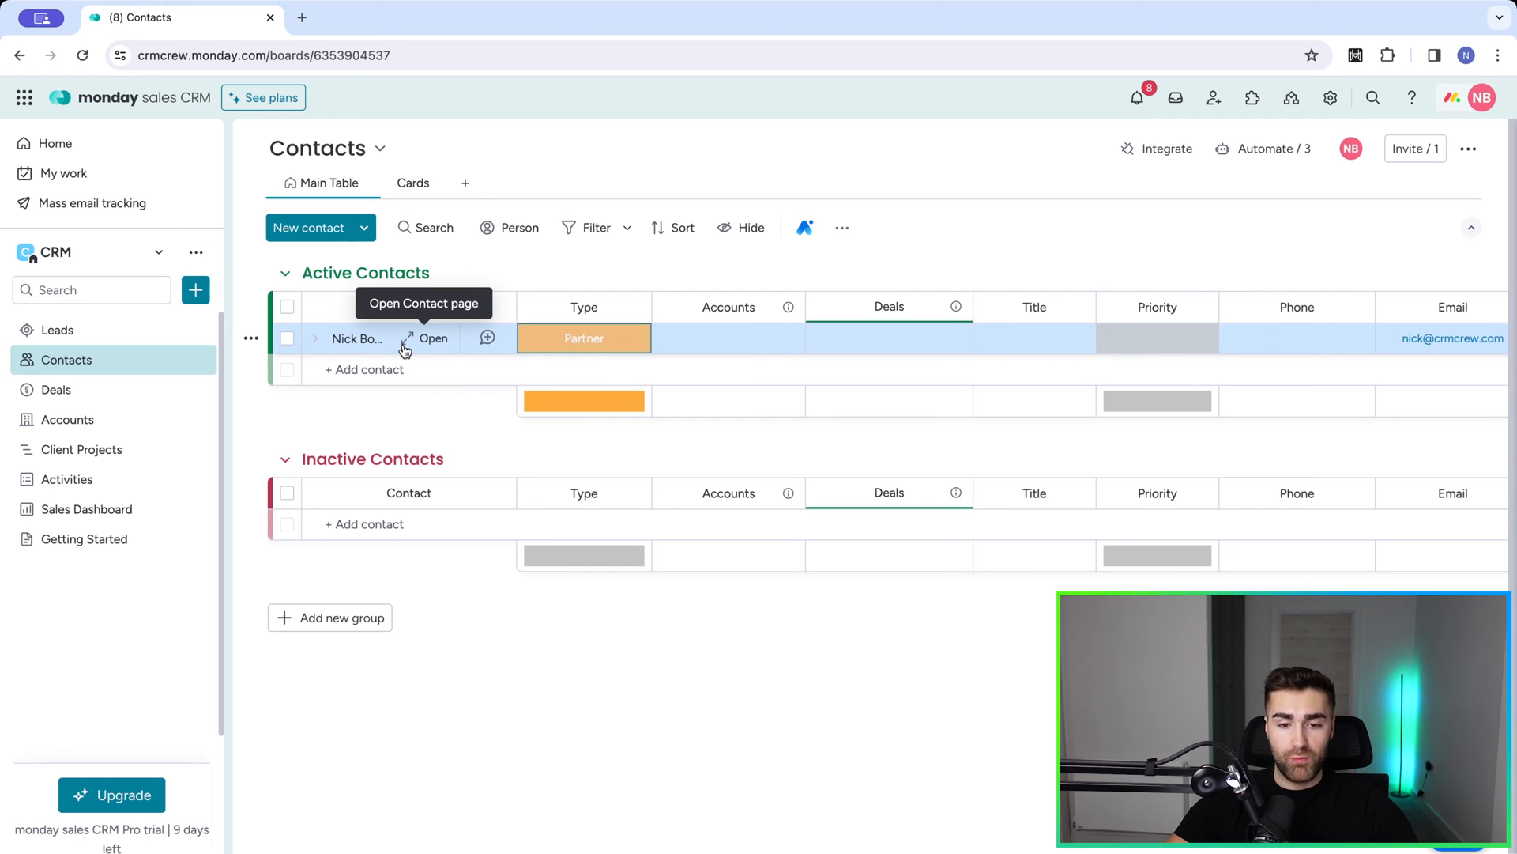
mouse_move(597, 227)
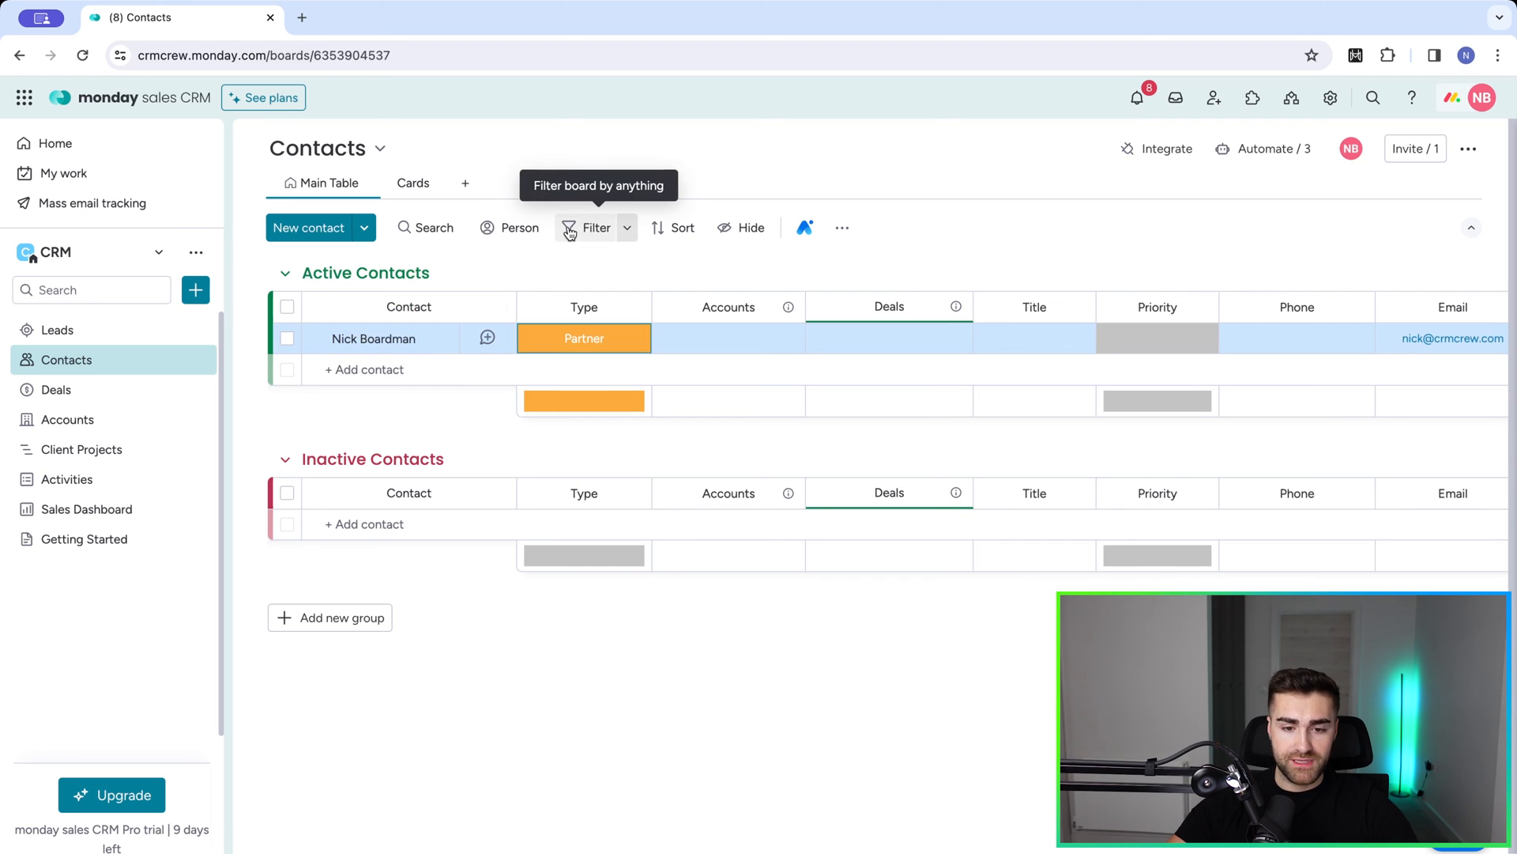
- Filter the board to Type is Partner and select all matching contacts
click(590, 227)
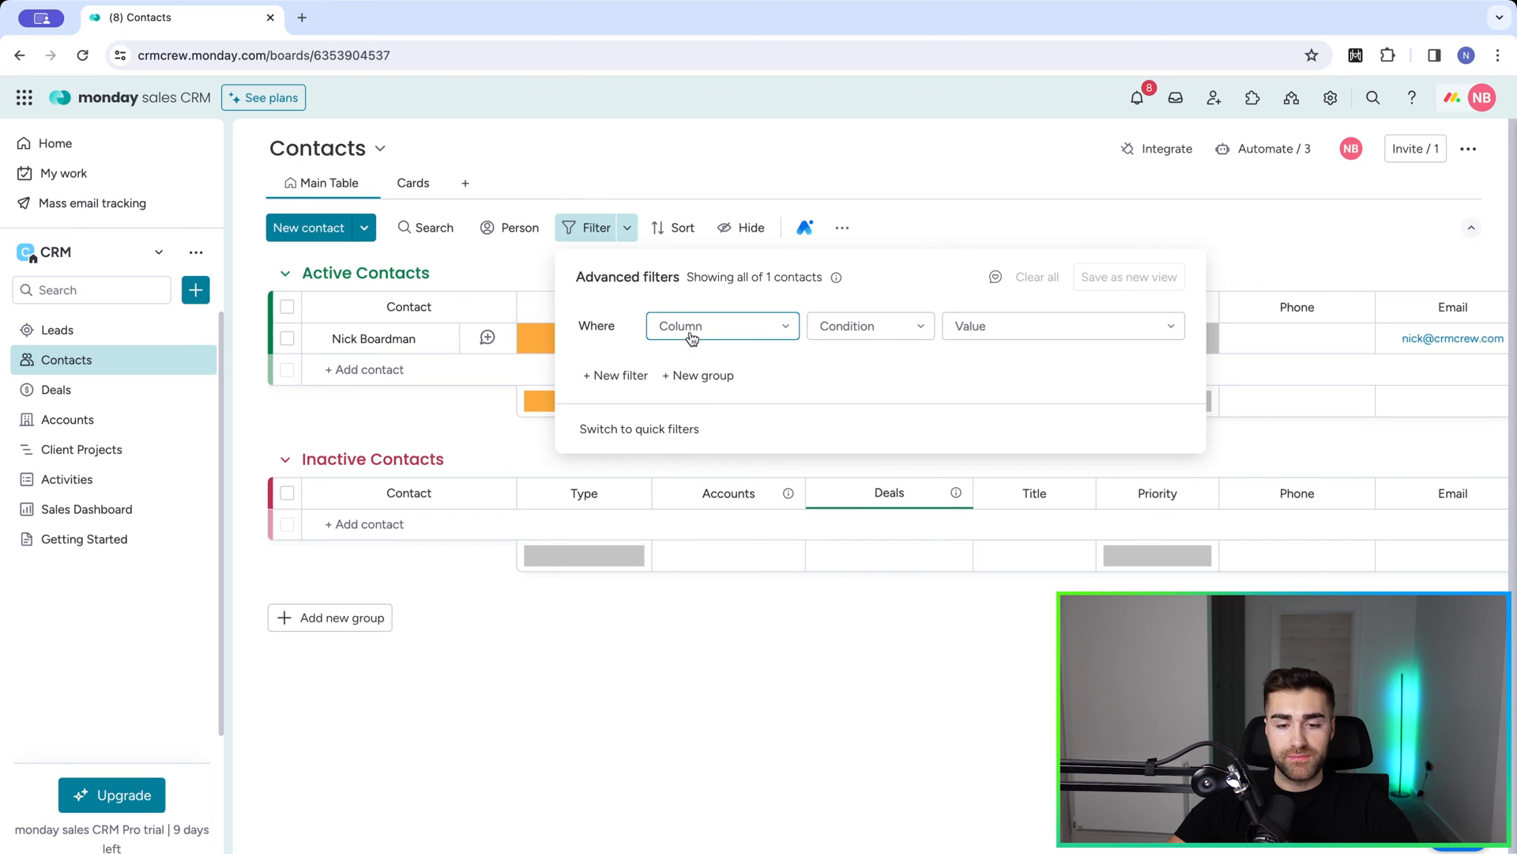
click(721, 326)
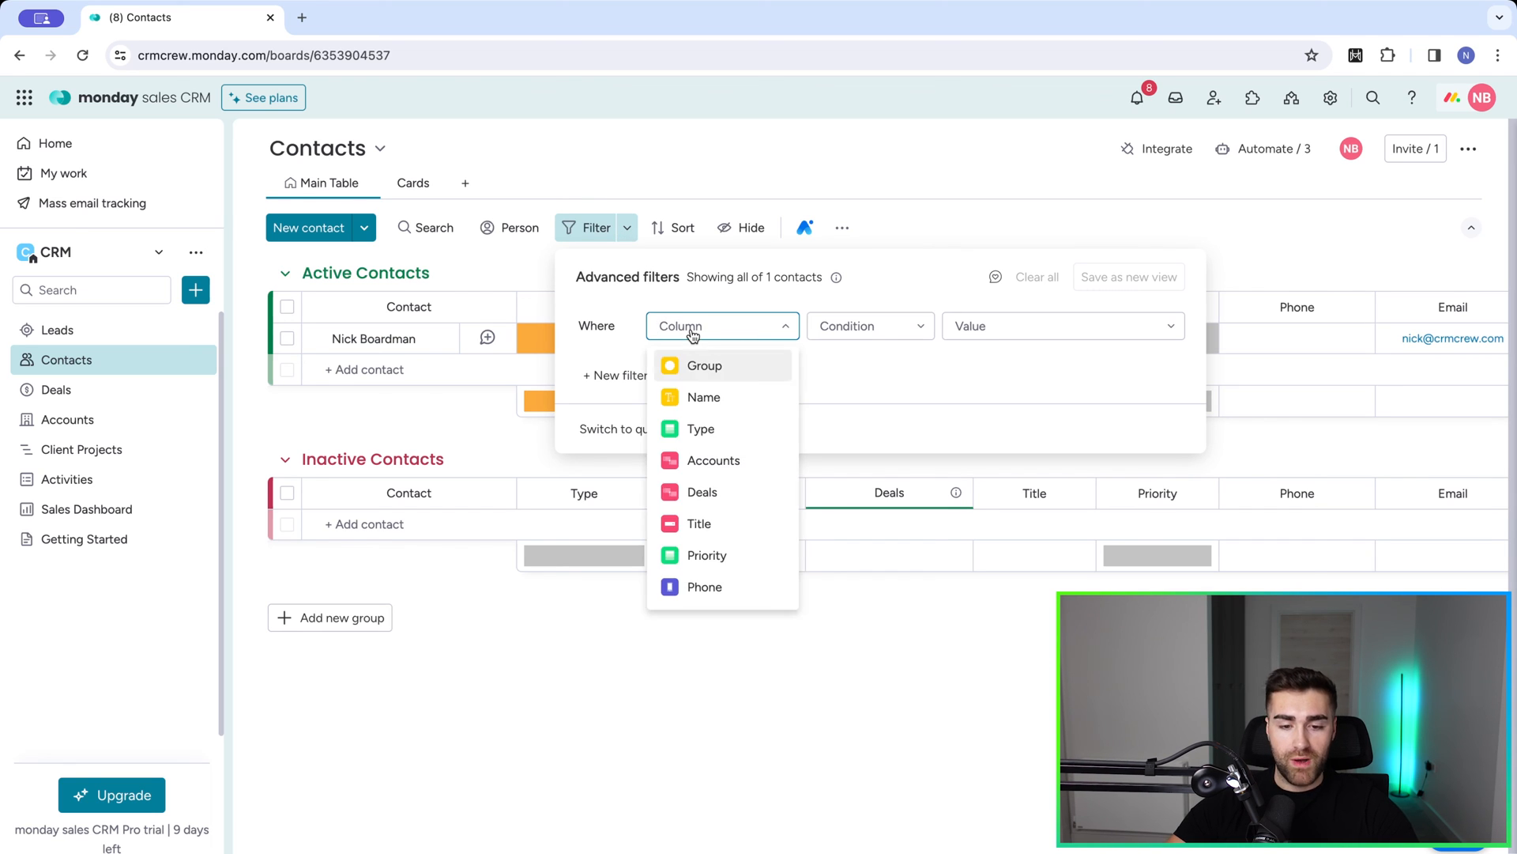
click(701, 428)
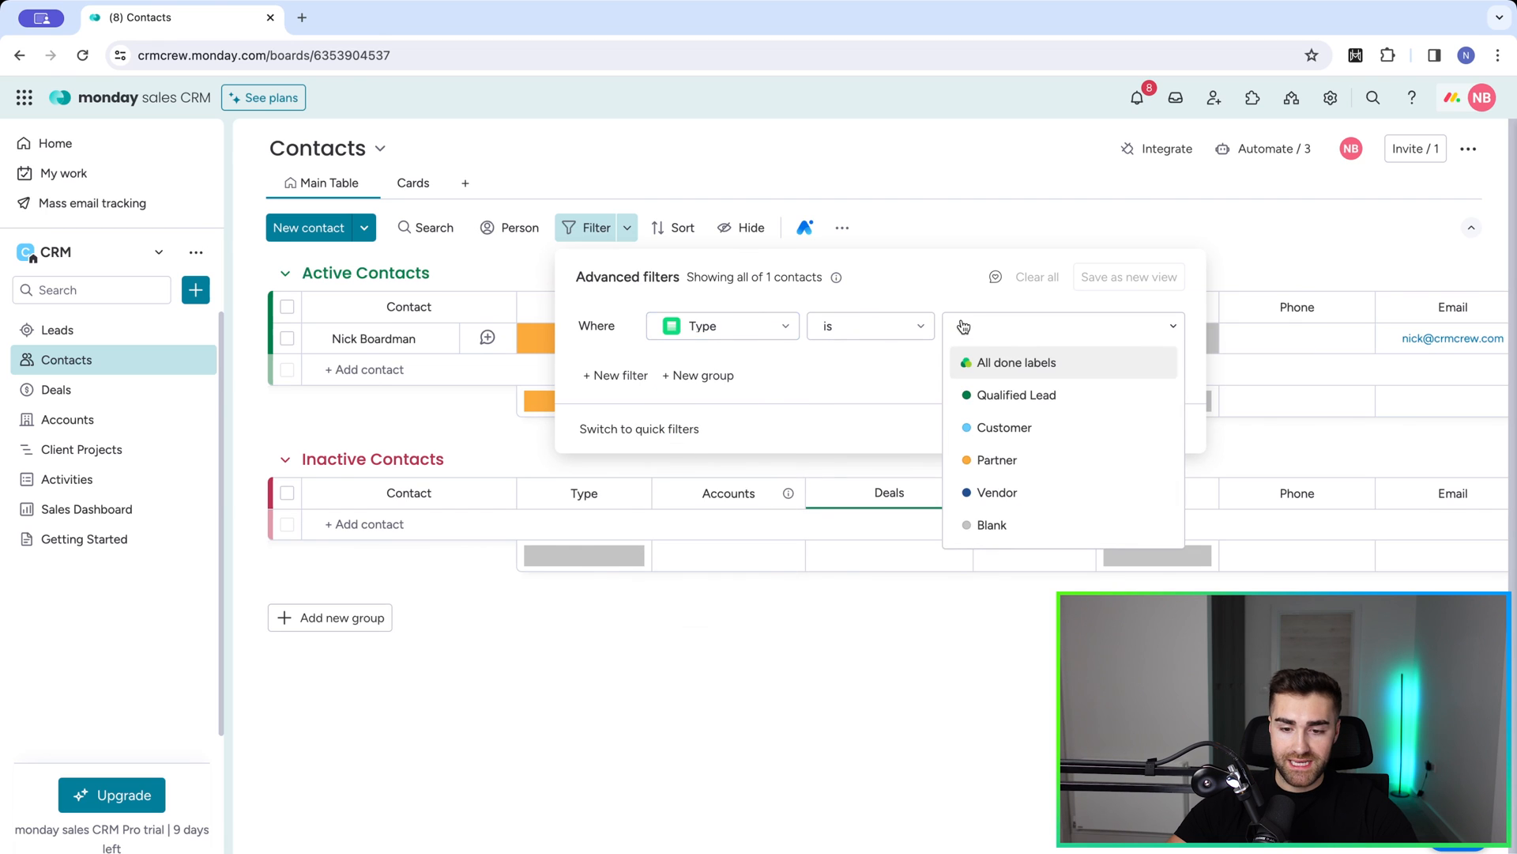
click(998, 460)
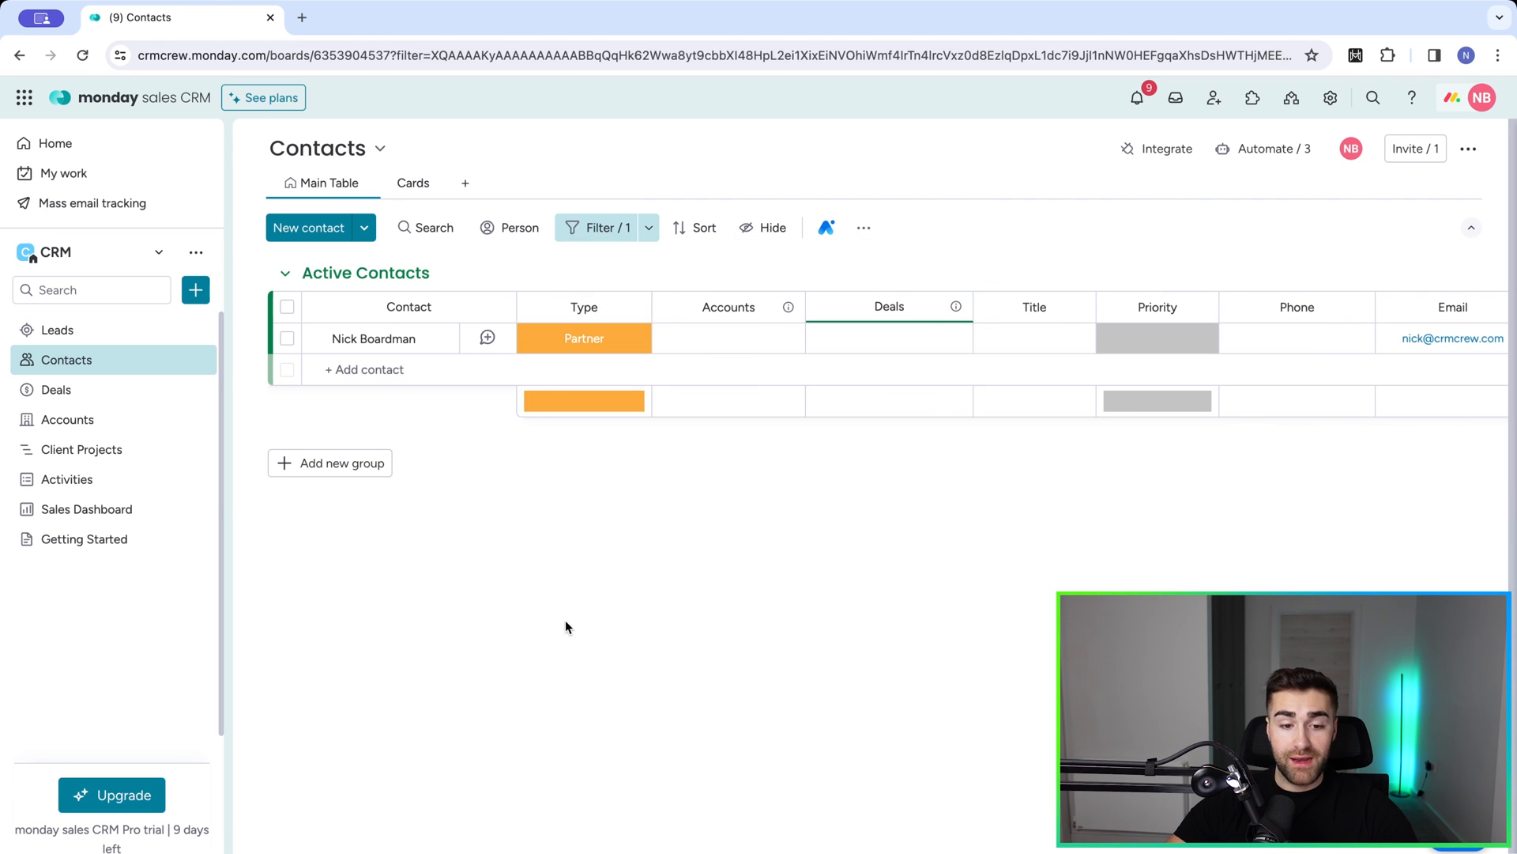
click(286, 305)
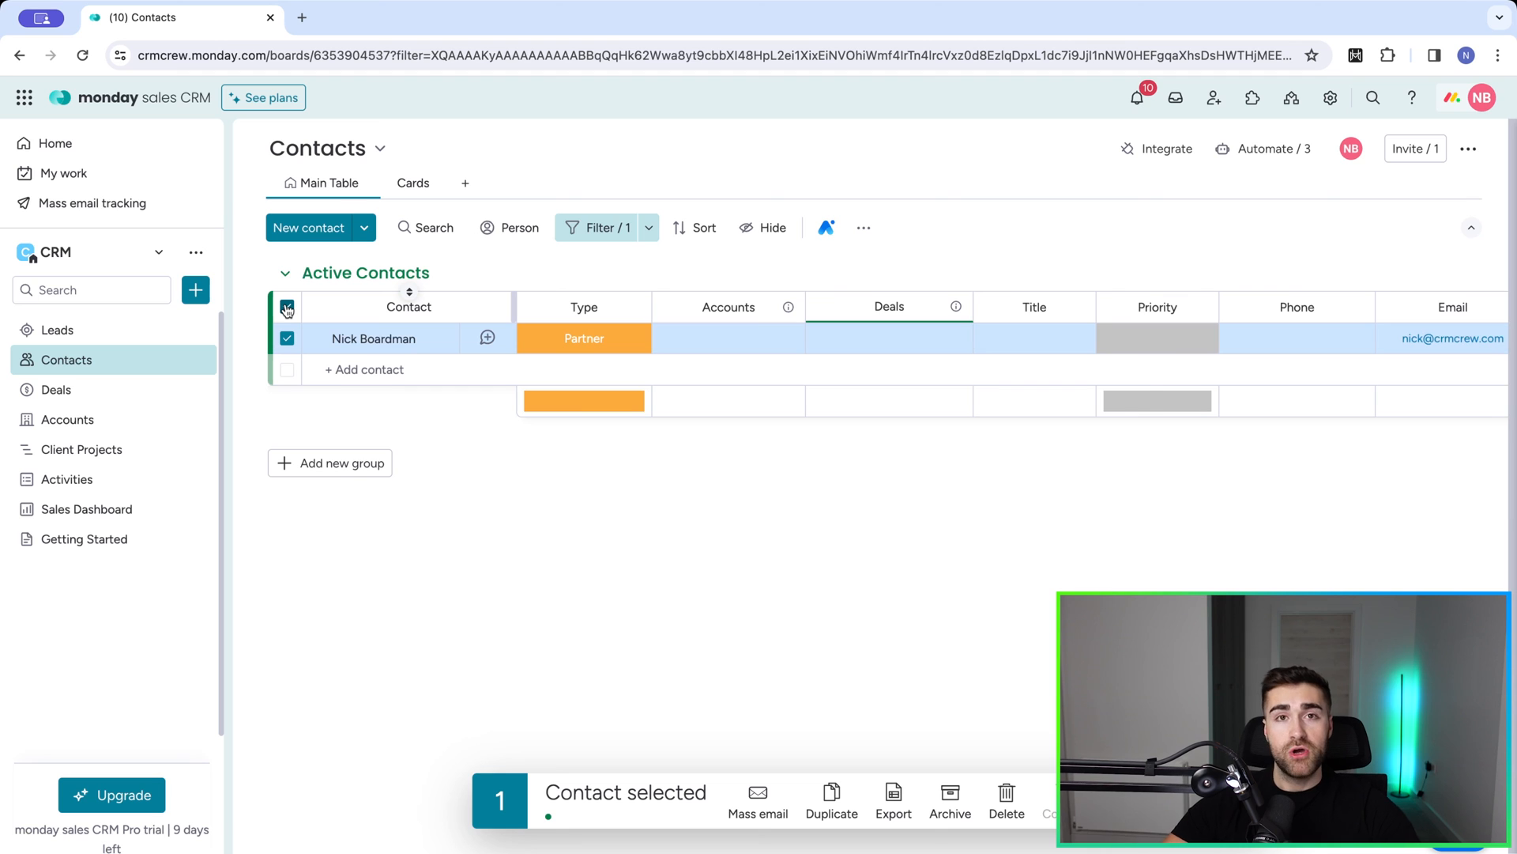
mouse_move(649, 226)
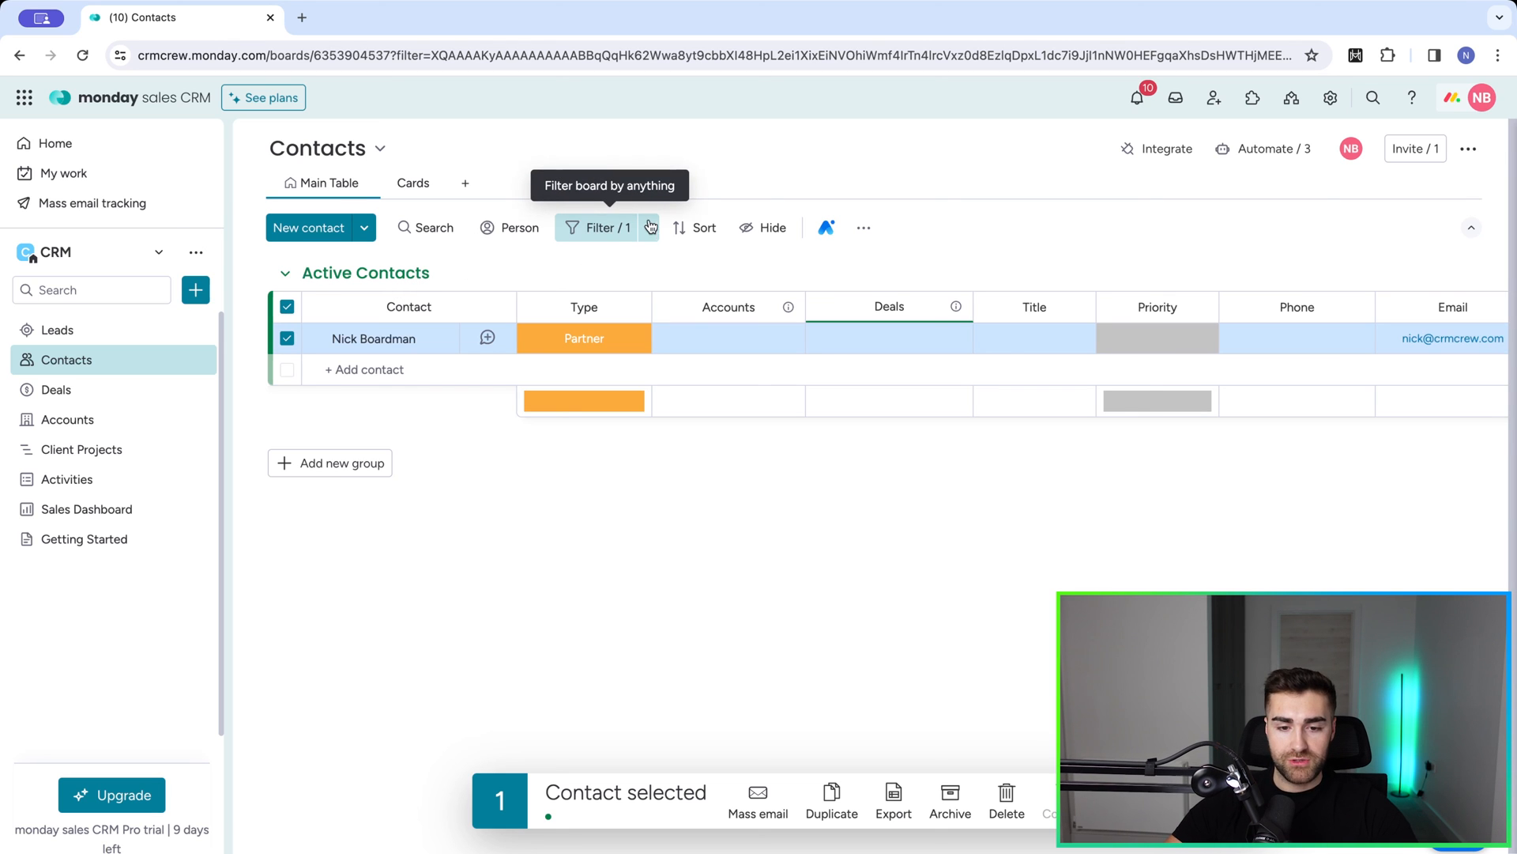
- Reopen the filter and add a second, empty filter condition
click(600, 228)
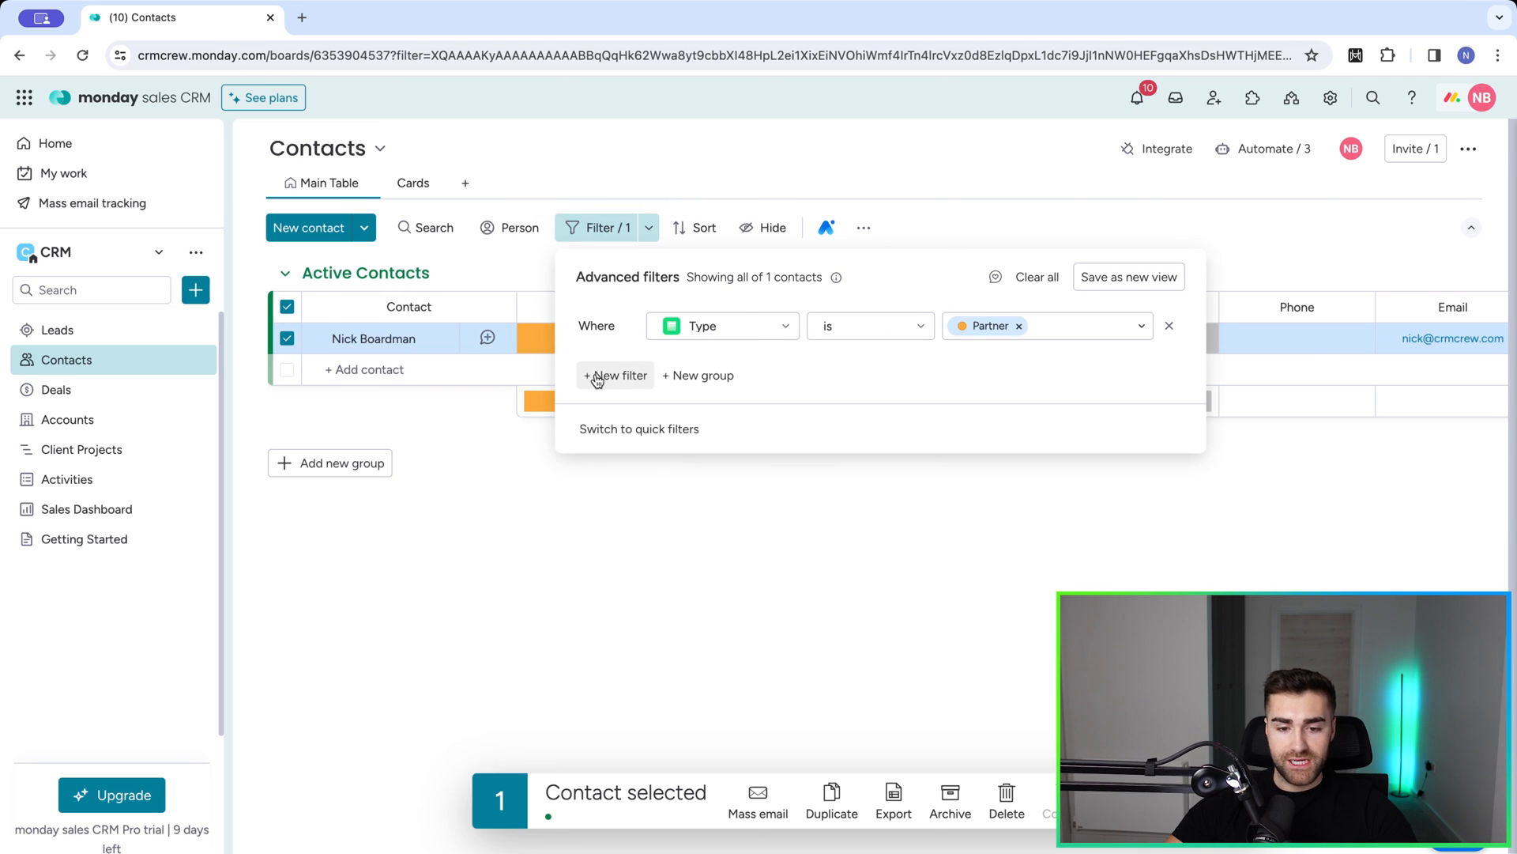
click(617, 376)
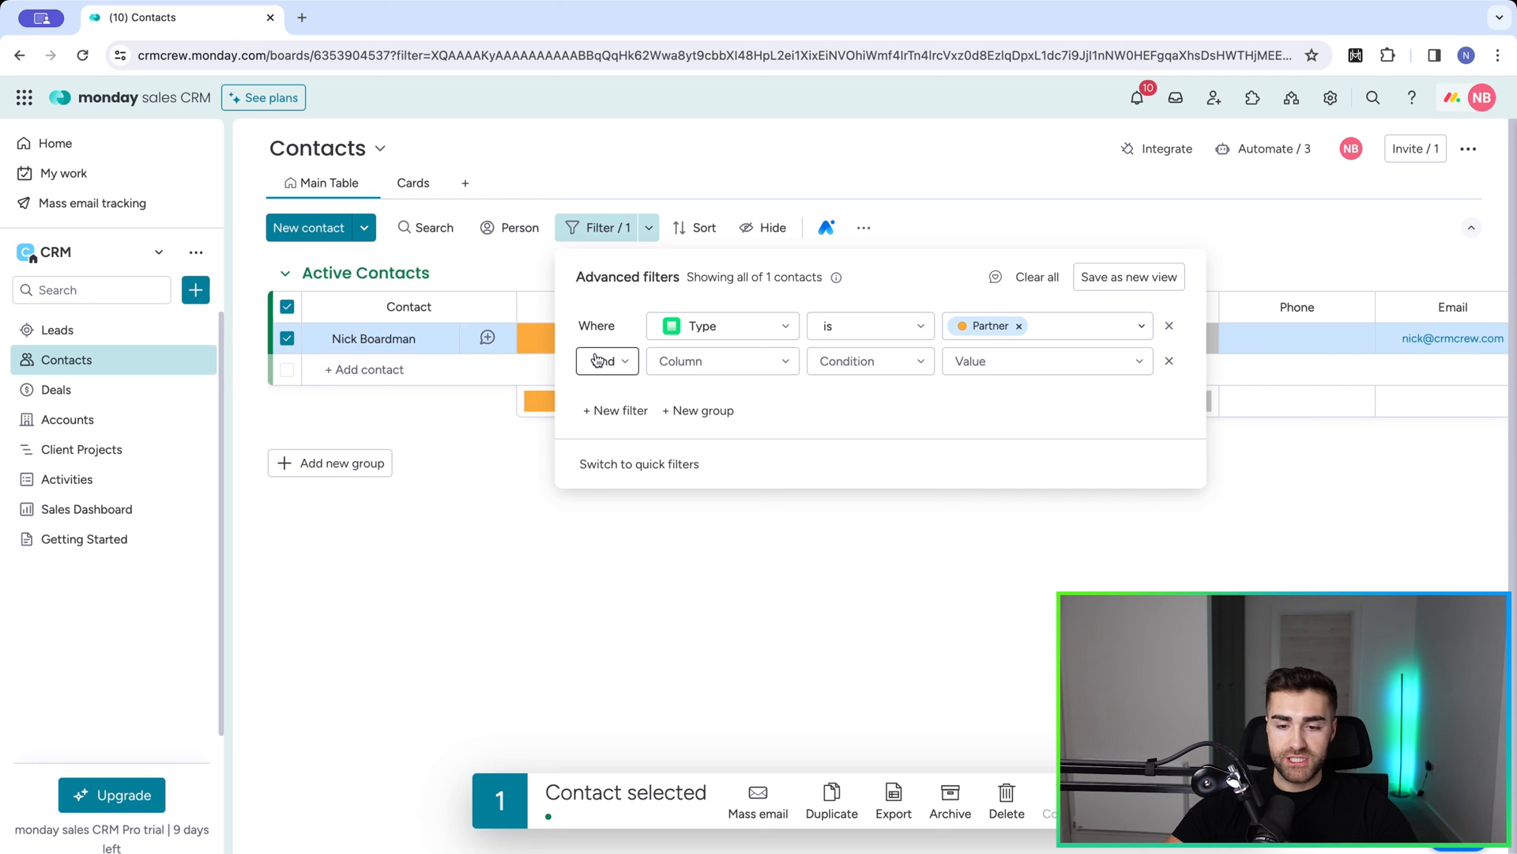